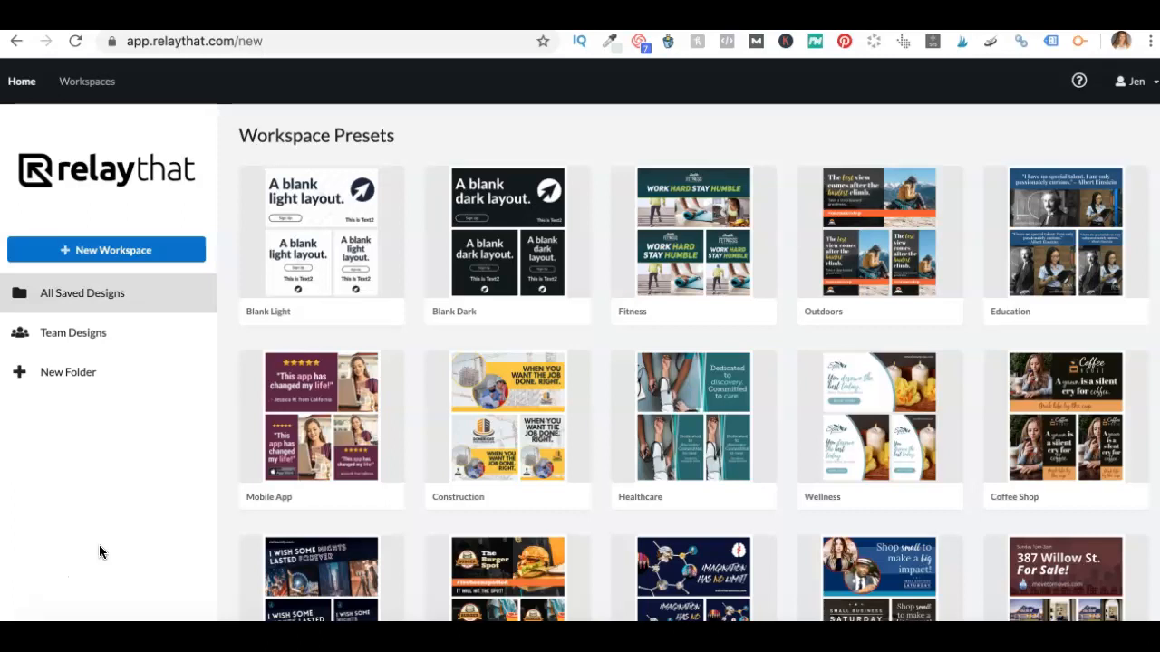
pyautogui.moveTo(153, 556)
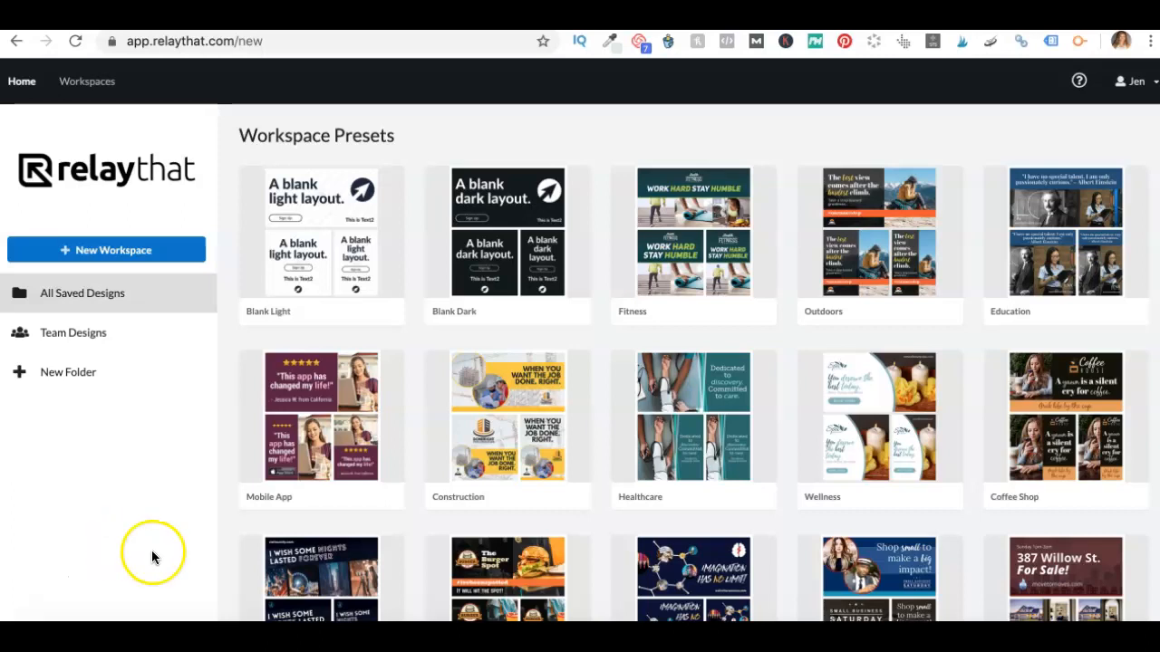
pyautogui.moveTo(552, 417)
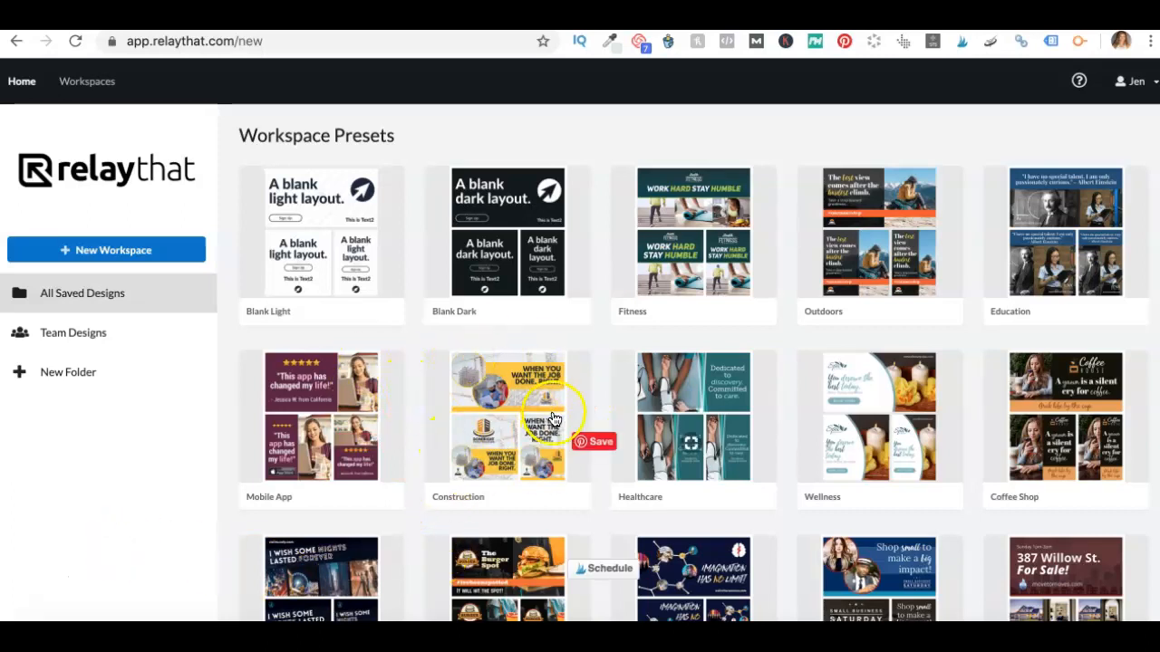
pyautogui.moveTo(603, 415)
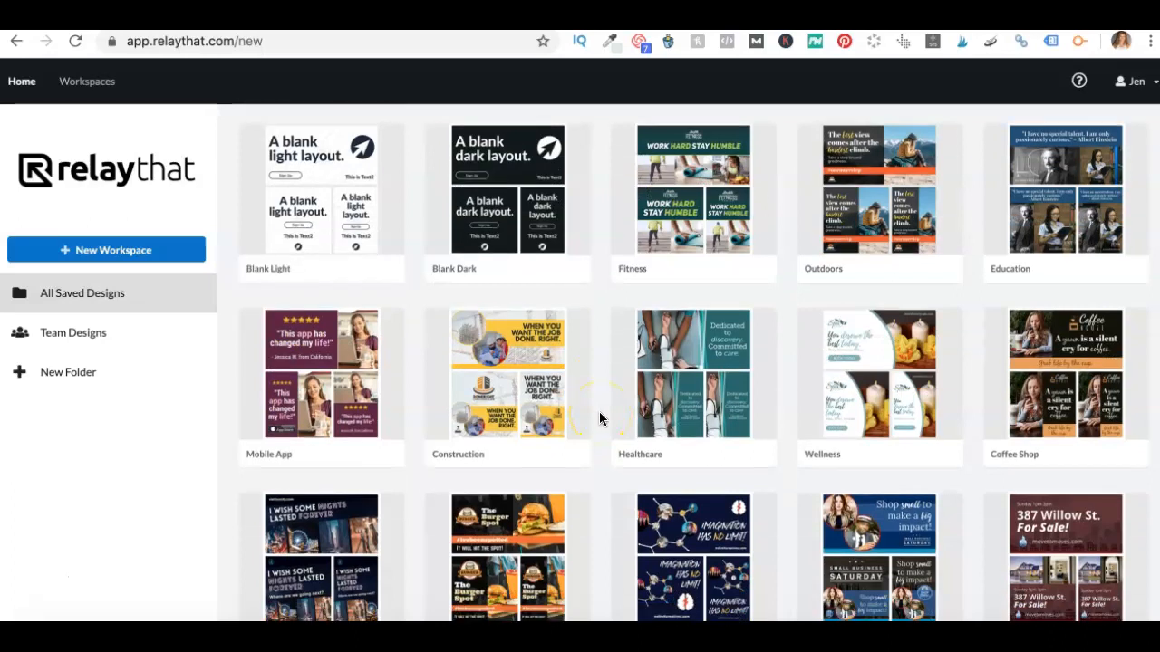
# Scroll down the Workspace Presets page and open the Party Planner preset.
pyautogui.scroll(-3)
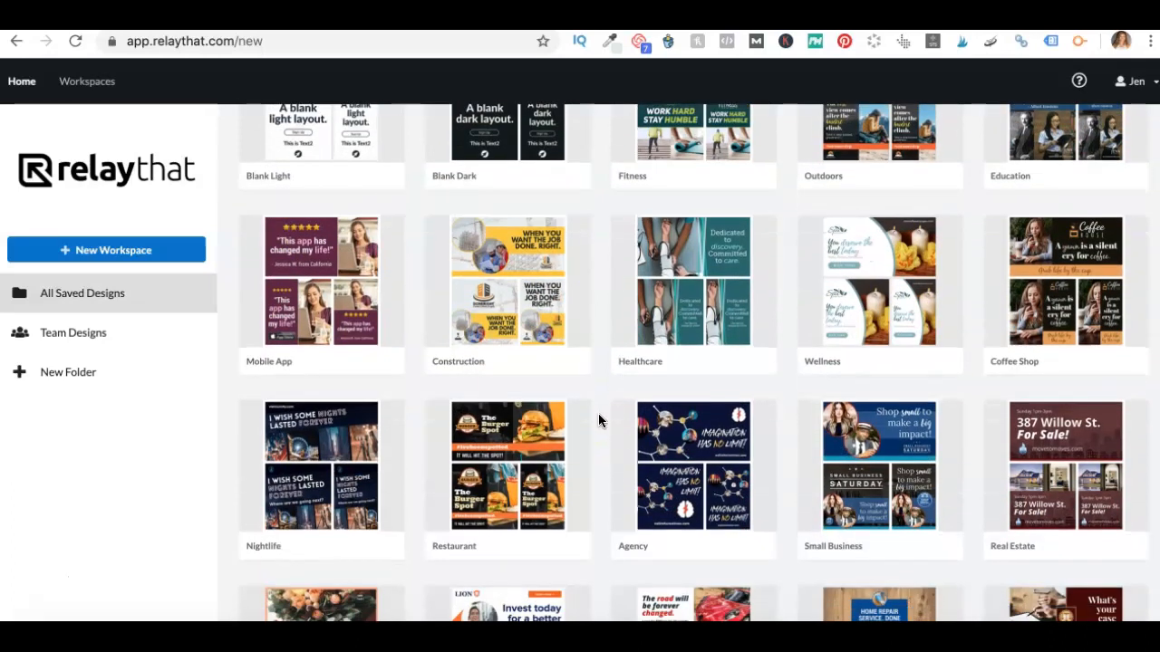
pyautogui.scroll(-3)
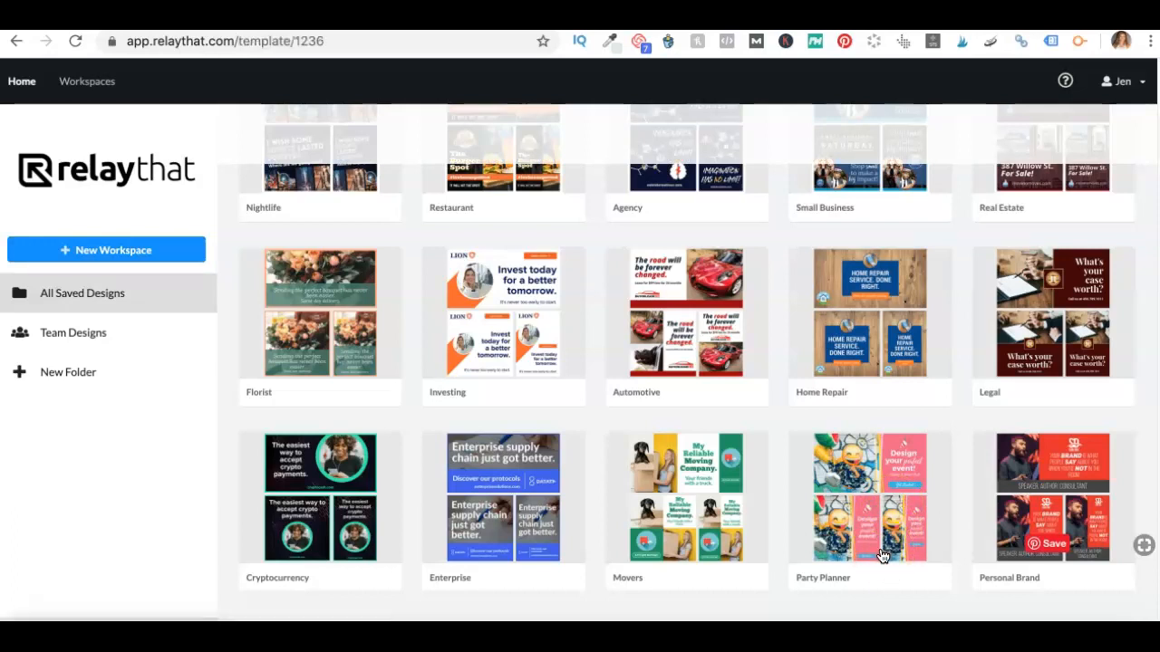
pyautogui.click(868, 498)
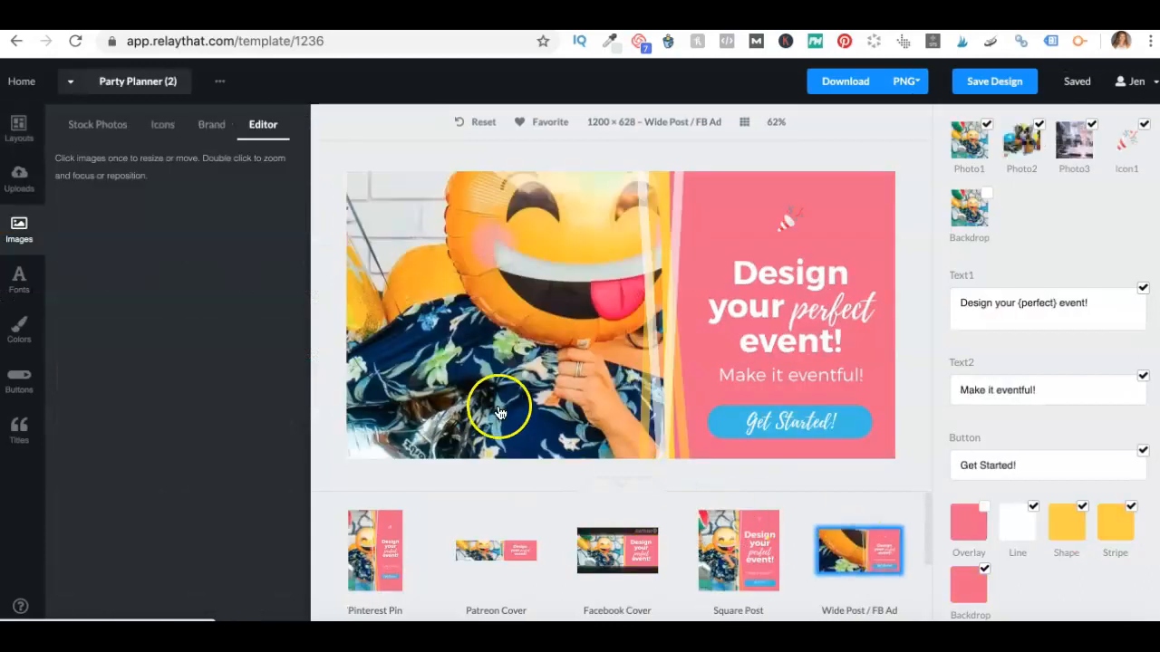
# Browse the Layouts library's Ad sizes, then switch to the Social layouts.
pyautogui.click(18, 127)
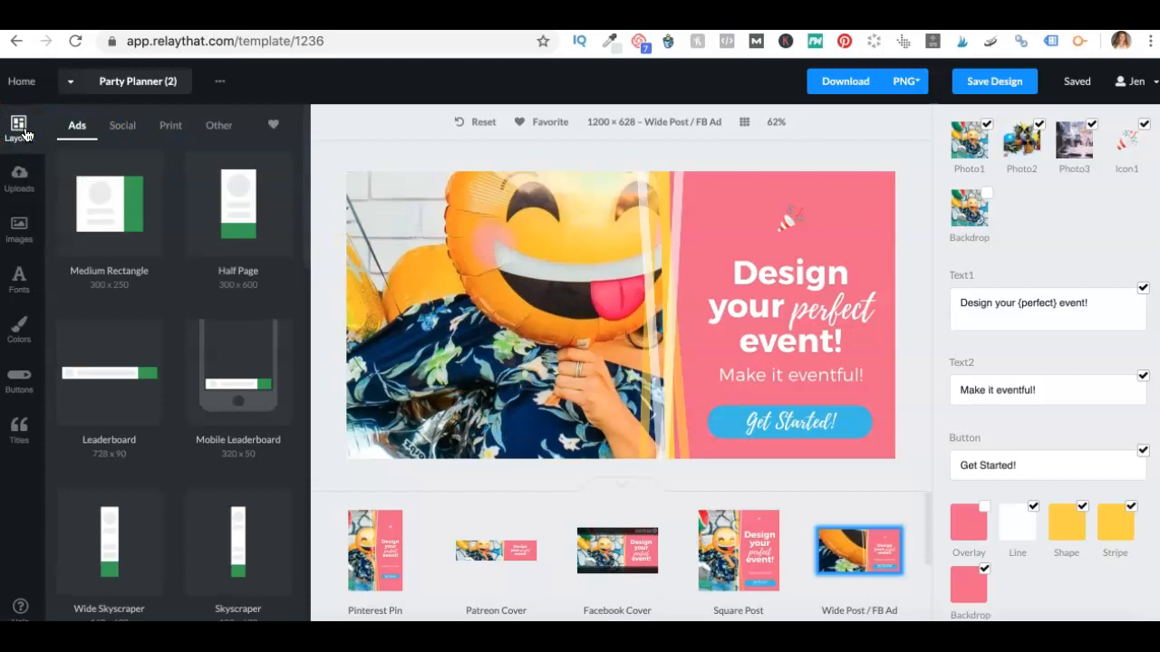
pyautogui.moveTo(102, 242)
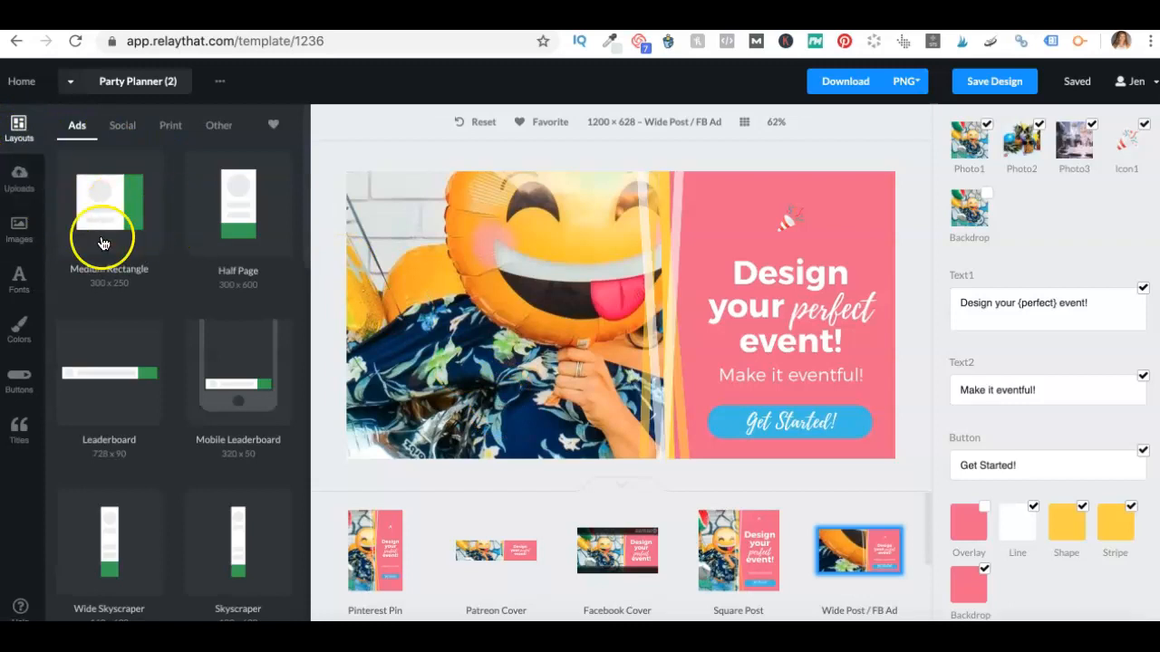
pyautogui.scroll(-3)
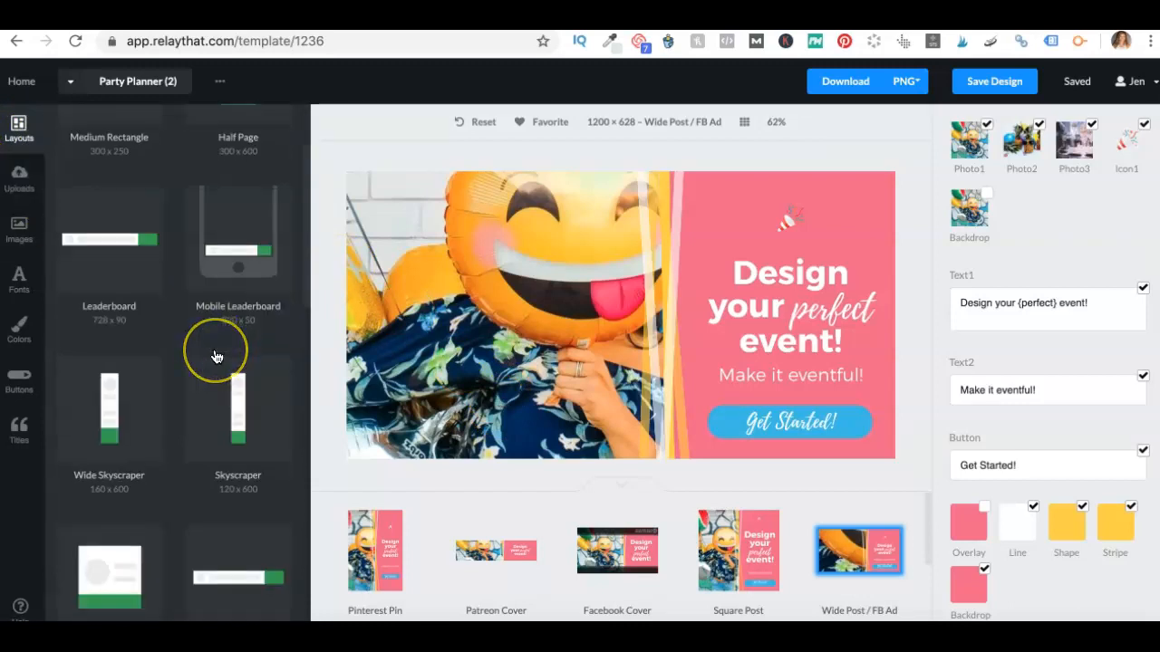
pyautogui.scroll(-3)
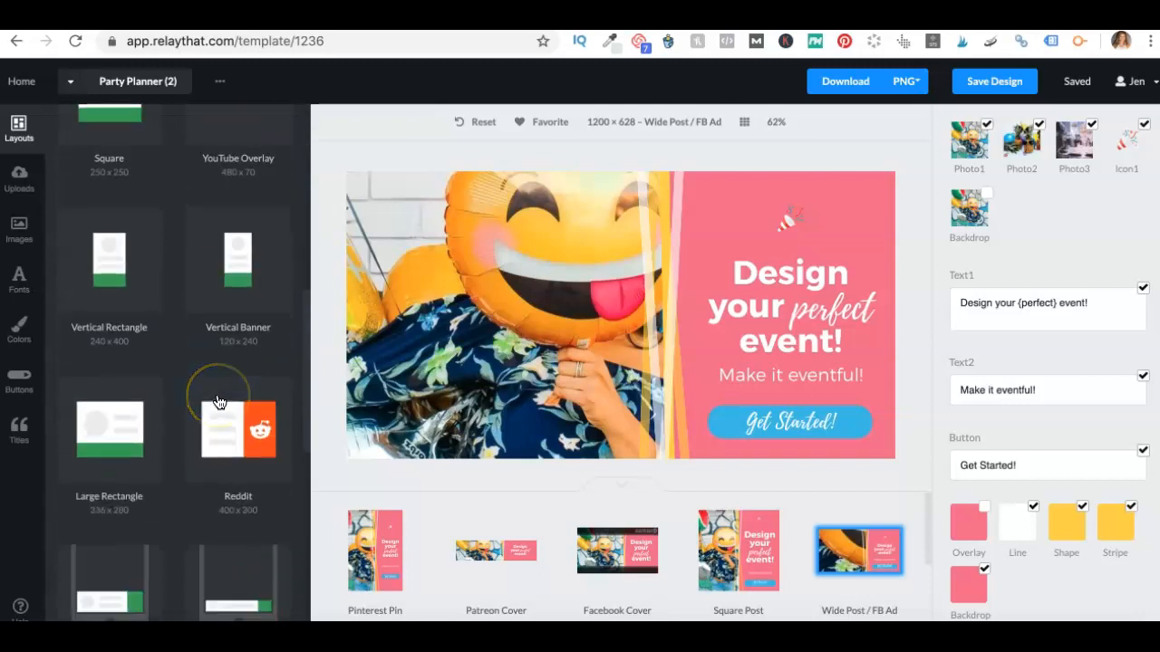
pyautogui.scroll(-3)
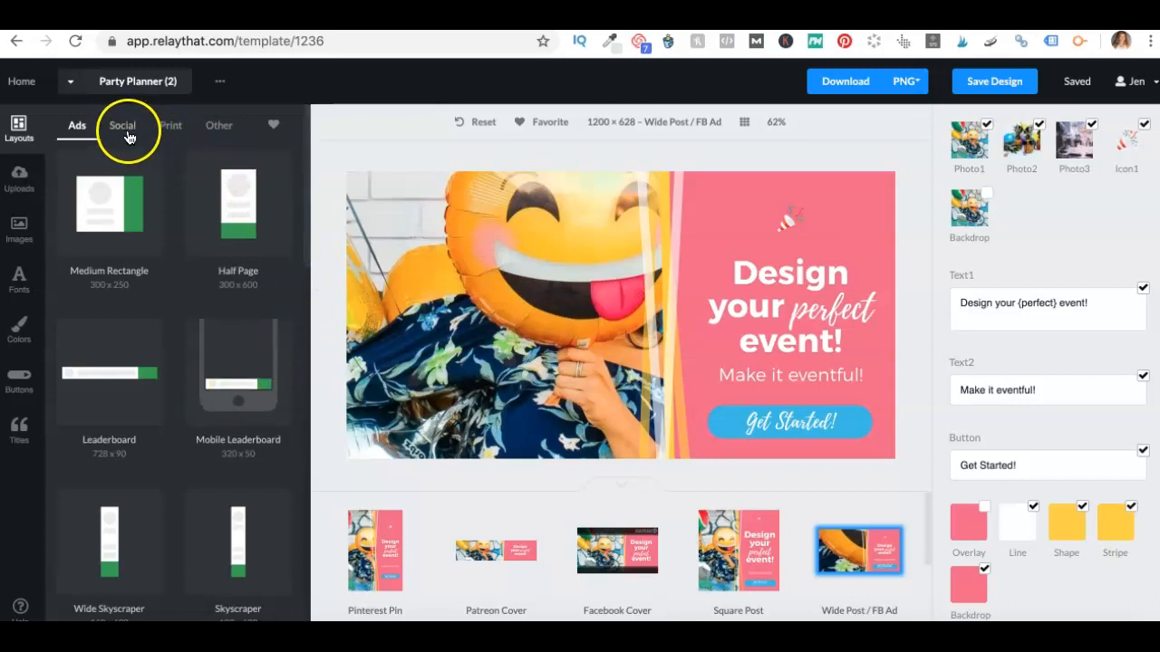
pyautogui.click(122, 125)
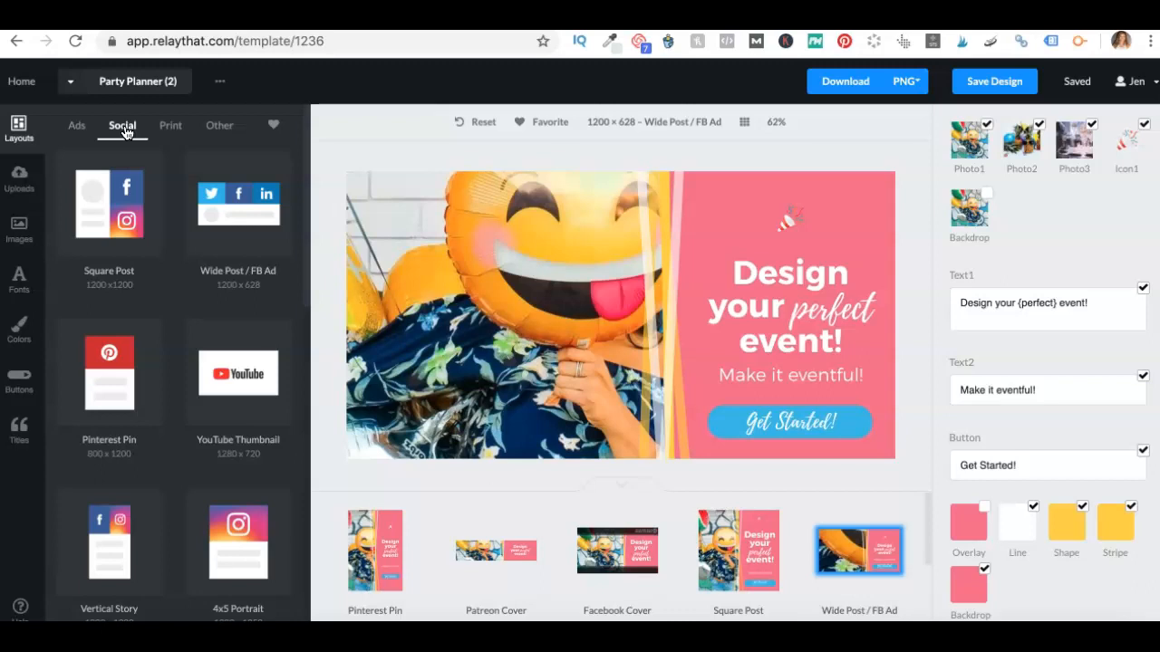
pyautogui.moveTo(129, 419)
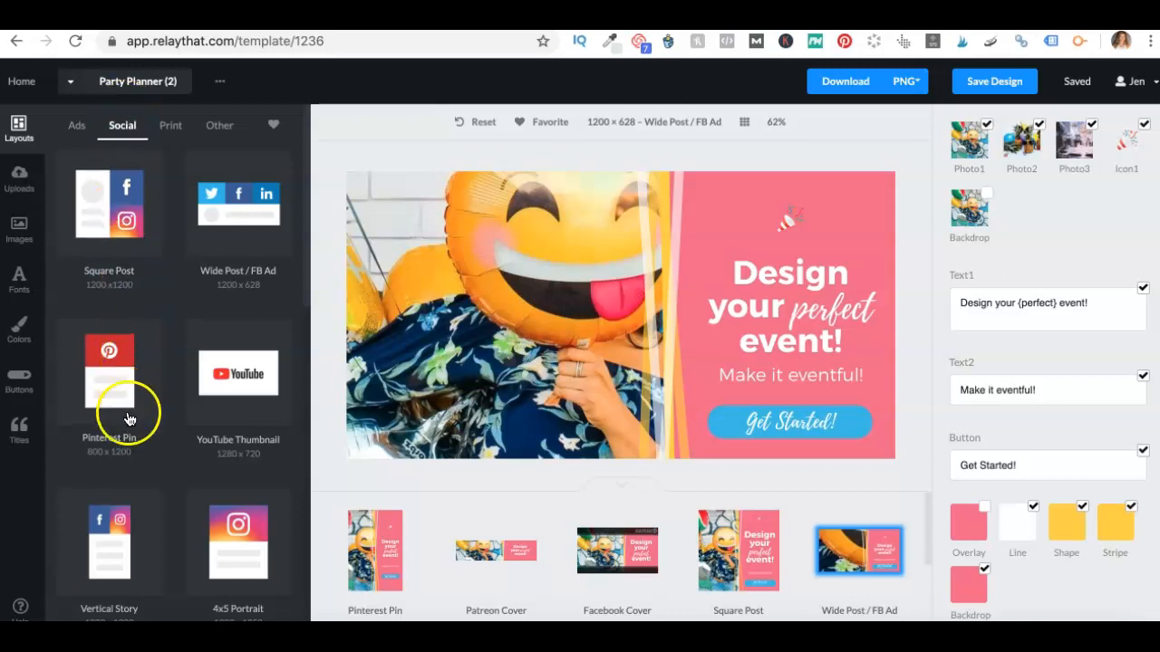
pyautogui.moveTo(533, 555)
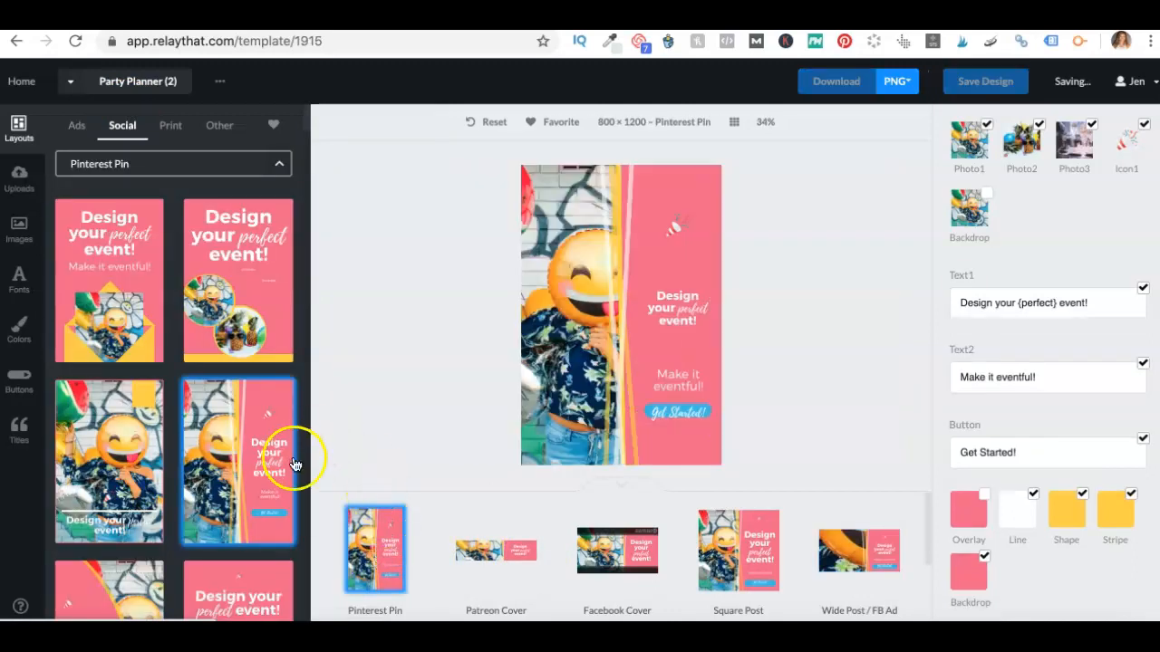
pyautogui.scroll(-3)
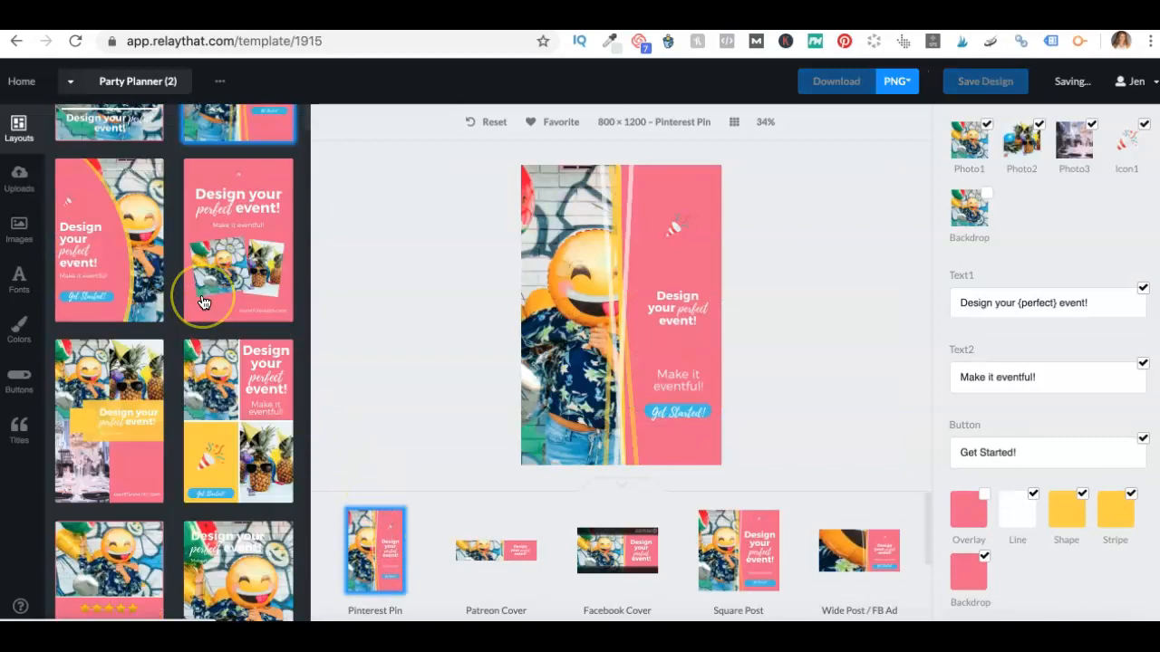
pyautogui.scroll(-3)
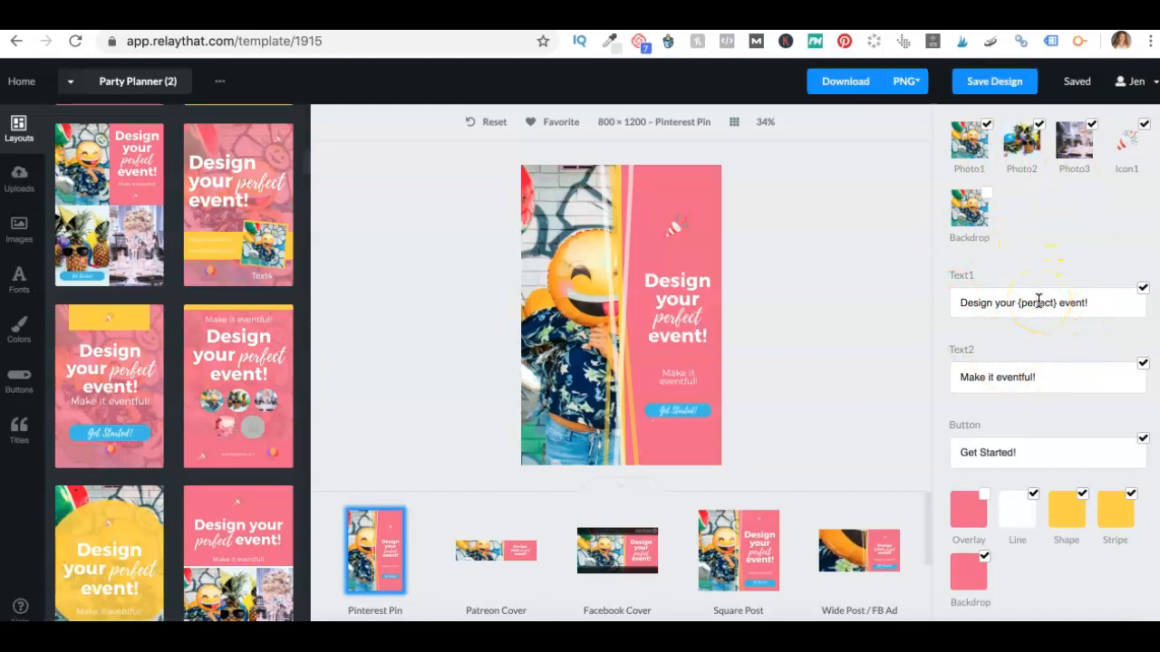
pyautogui.moveTo(442, 327)
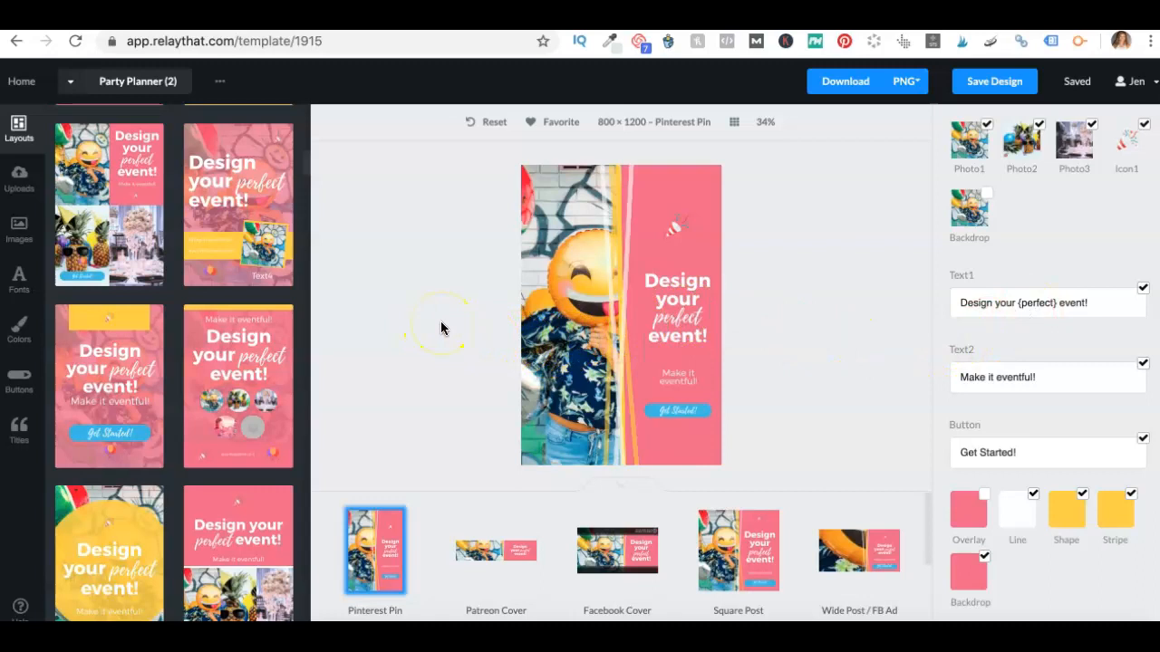
pyautogui.moveTo(996, 210)
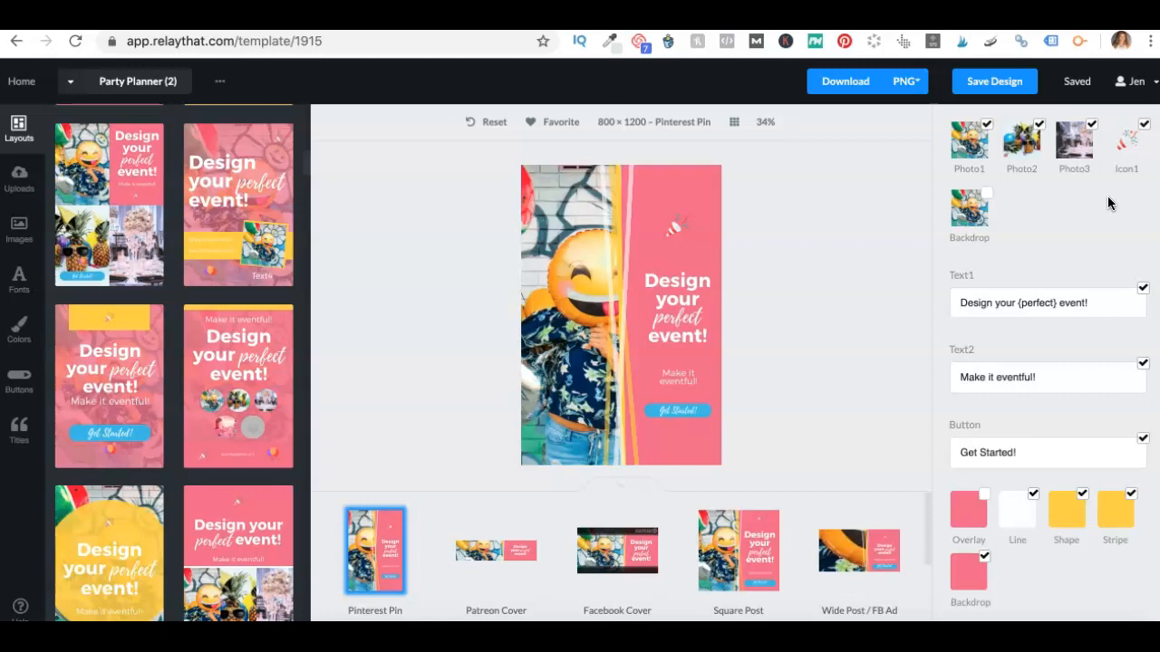
pyautogui.moveTo(1110, 227)
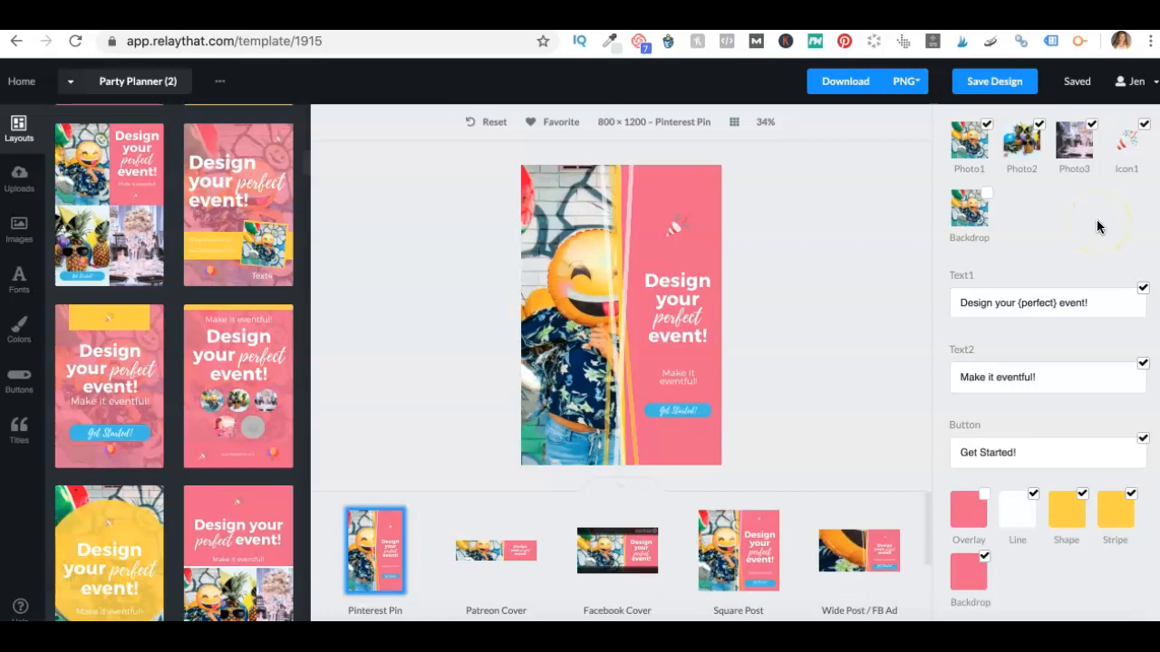
pyautogui.moveTo(1099, 227)
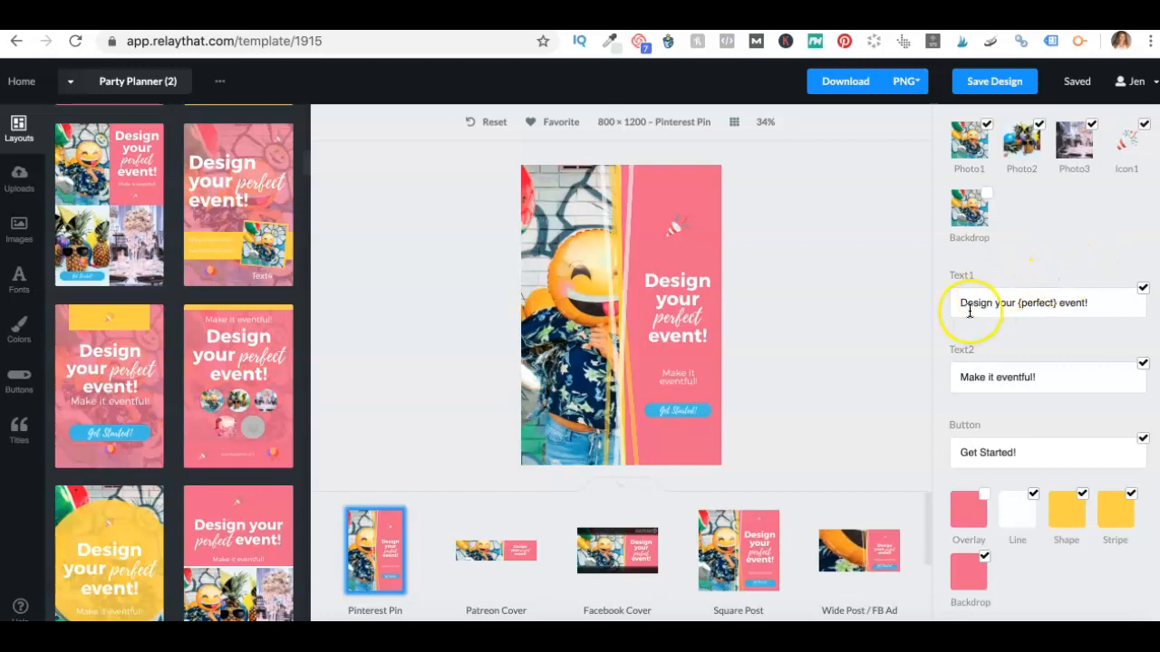
pyautogui.moveTo(221, 339)
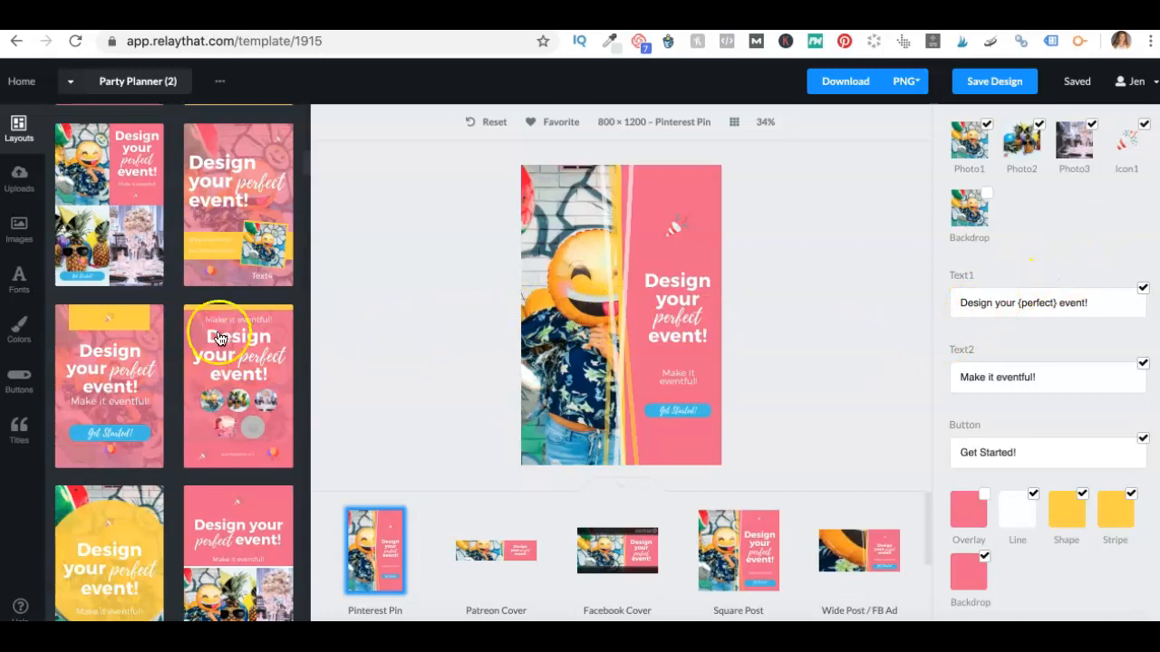
pyautogui.scroll(-3)
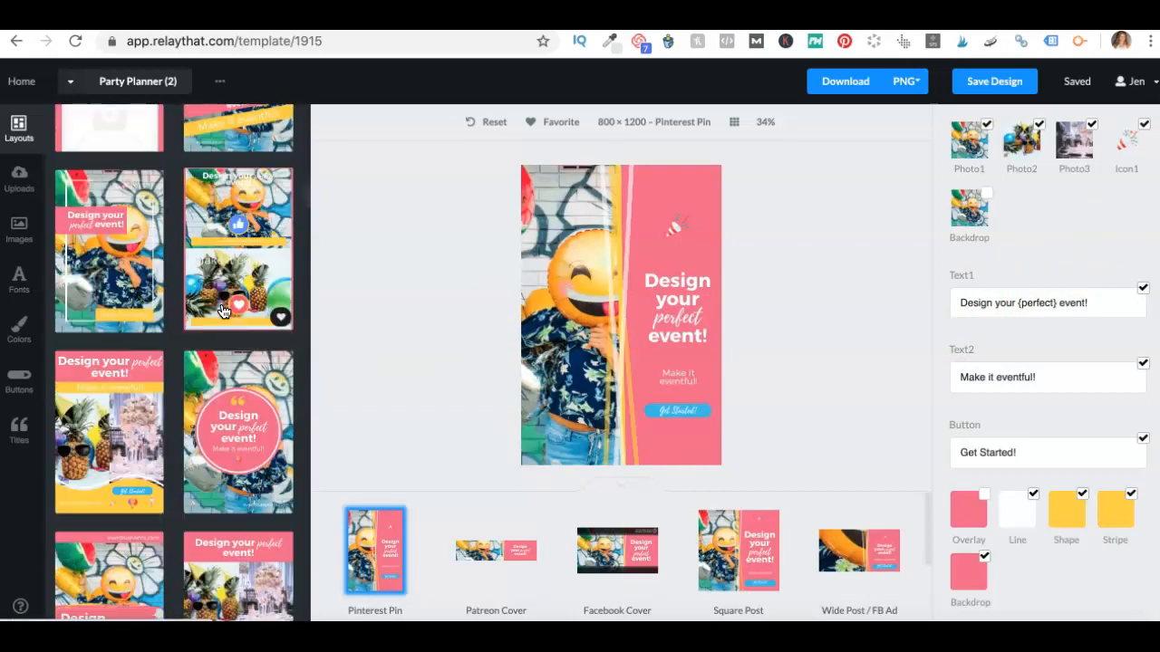
pyautogui.scroll(-3)
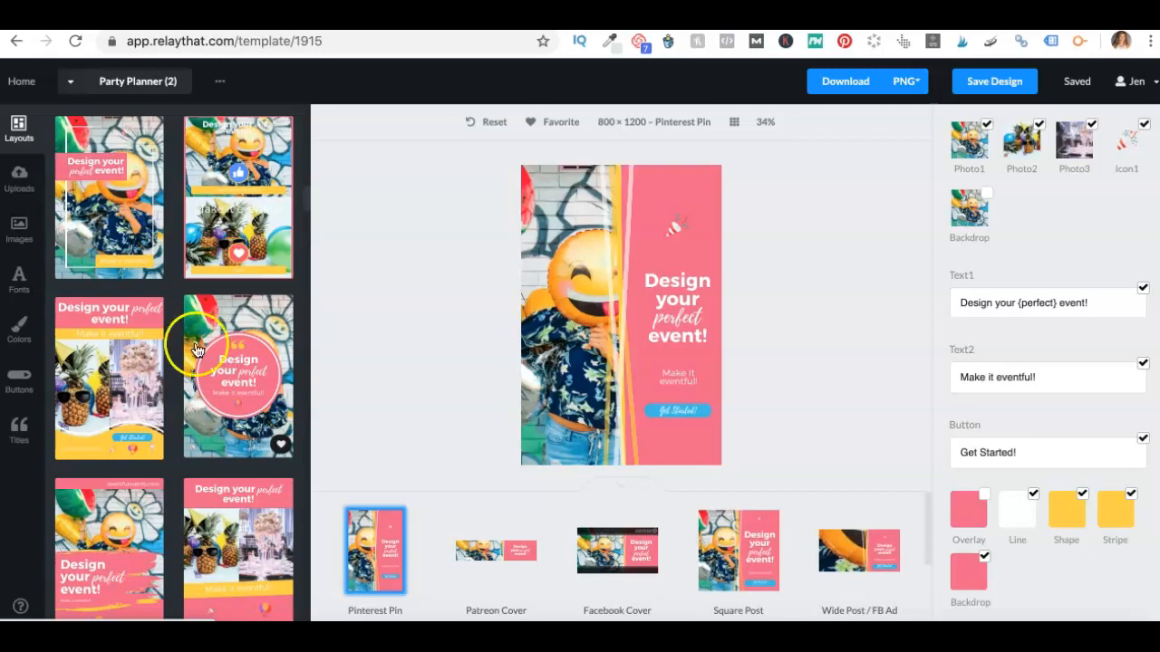
pyautogui.moveTo(231, 344)
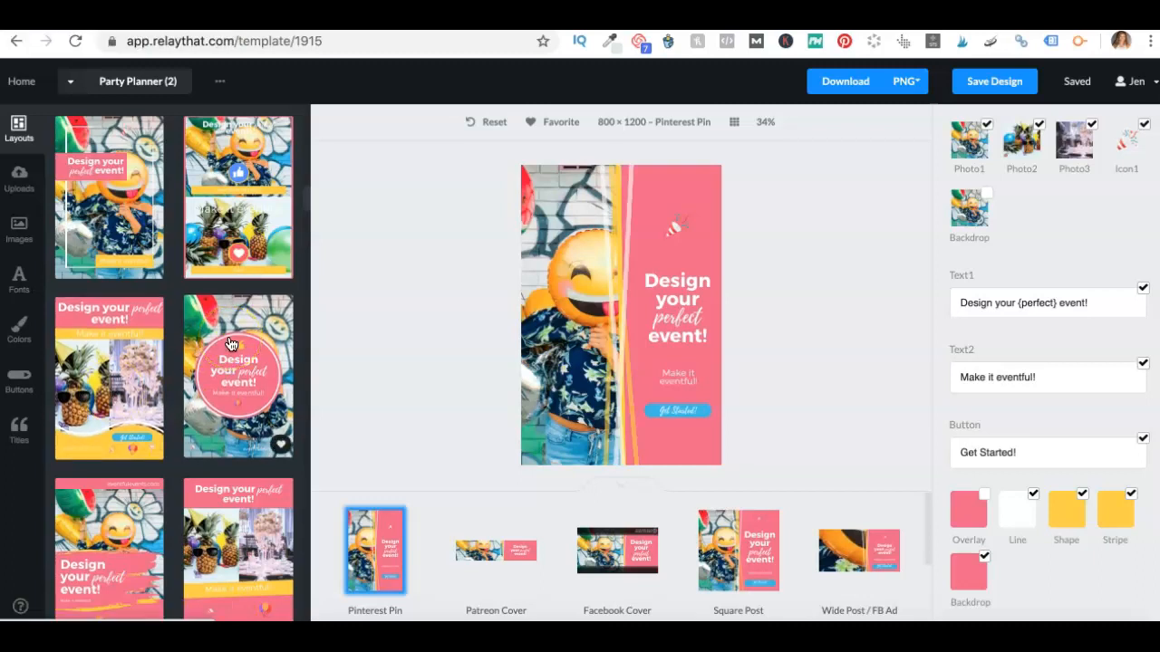
pyautogui.scroll(-3)
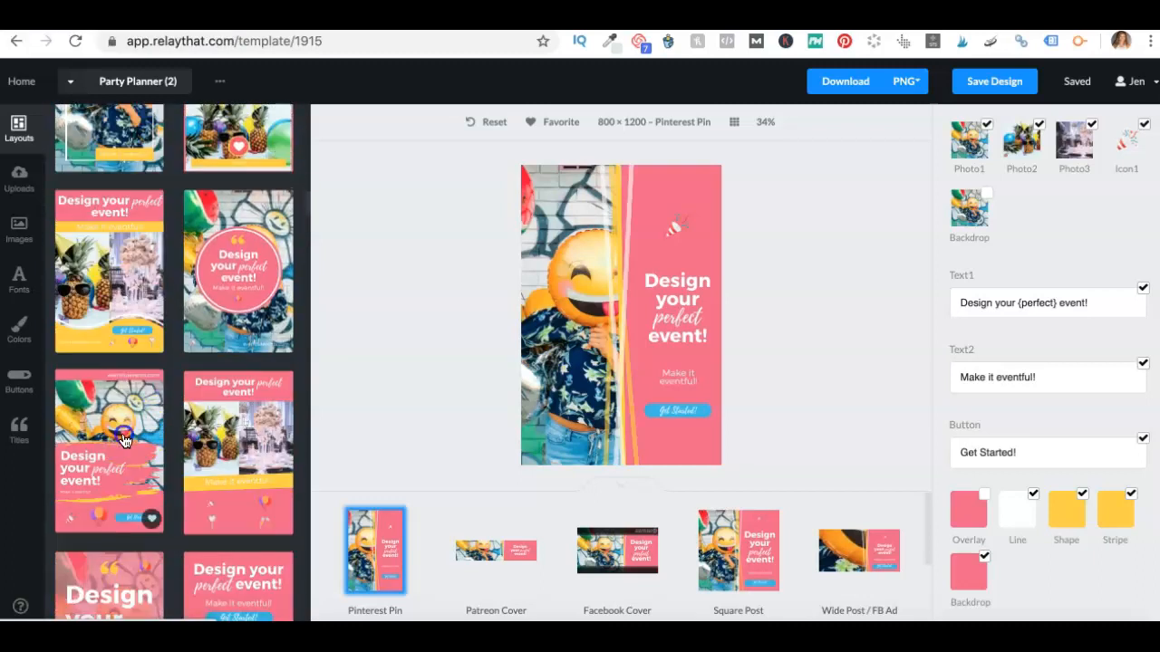
pyautogui.click(108, 450)
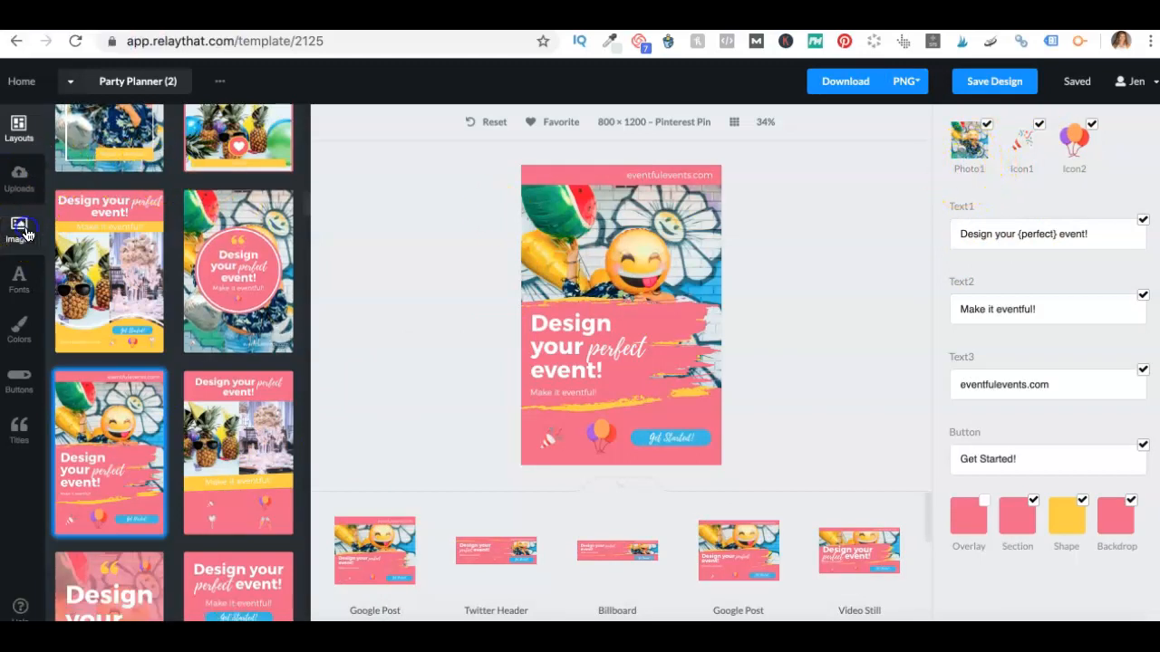
# Swap in the 'computer' stock photo of hands on a laptop, zoomed to 270%.
pyautogui.click(18, 226)
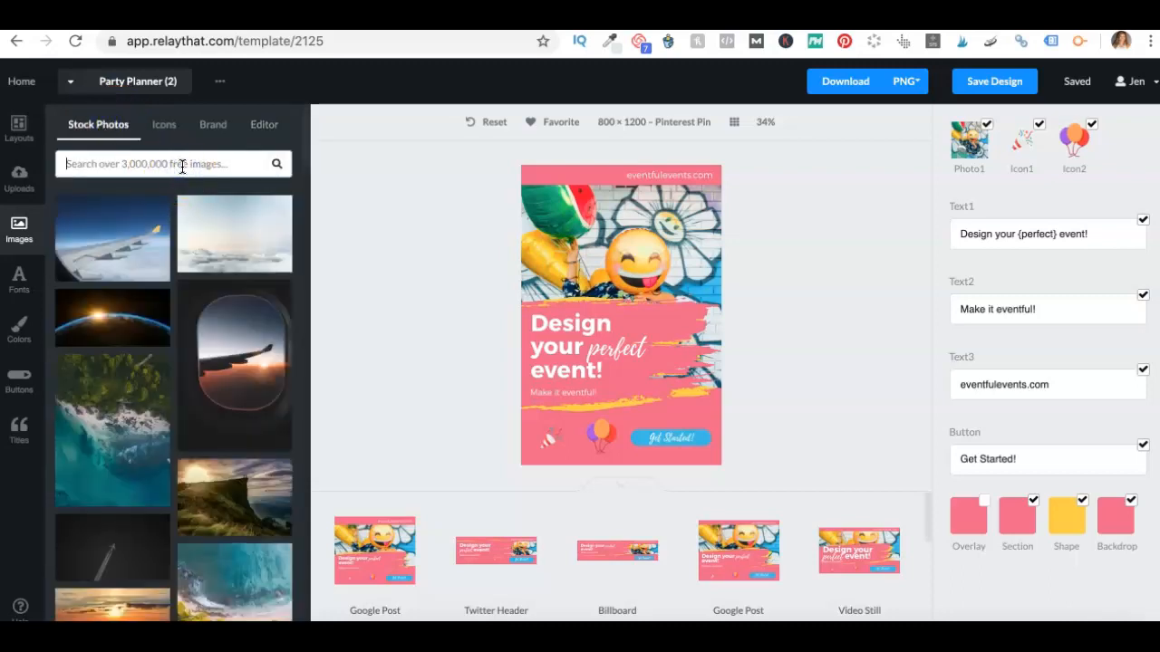
pyautogui.write('computer')
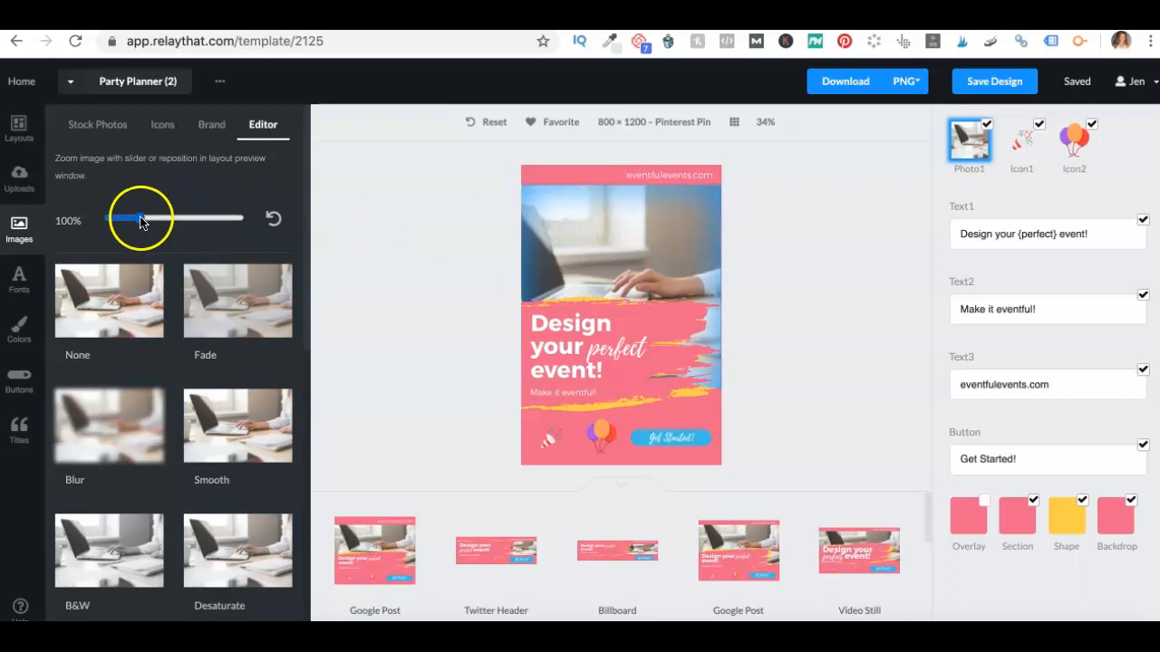
pyautogui.moveTo(142, 218); pyautogui.dragTo(215, 219)
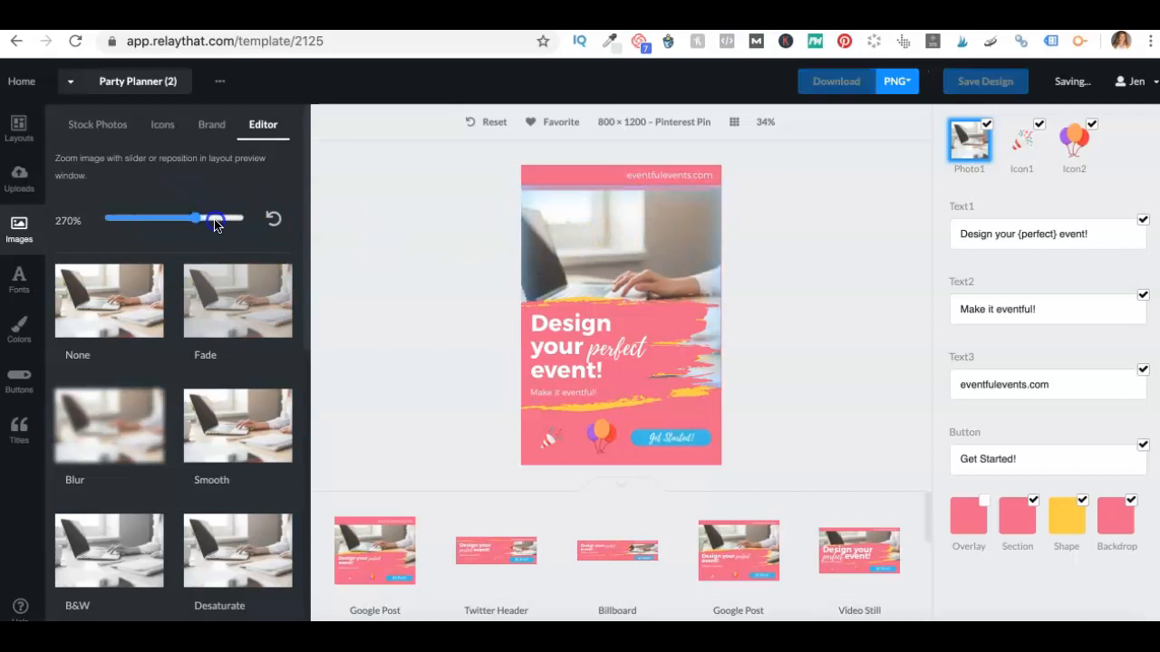
pyautogui.moveTo(216, 218); pyautogui.dragTo(138, 218)
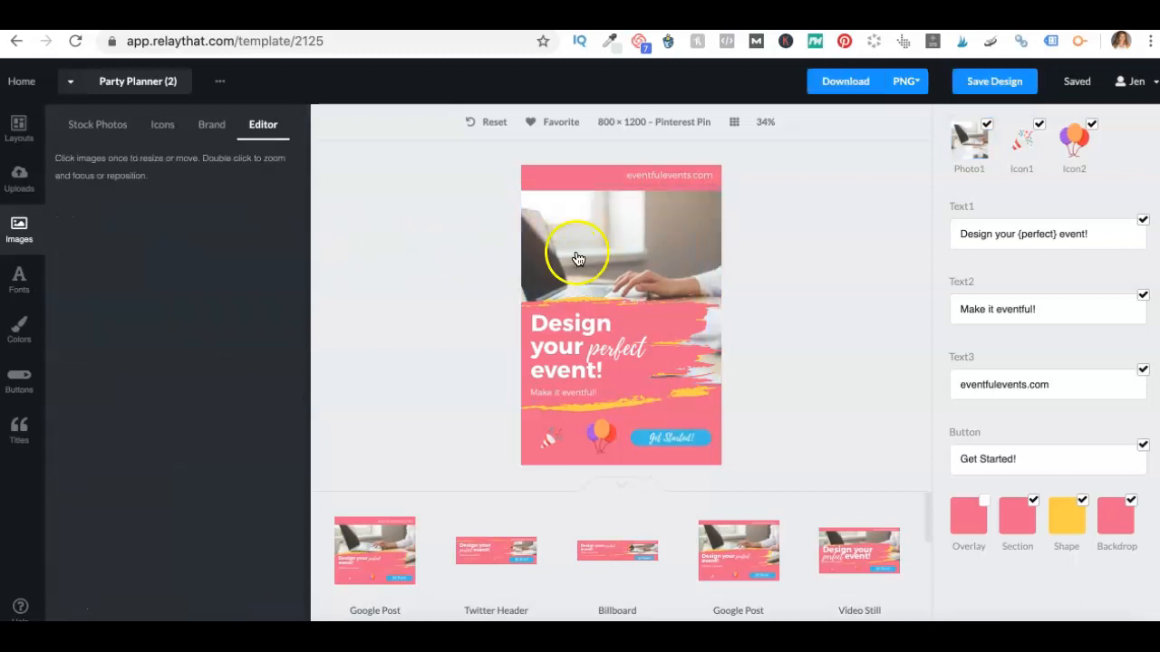
# Resize the laptop photo to fit the top area of the pin.
pyautogui.click(577, 258)
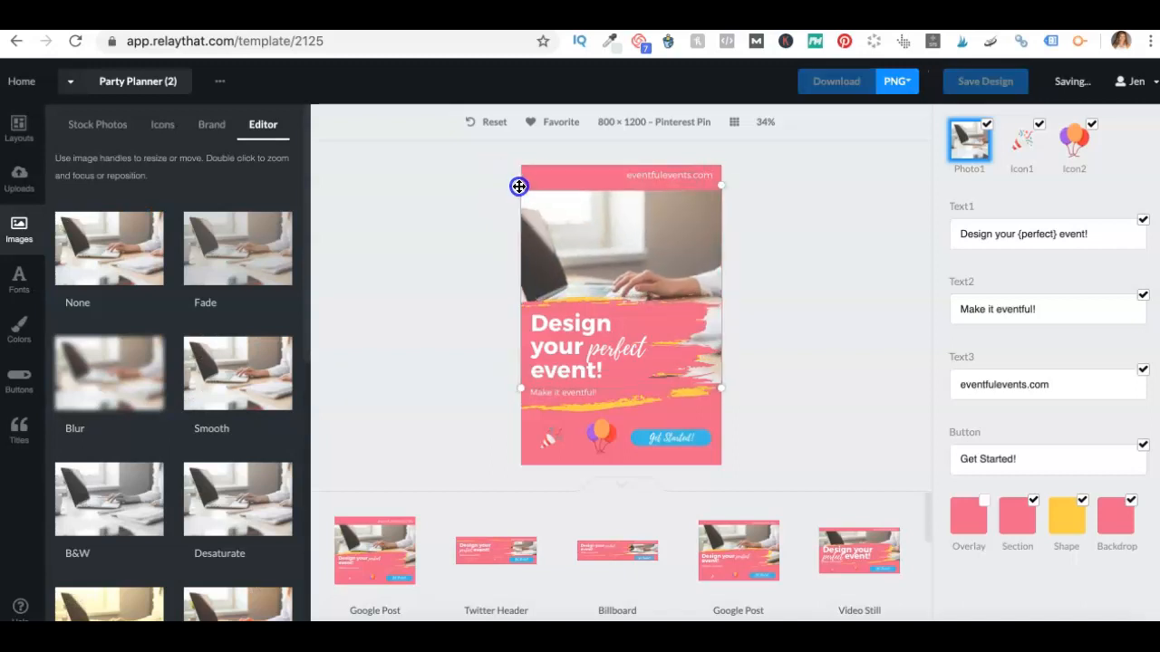
pyautogui.moveTo(519, 186); pyautogui.dragTo(581, 215)
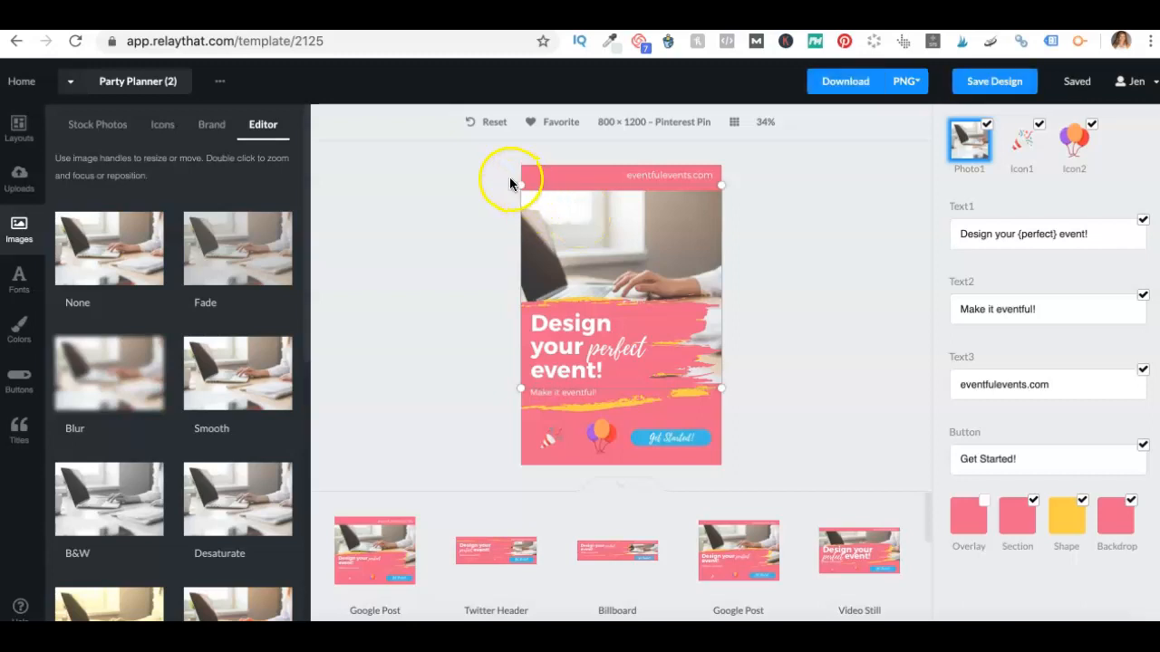
pyautogui.moveTo(509, 184); pyautogui.dragTo(498, 154)
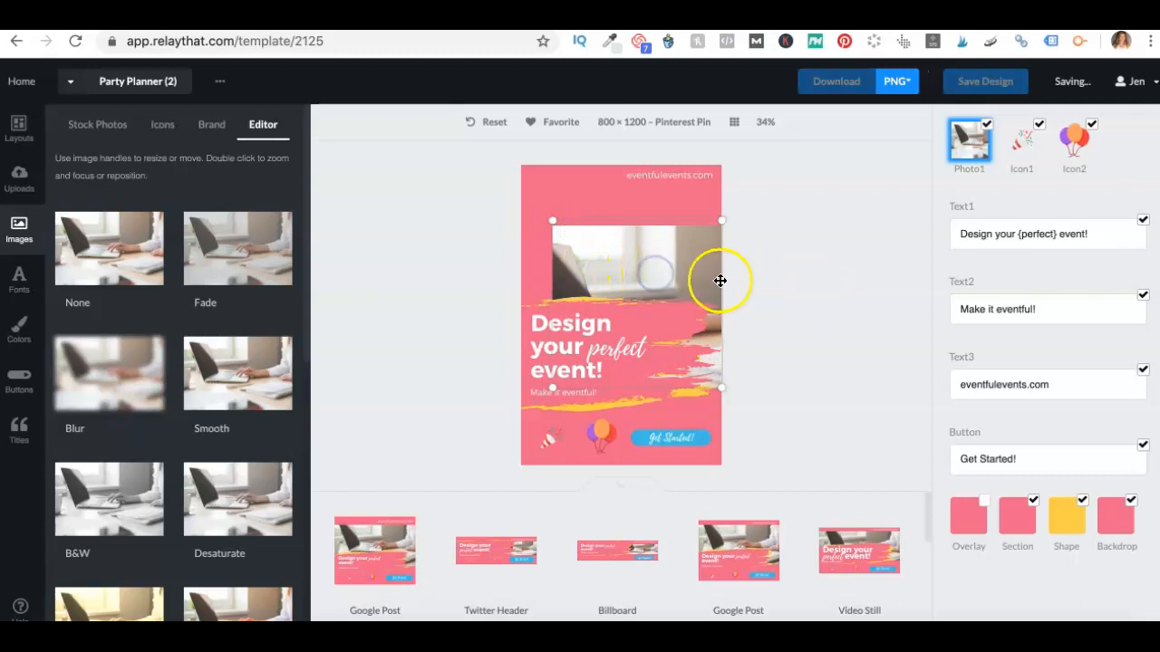
pyautogui.moveTo(720, 281); pyautogui.dragTo(654, 218)
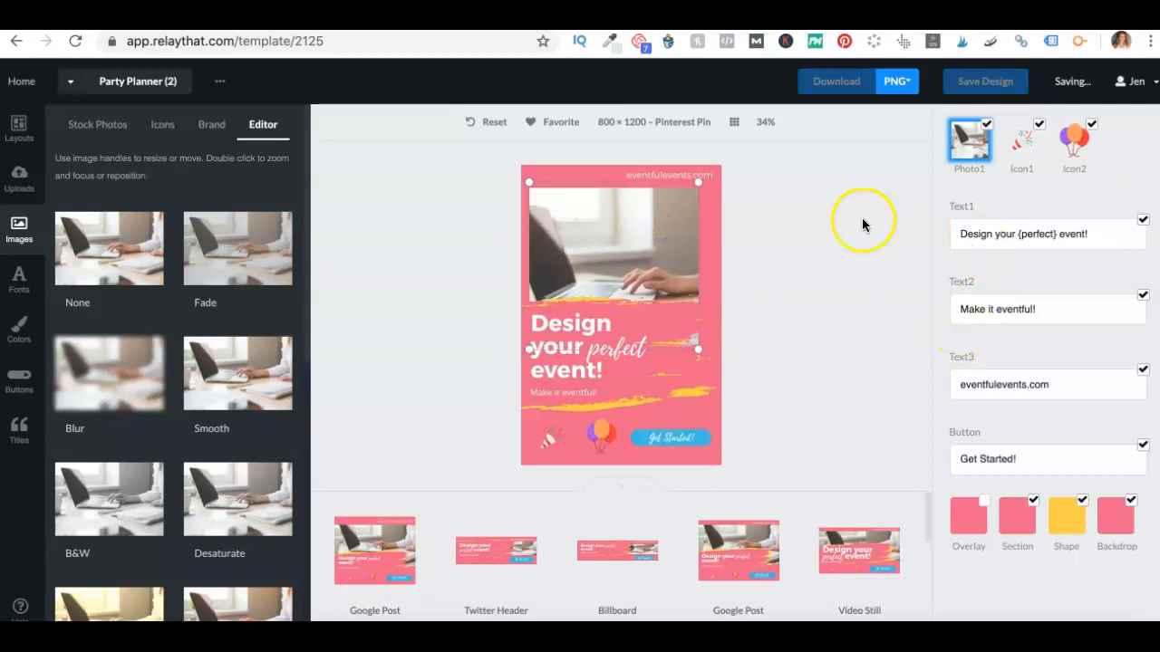
pyautogui.moveTo(1116, 408)
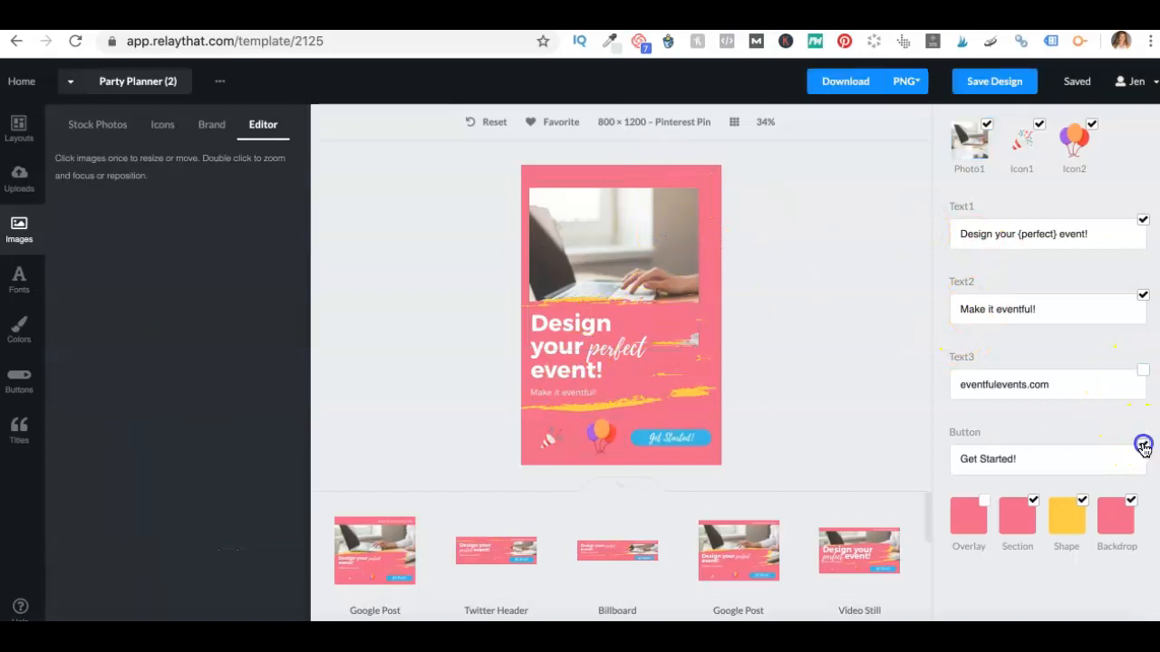
# Hide the Get Started button and change the headline word 'event' to 'Pin'.
pyautogui.click(1143, 445)
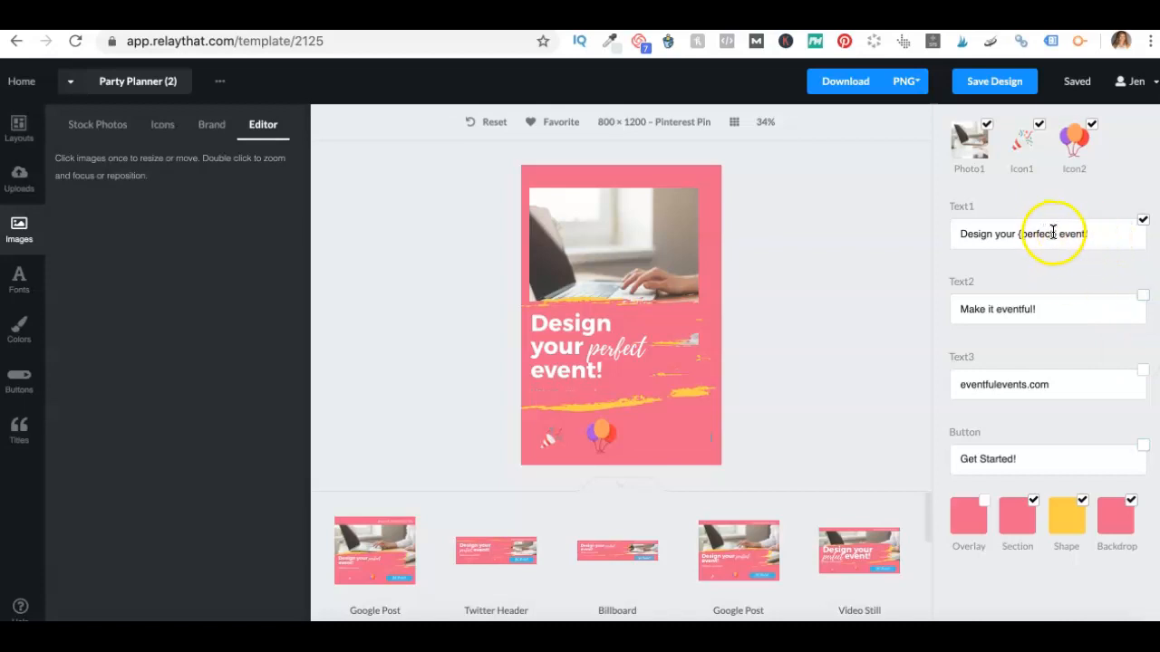
pyautogui.click(1033, 234)
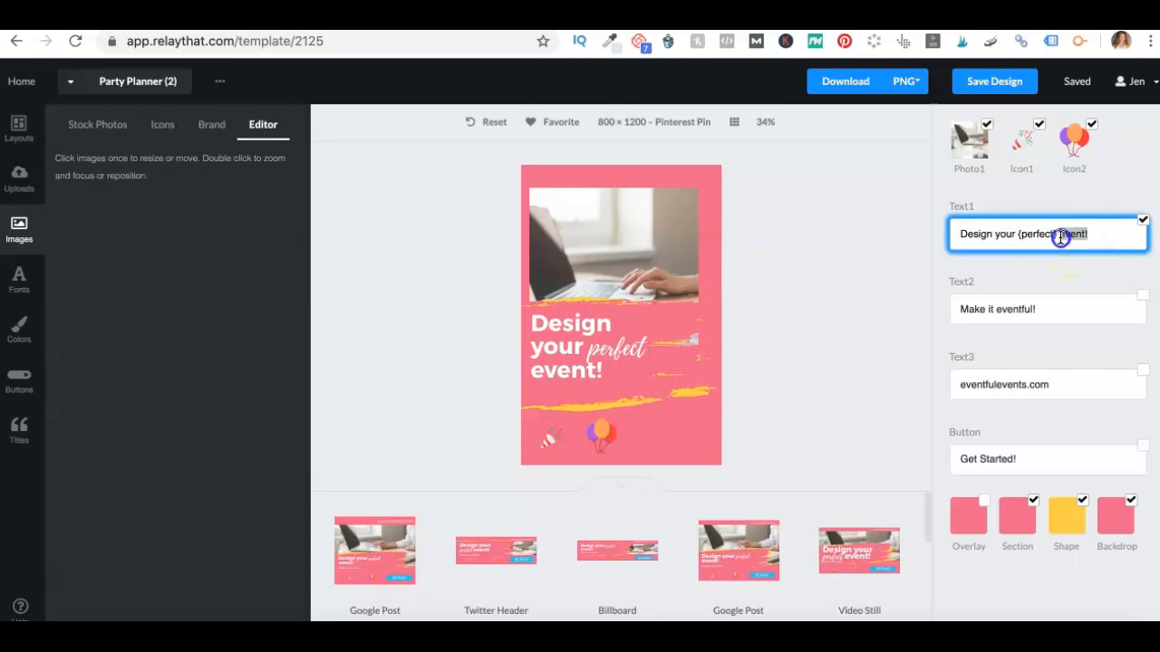
pyautogui.write('Pin')
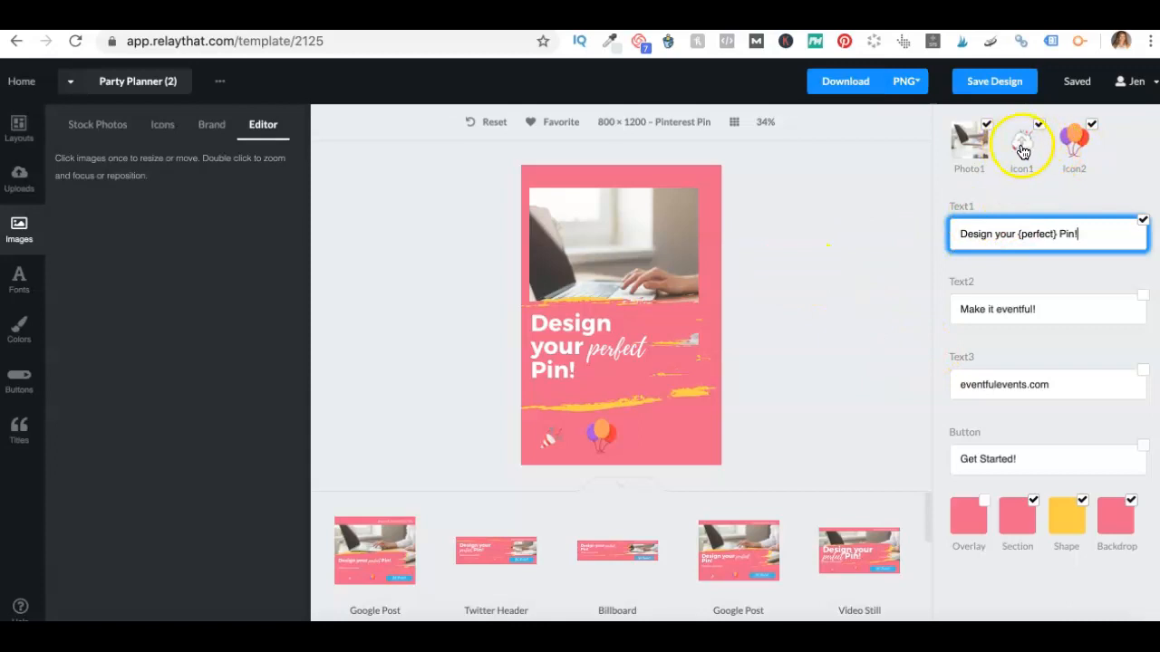
# Upload Pin Logo White Background.png as the replacement for Icon1.
pyautogui.click(162, 124)
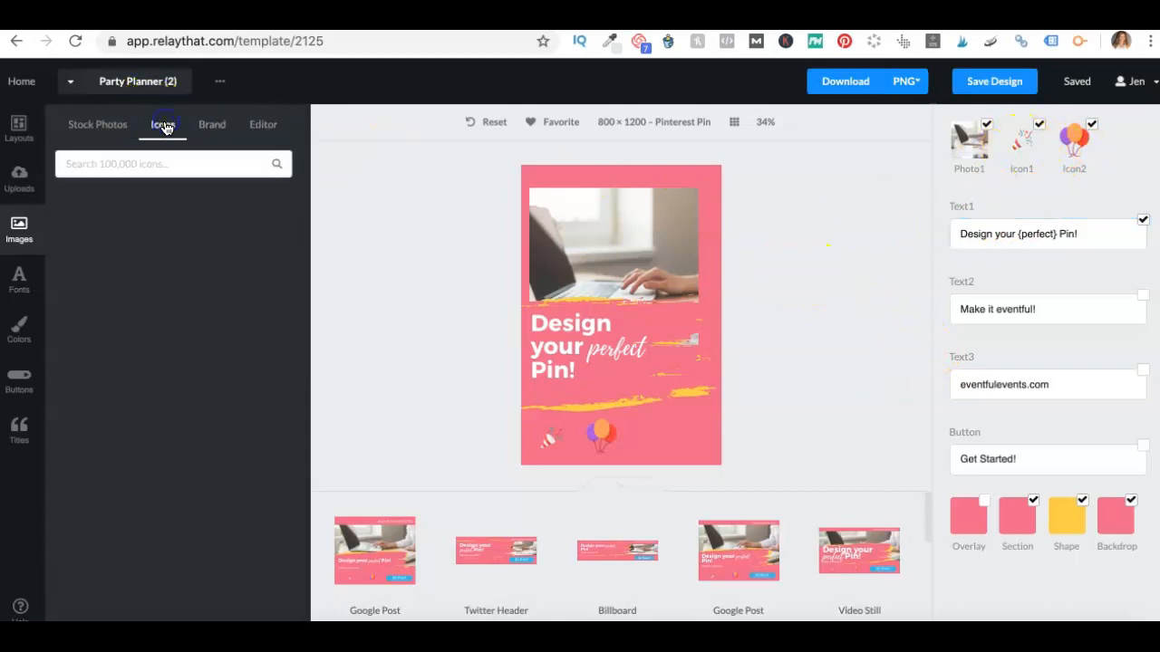
pyautogui.click(163, 164)
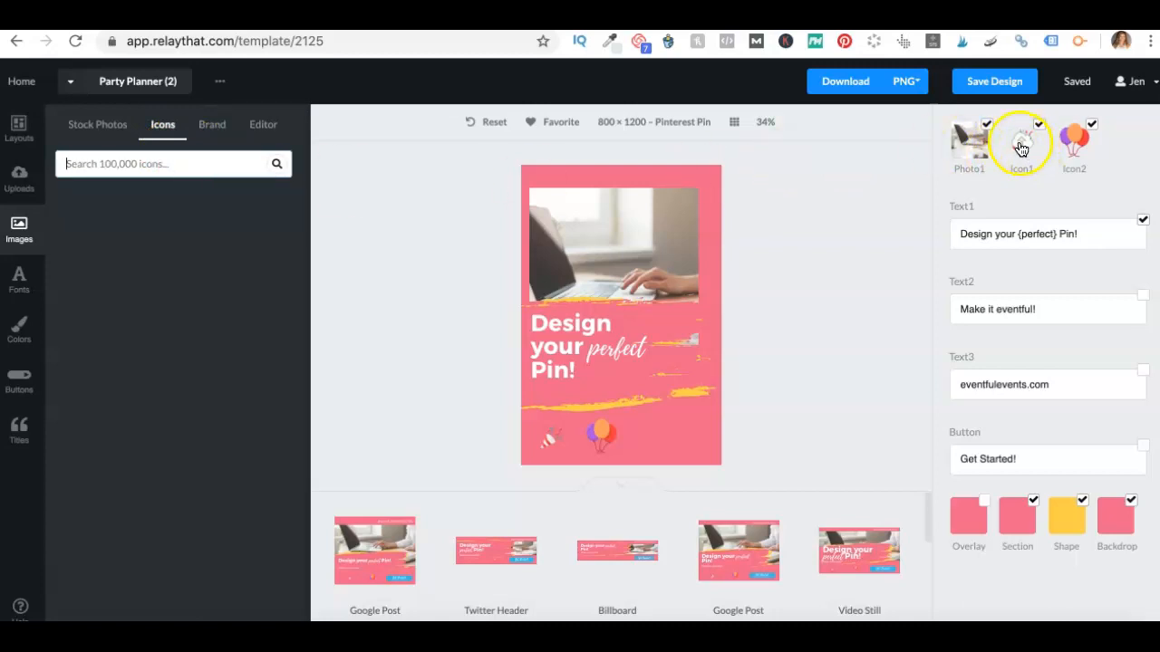
pyautogui.click(1021, 145)
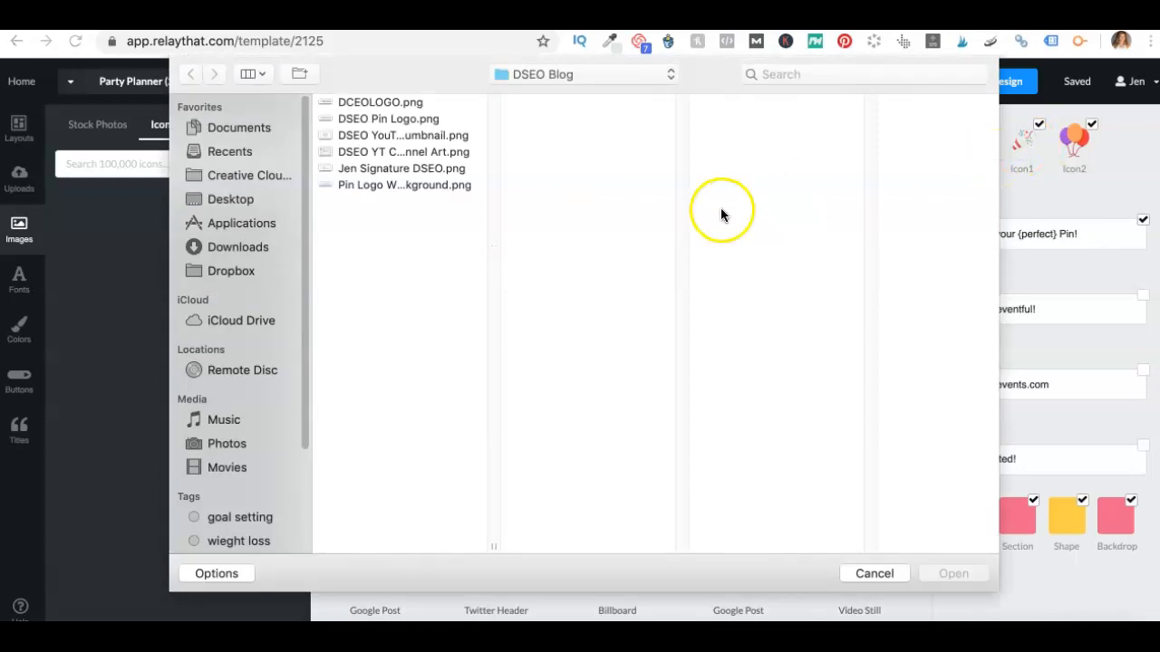
pyautogui.click(404, 185)
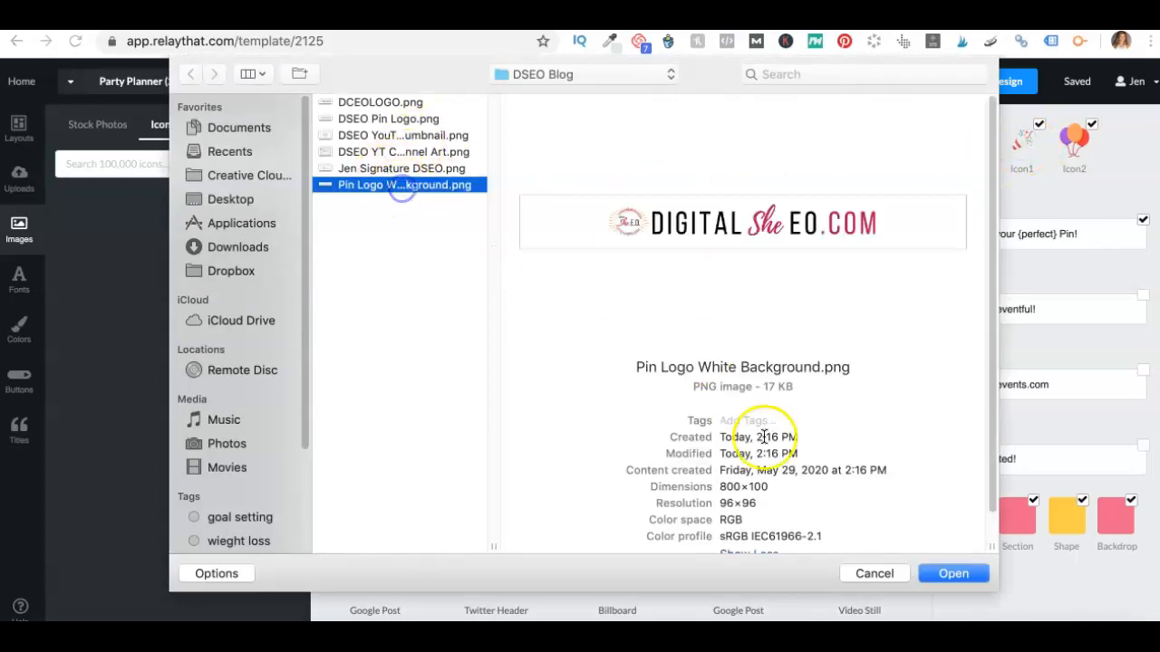
pyautogui.click(952, 573)
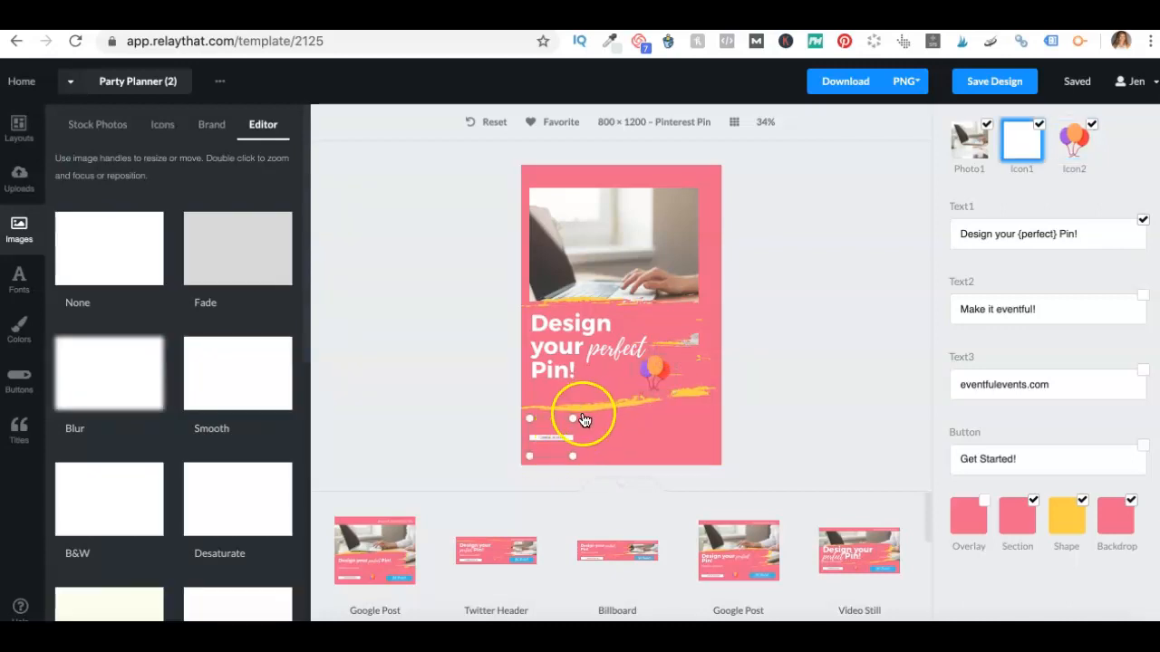
pyautogui.moveTo(578, 415)
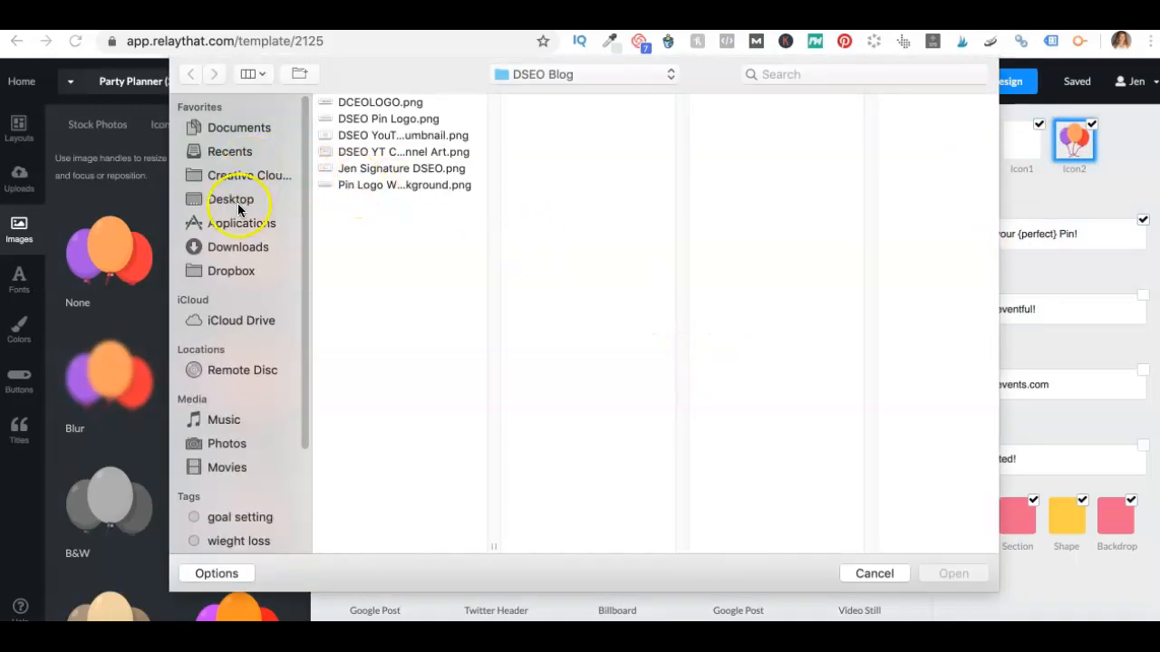
pyautogui.moveTo(240, 255)
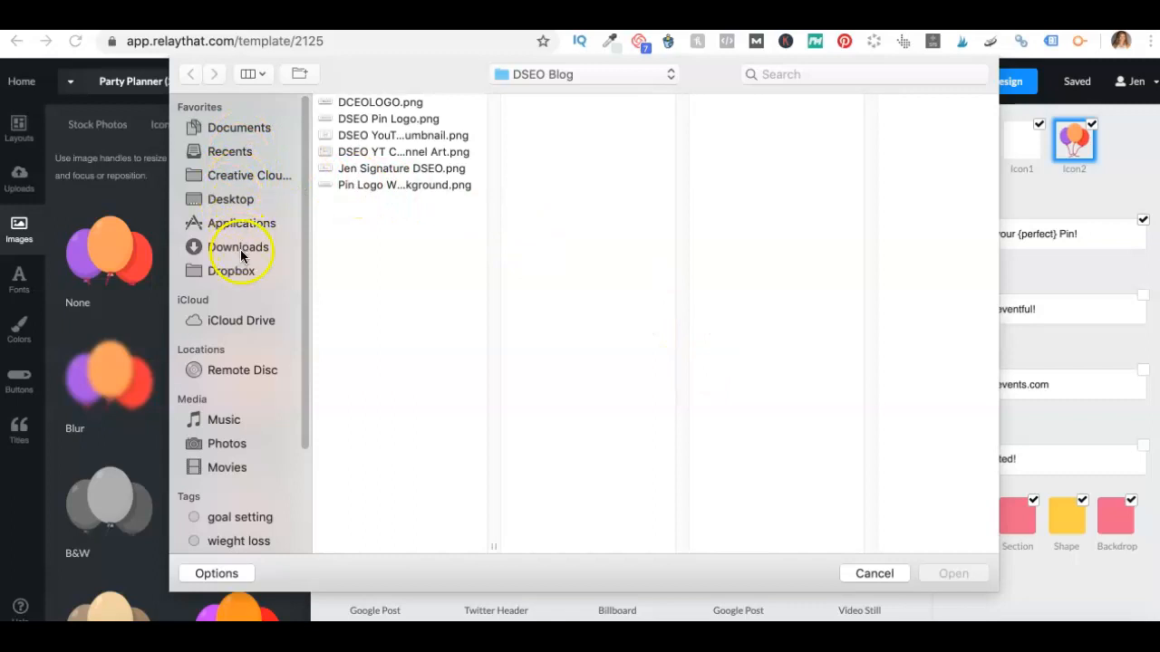
# Find Relay That.png in the Documents folders and upload it as Icon2.
pyautogui.click(239, 127)
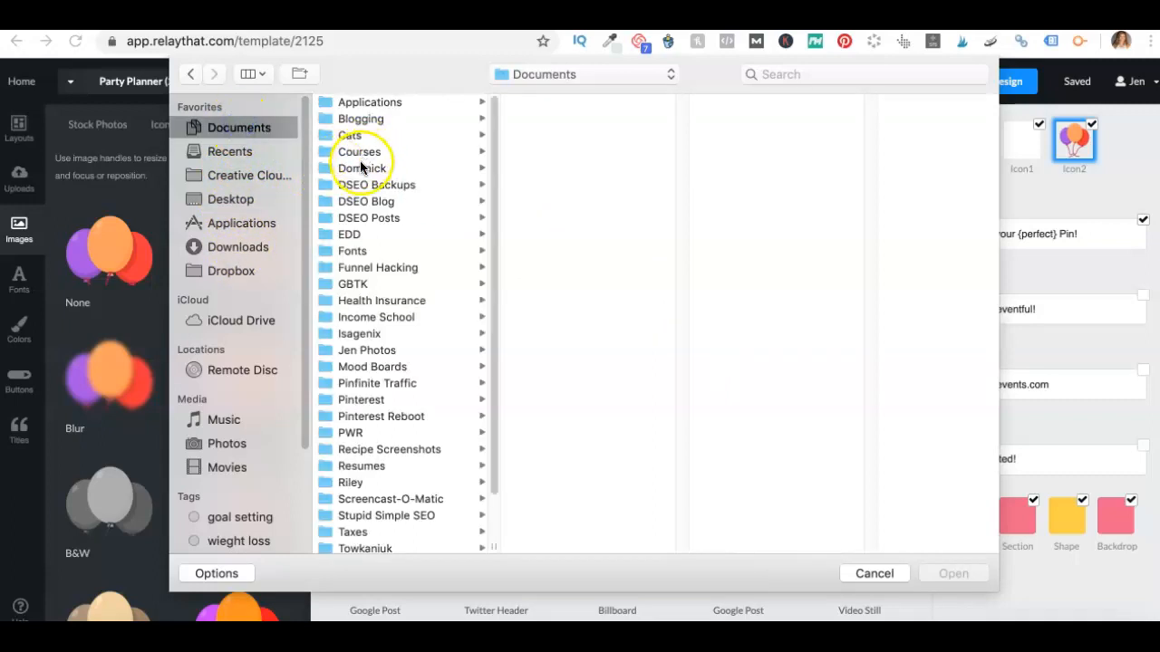
pyautogui.click(366, 201)
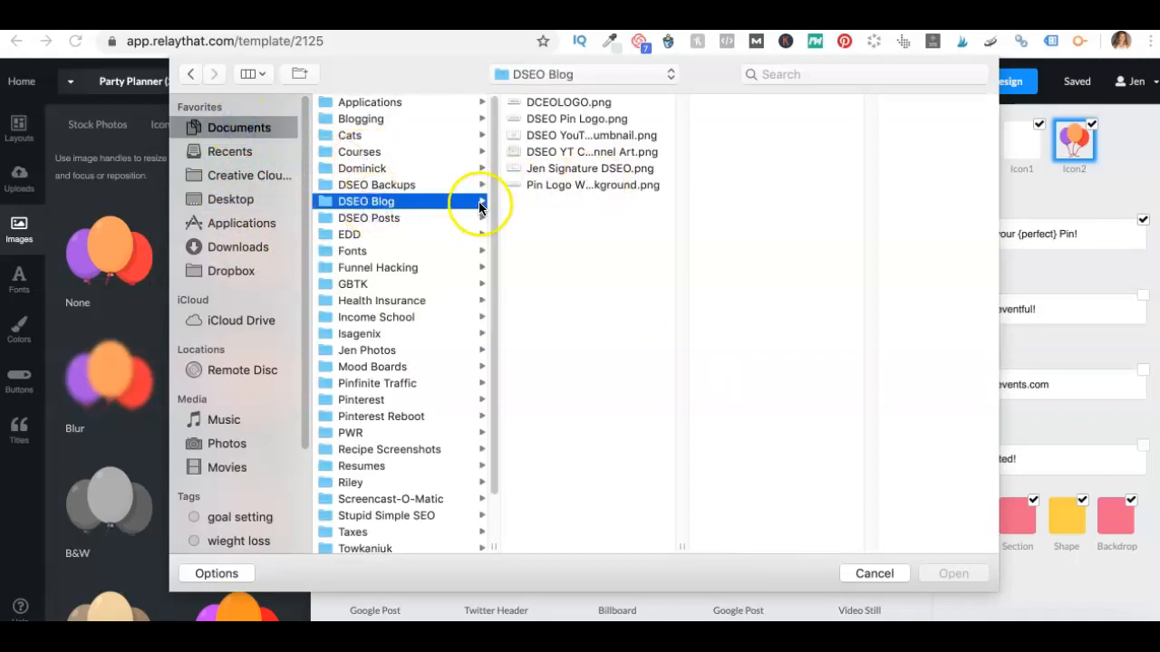
pyautogui.click(368, 218)
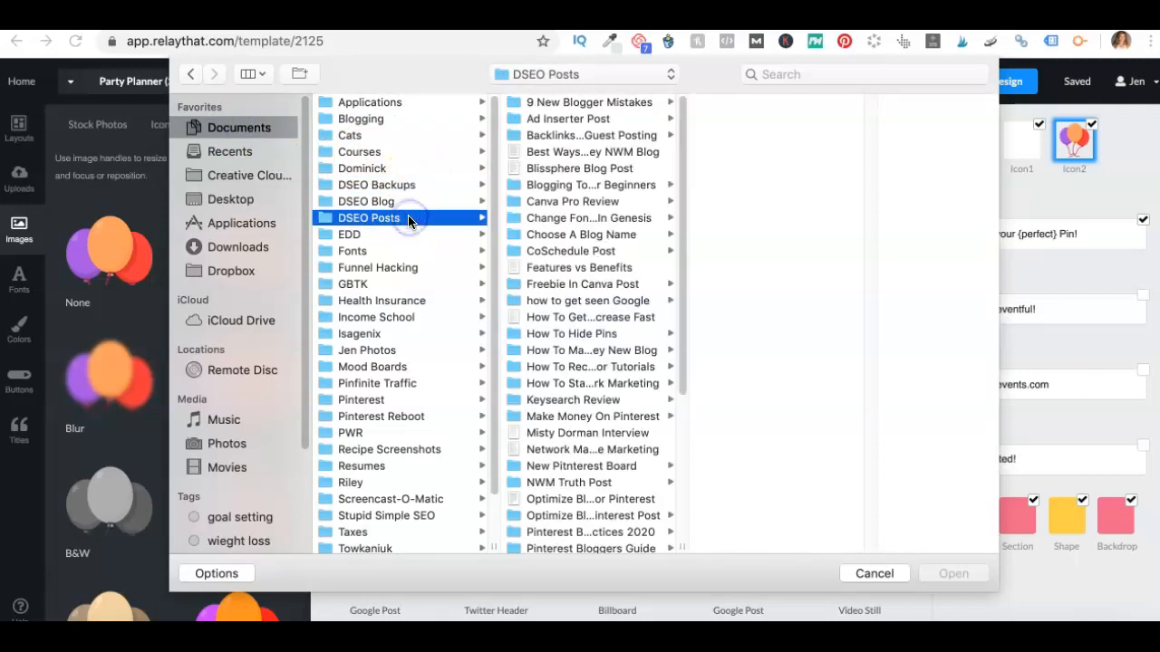
pyautogui.click(366, 201)
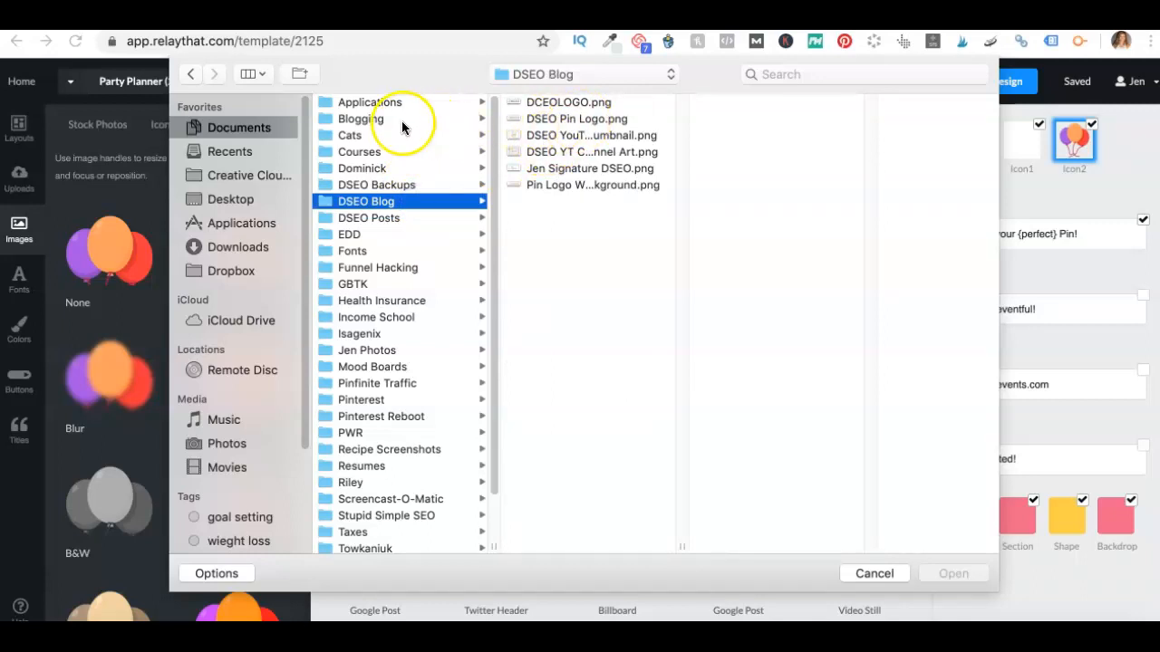
pyautogui.click(360, 119)
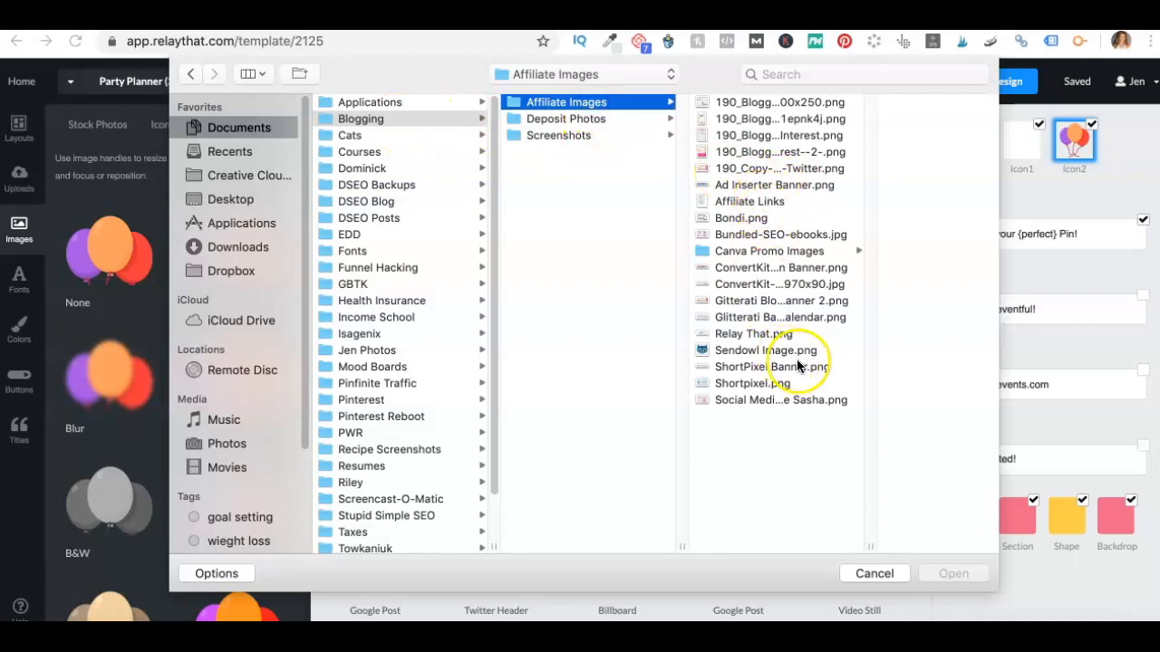
pyautogui.click(759, 333)
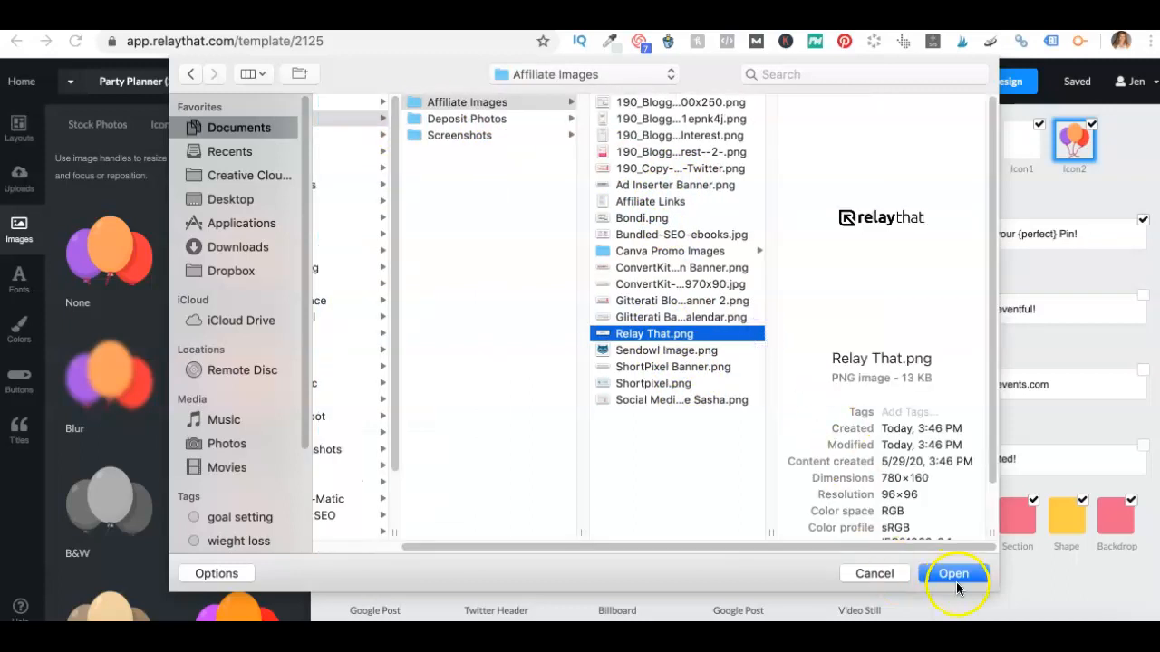
pyautogui.click(953, 572)
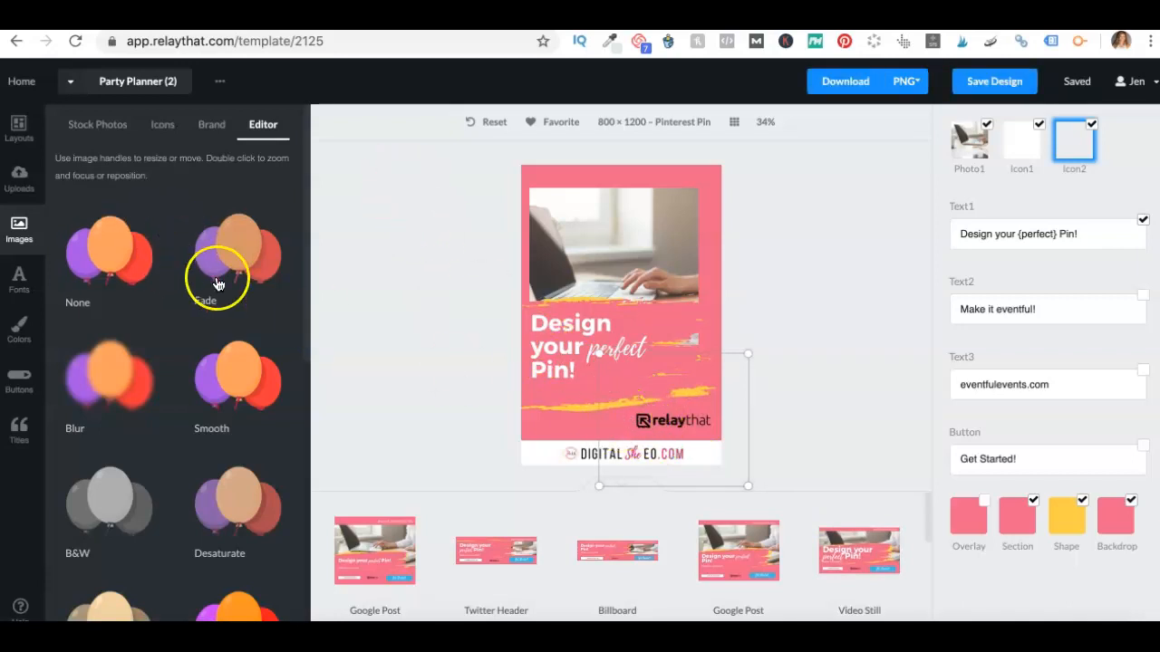
pyautogui.scroll(-3)
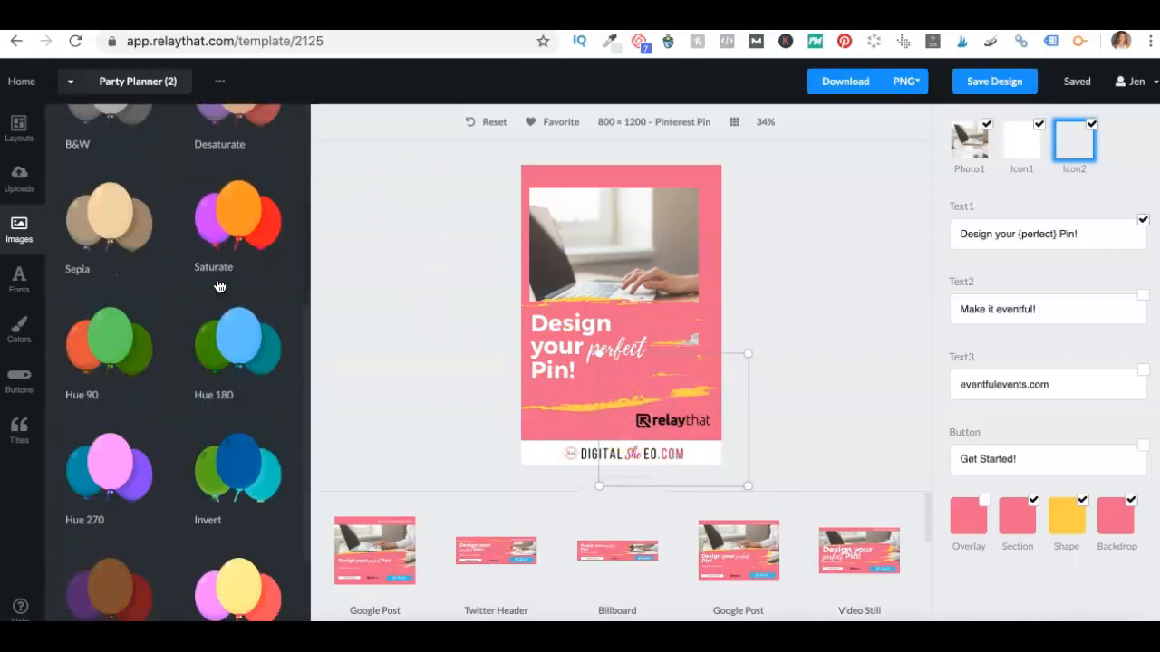
pyautogui.click(236, 465)
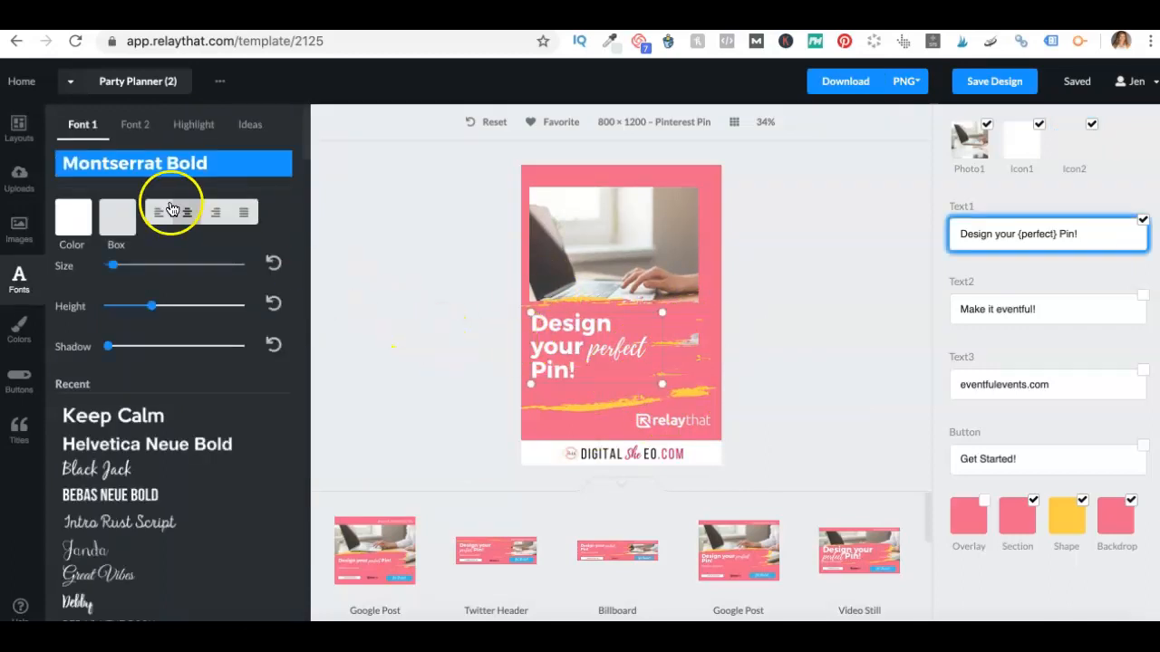
# Center-align the headline and set its Font 1 to Bebas Neue Bold.
pyautogui.click(187, 212)
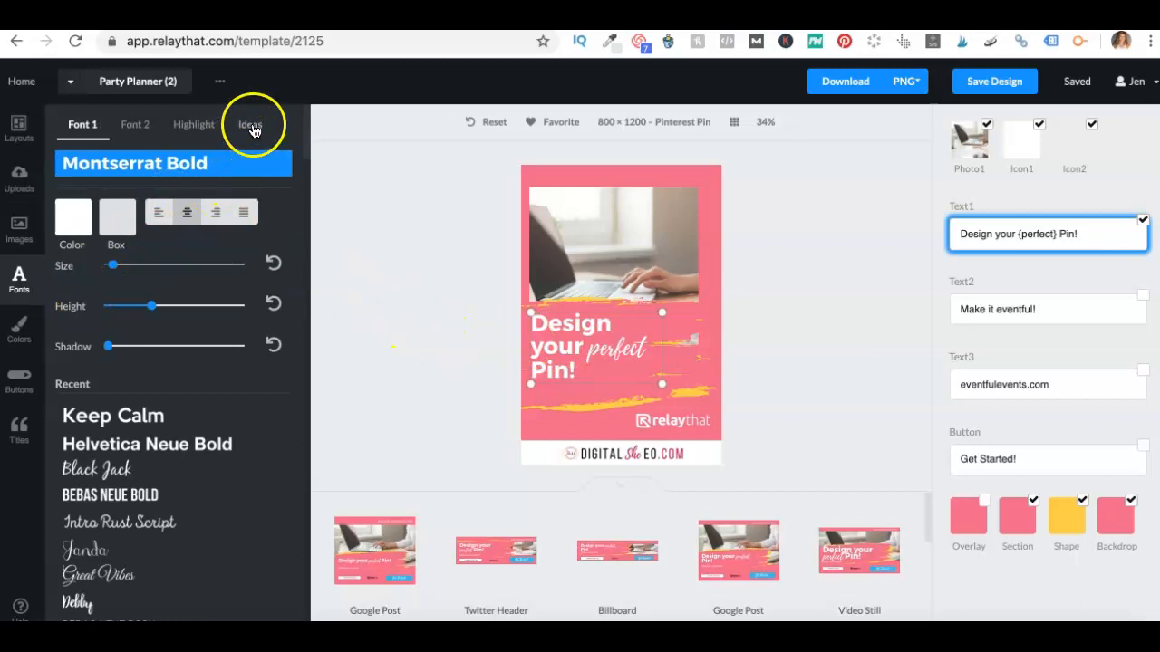
pyautogui.click(250, 124)
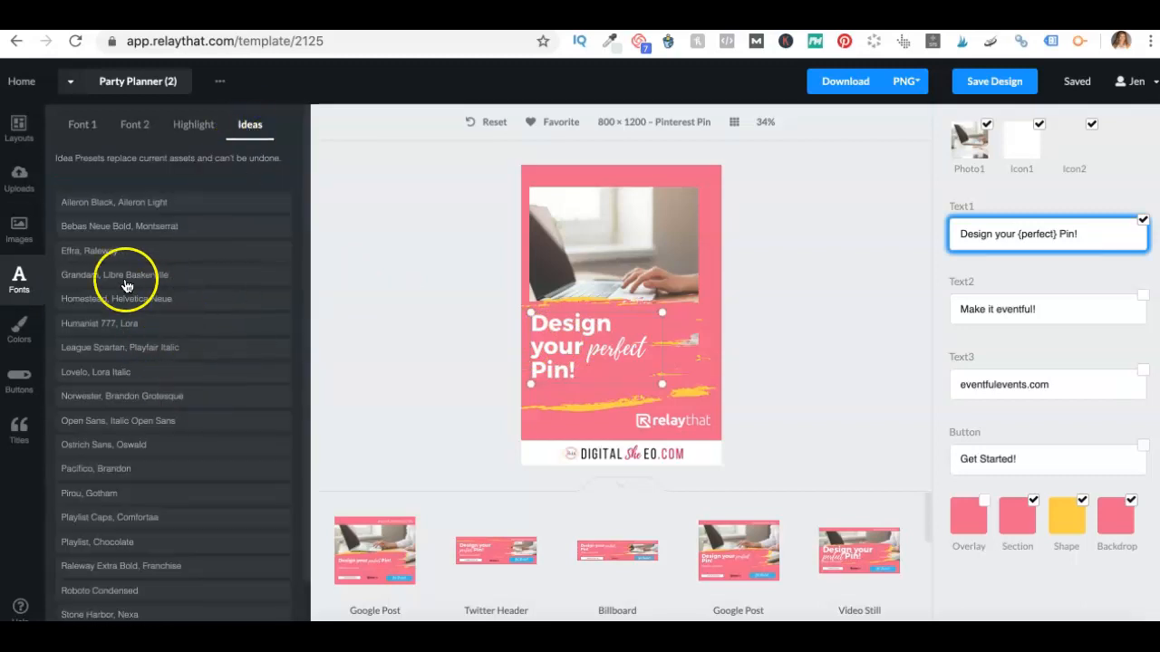
pyautogui.moveTo(205, 358)
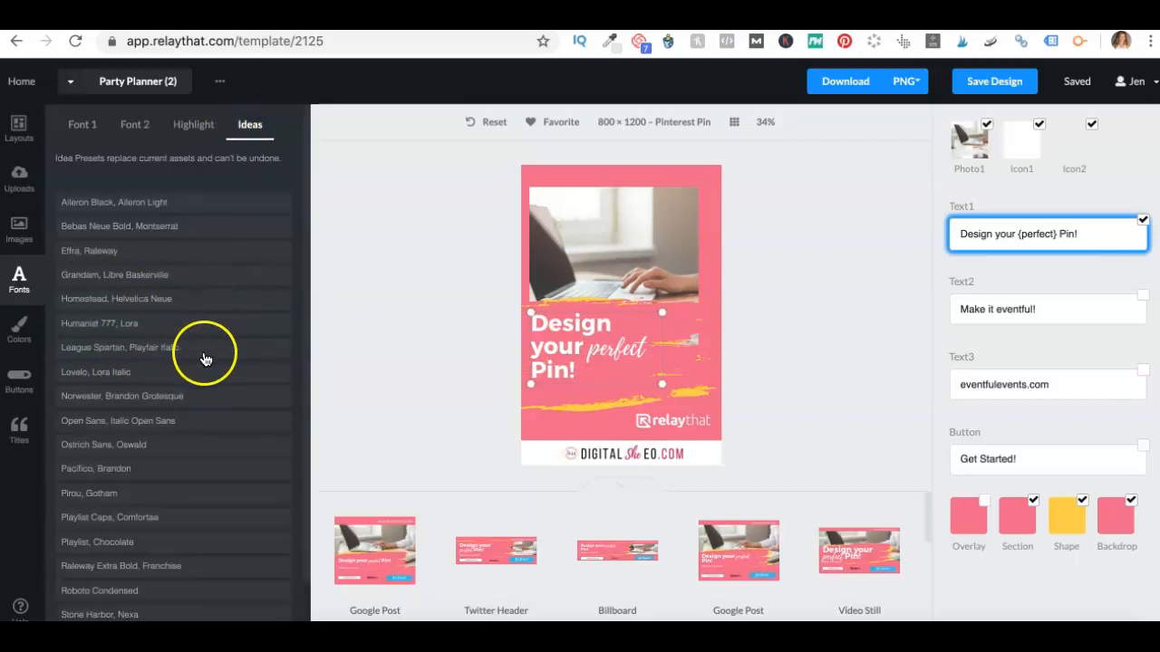
pyautogui.click(83, 124)
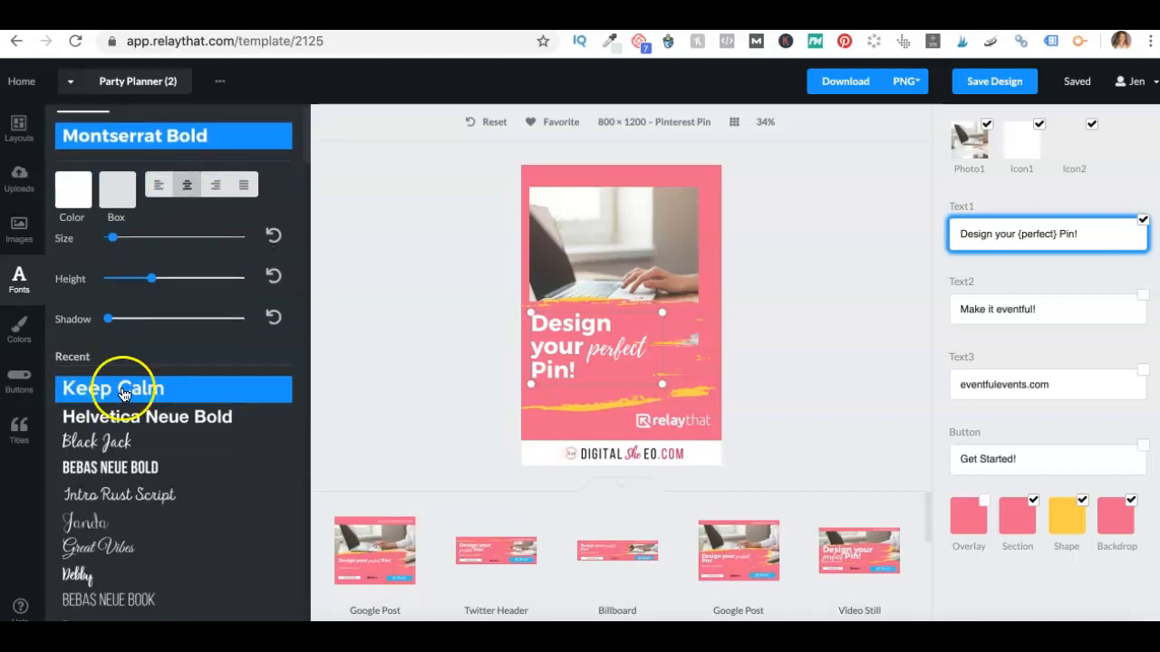
pyautogui.click(109, 468)
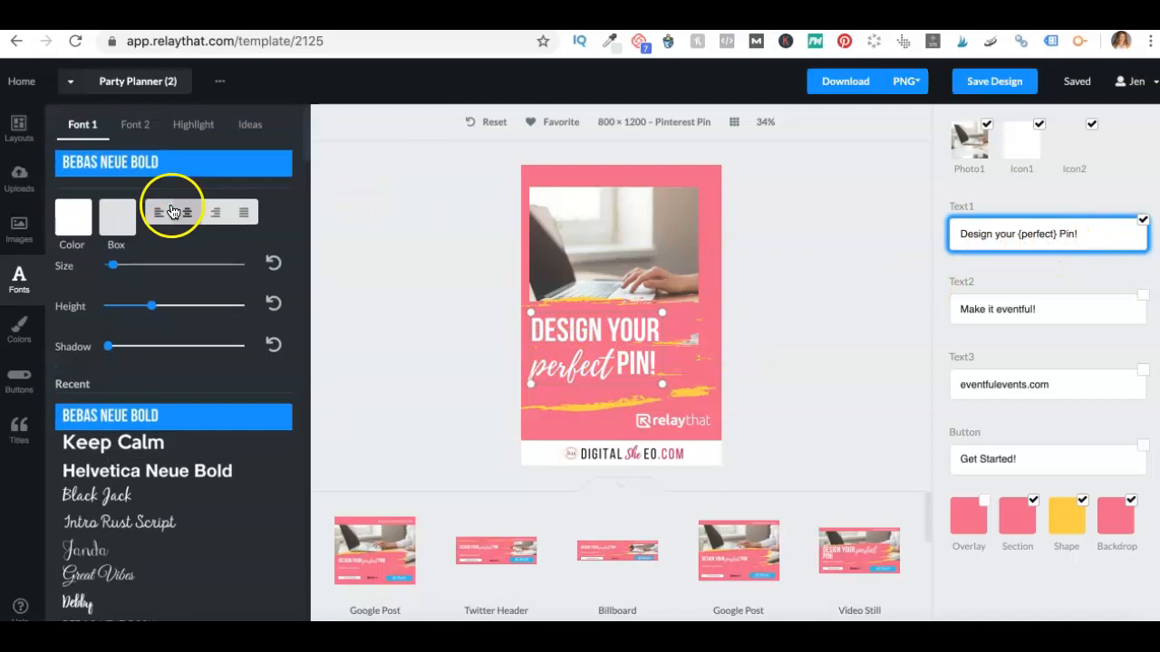
pyautogui.click(193, 124)
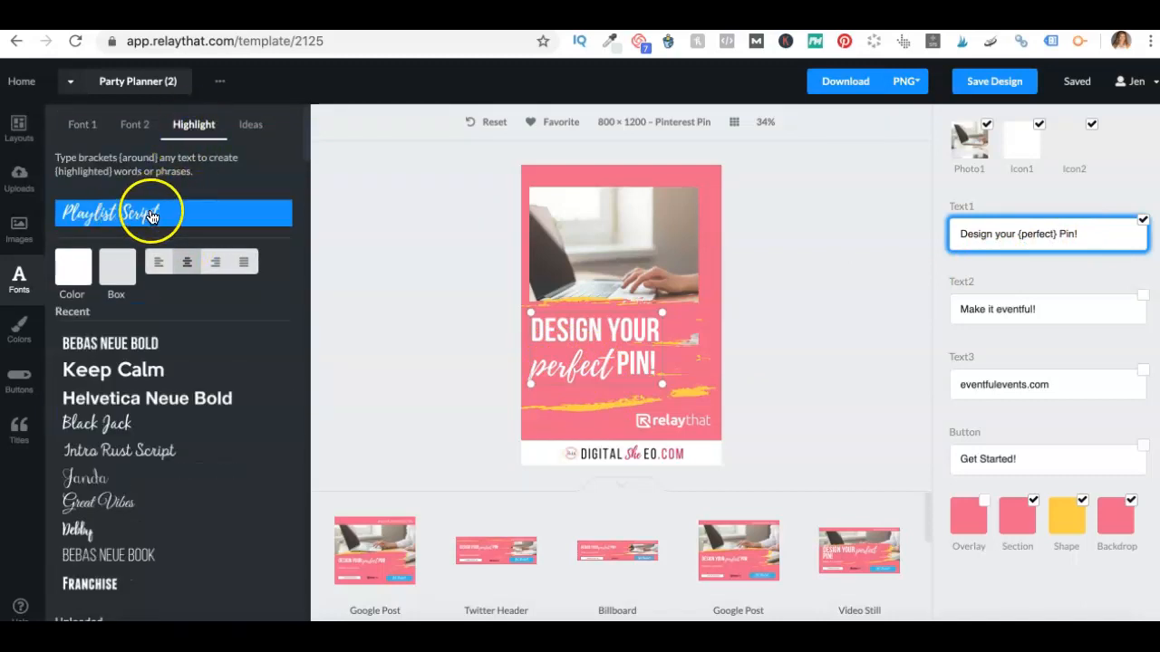
# Set the highlighted word 'perfect' in Black Jack and colour it orange.
pyautogui.click(97, 423)
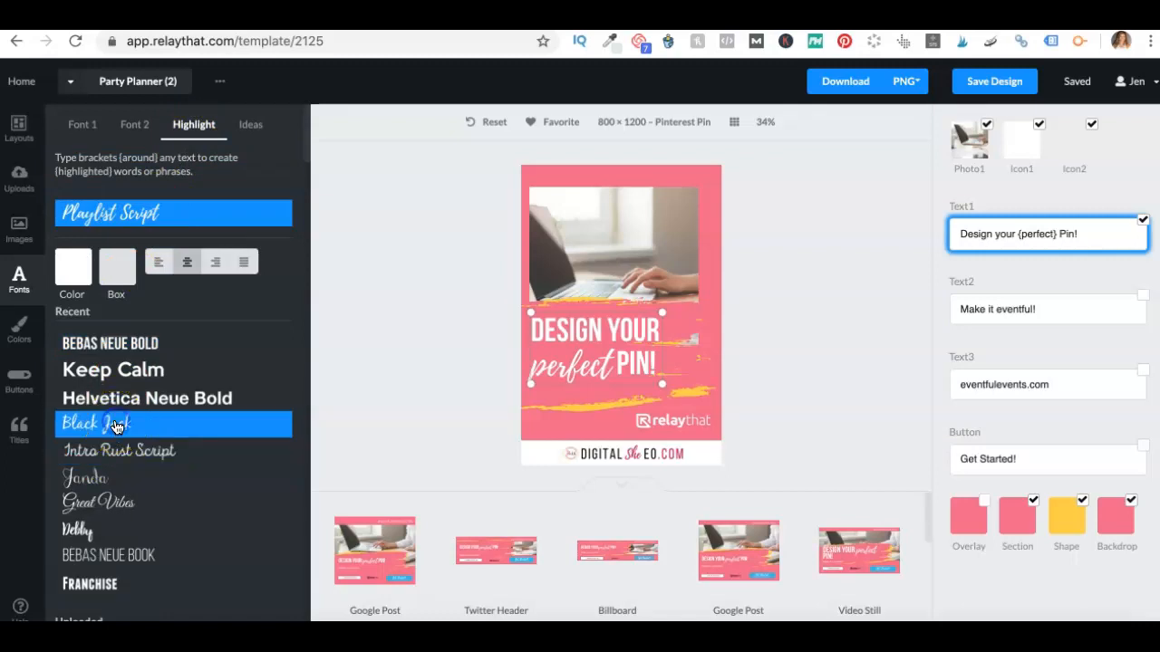
pyautogui.click(95, 423)
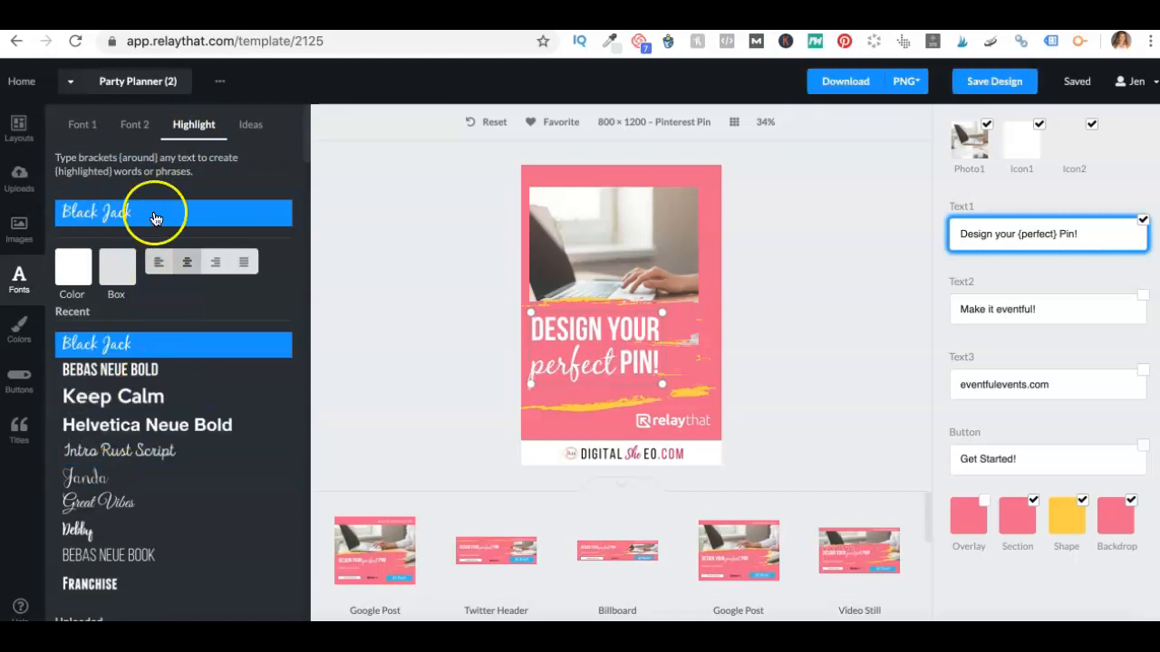
pyautogui.click(72, 265)
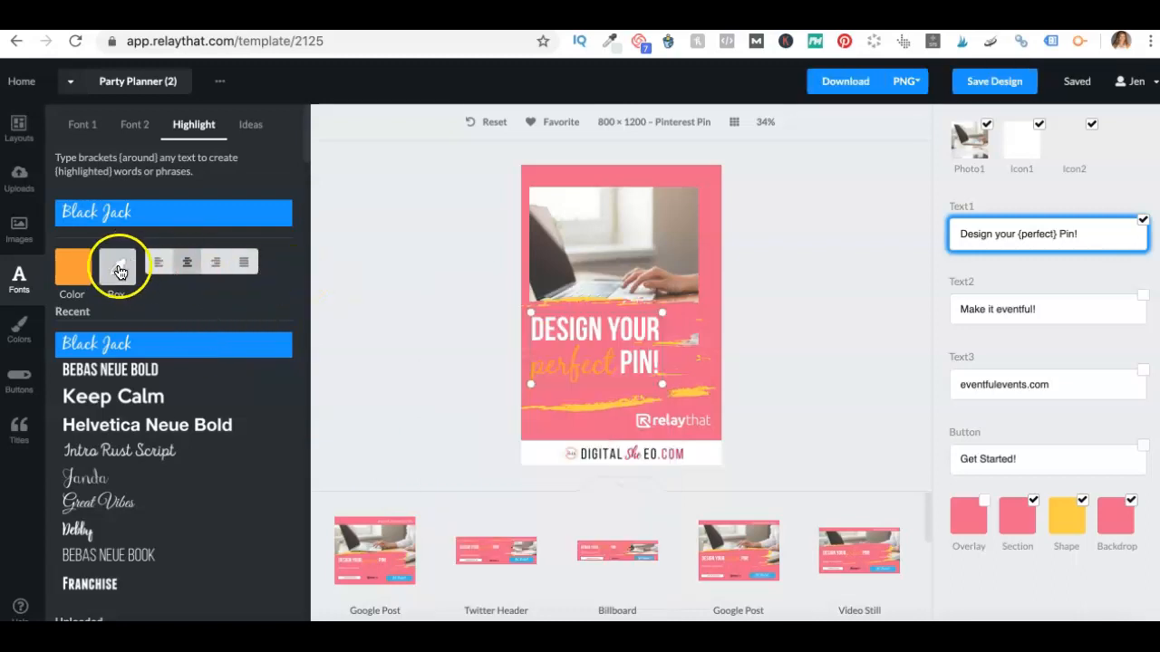
pyautogui.click(116, 266)
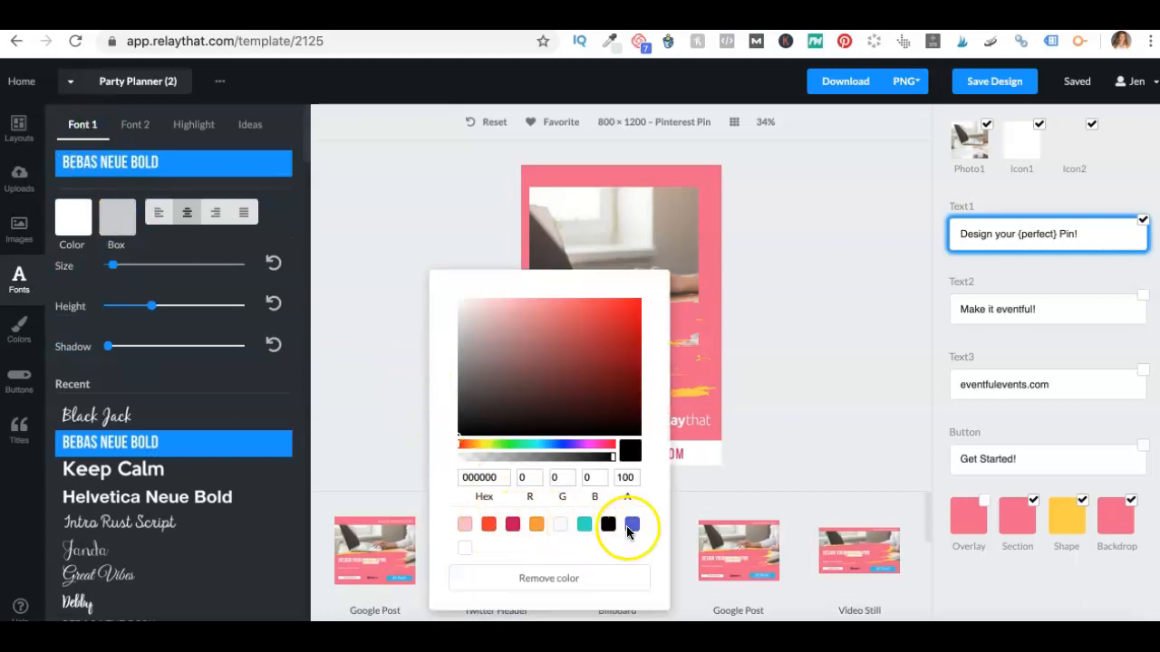
# Make the highlight box white and fine-tune the headline's Font 1 line height.
pyautogui.click(631, 524)
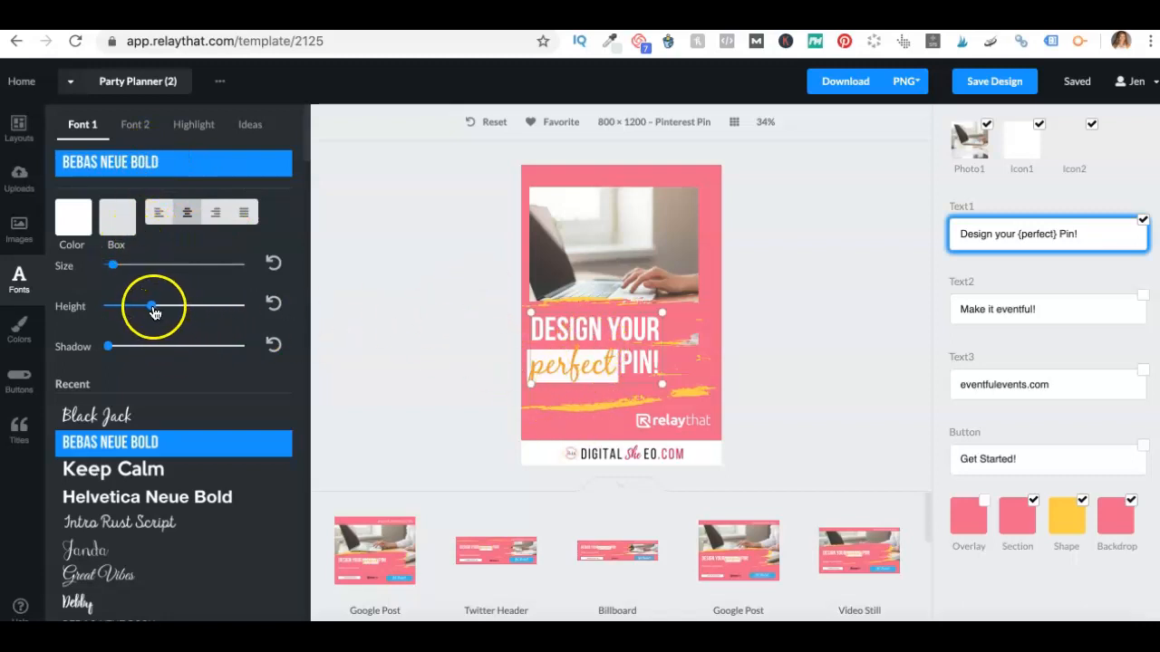
pyautogui.moveTo(151, 306); pyautogui.dragTo(168, 306)
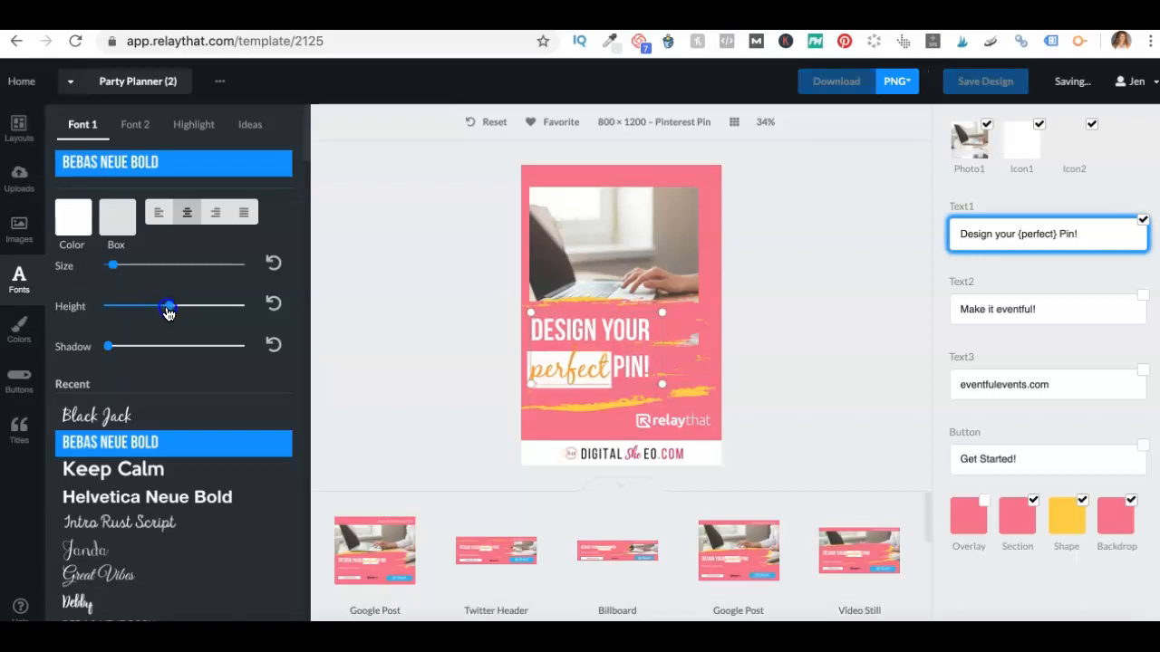
pyautogui.moveTo(168, 306); pyautogui.dragTo(187, 307)
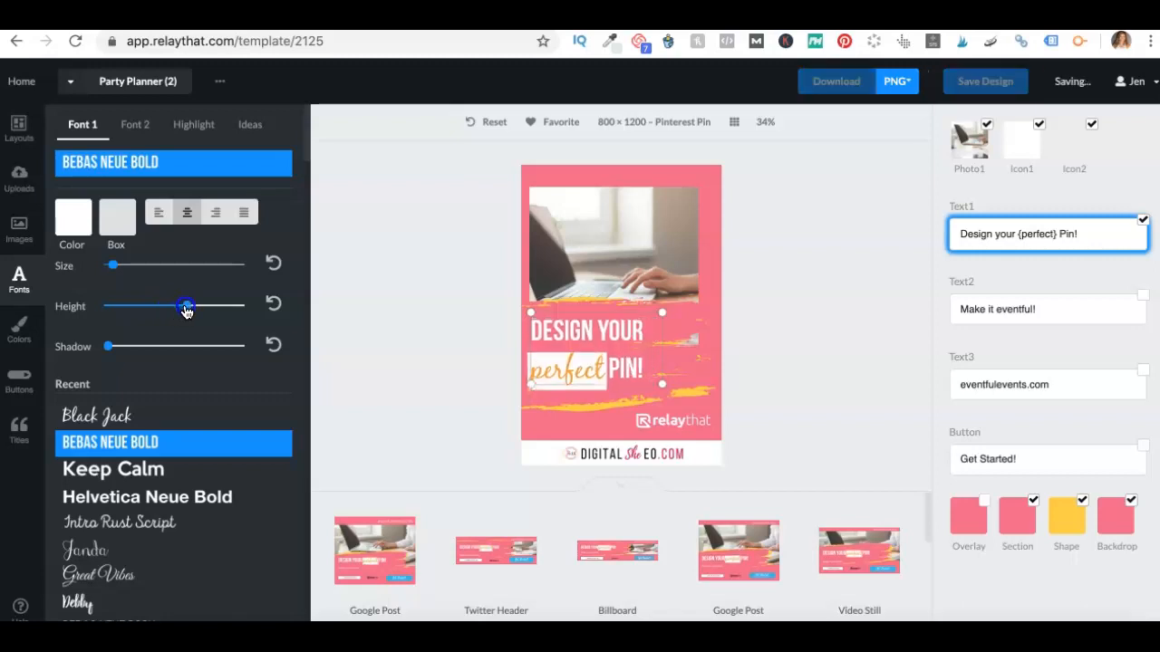
pyautogui.moveTo(186, 306); pyautogui.dragTo(166, 307)
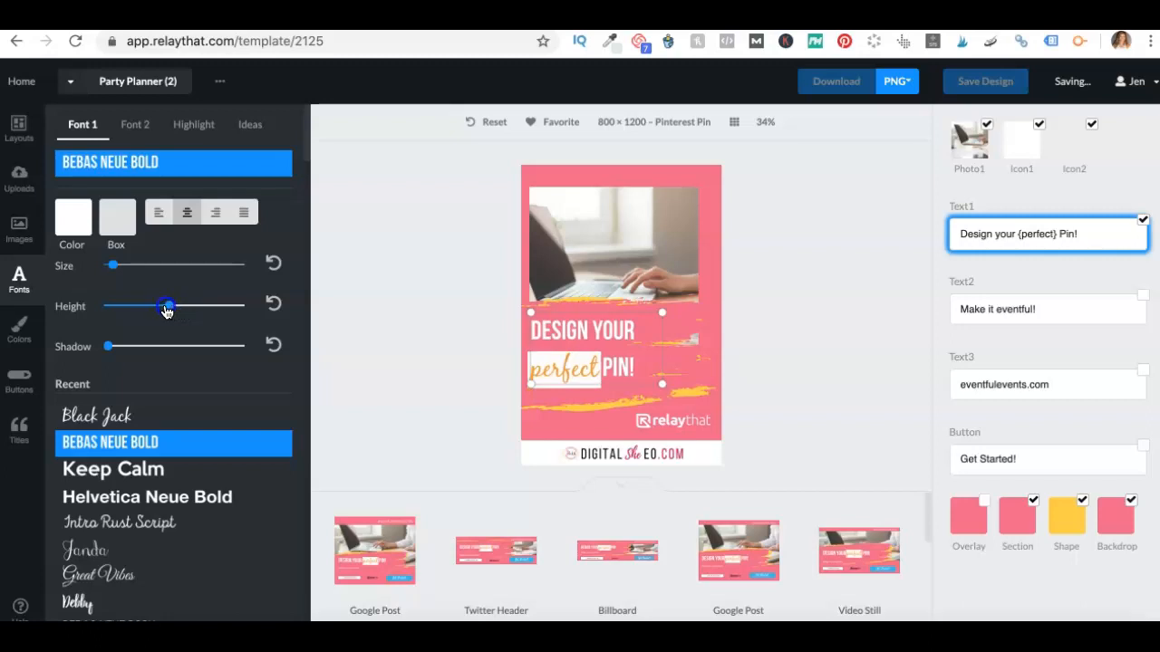
pyautogui.moveTo(167, 305); pyautogui.dragTo(160, 306)
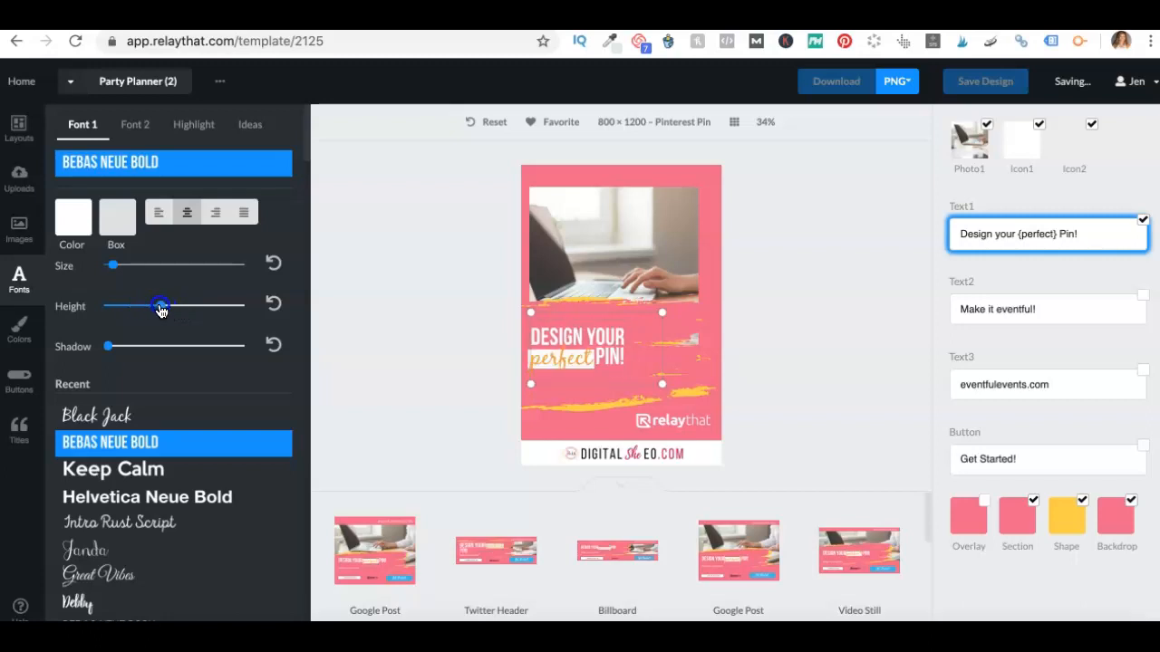
pyautogui.moveTo(161, 306); pyautogui.dragTo(161, 305)
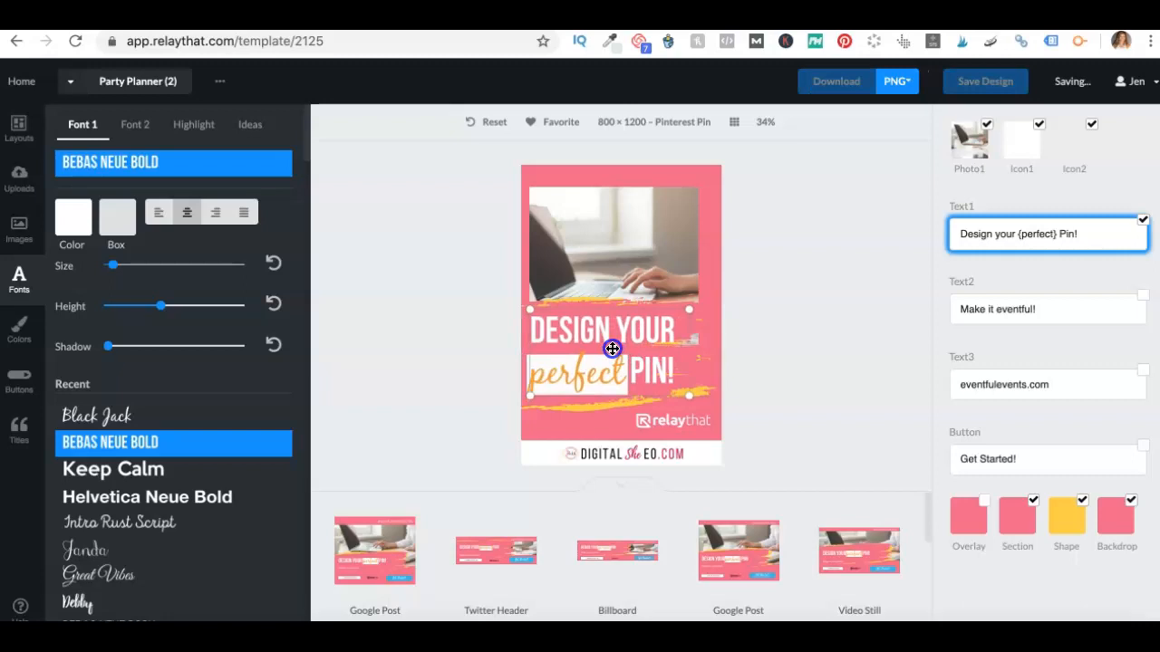
pyautogui.moveTo(720, 197)
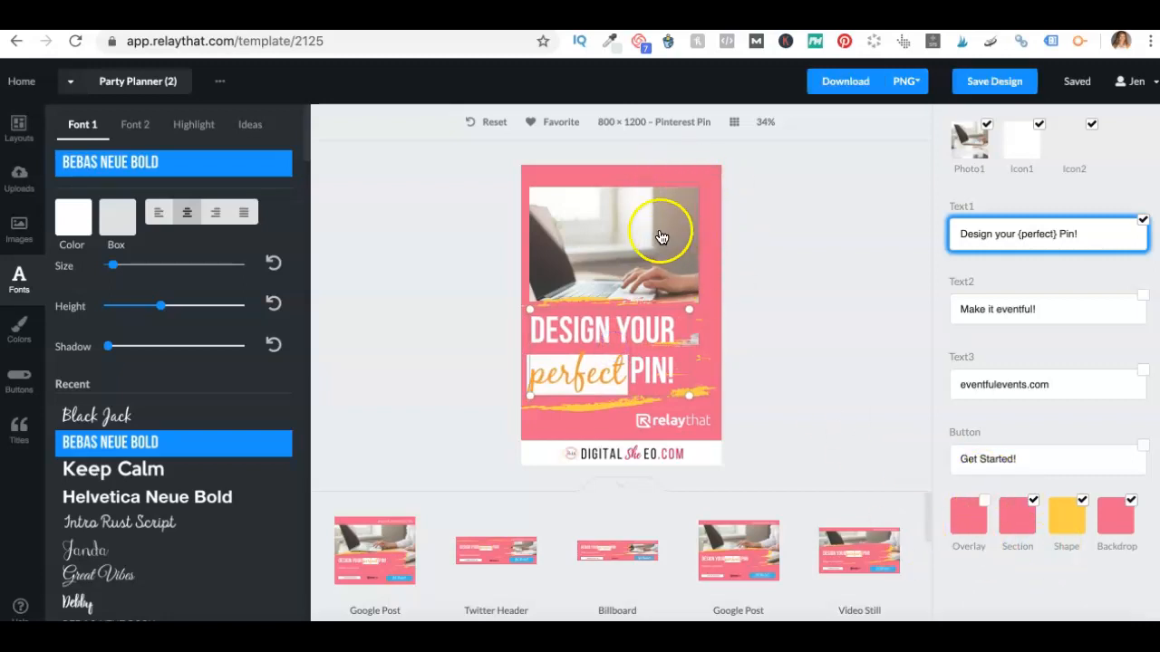
pyautogui.moveTo(344, 247)
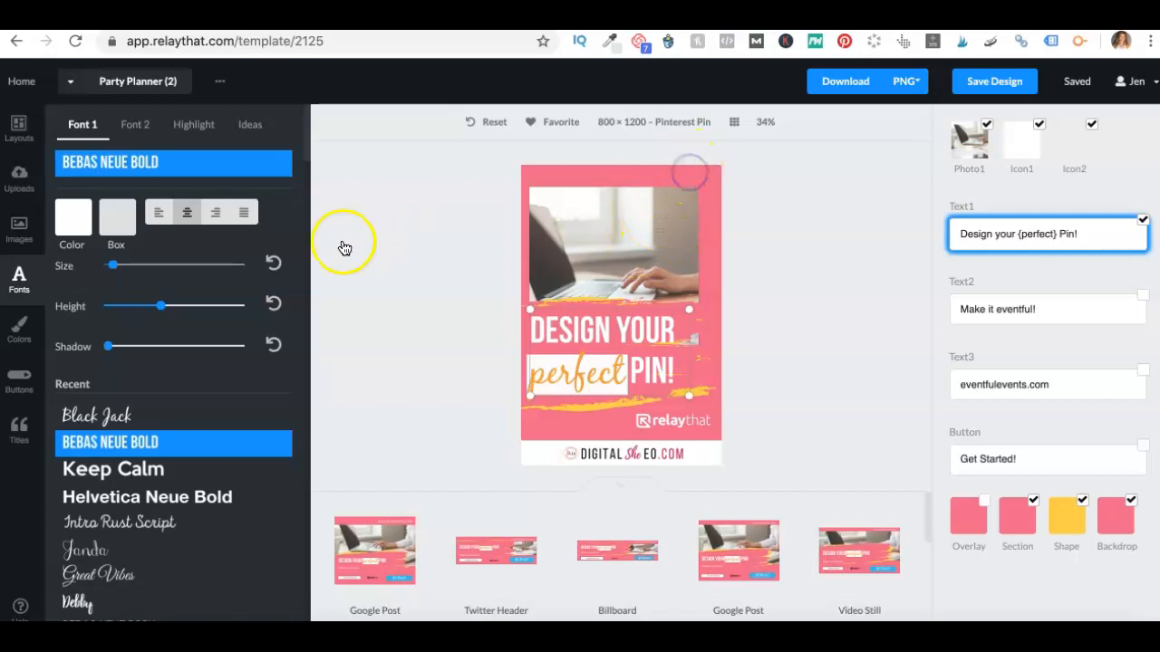
# Change the Backdrop colour from pink to crimson C60753.
pyautogui.click(1116, 231)
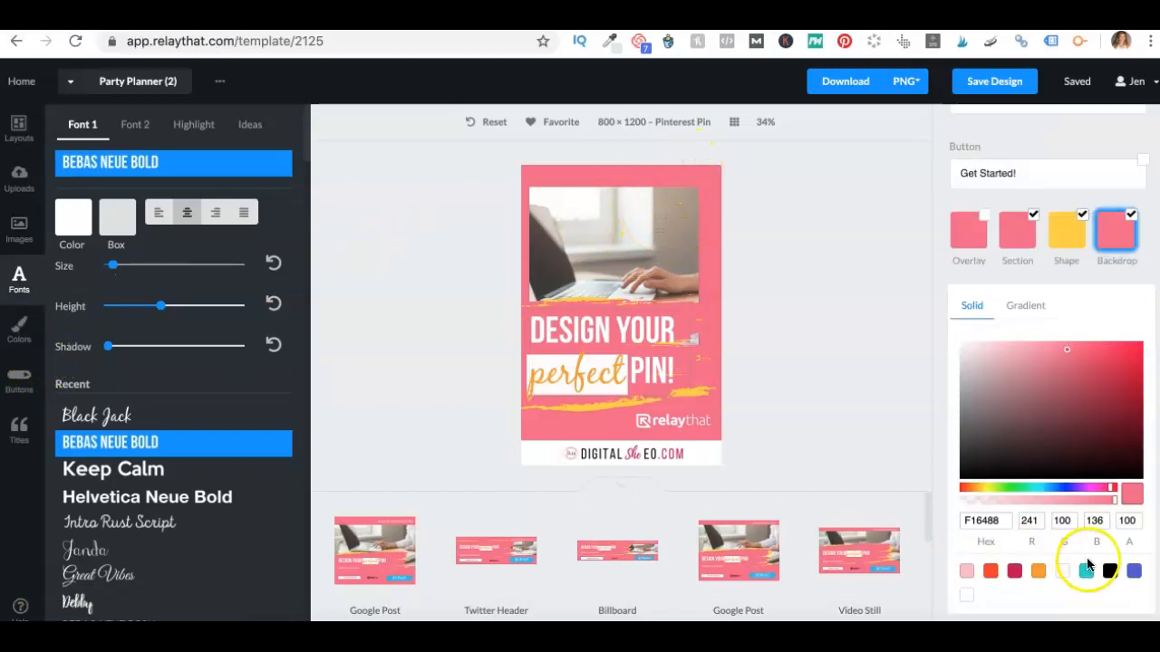
pyautogui.click(990, 570)
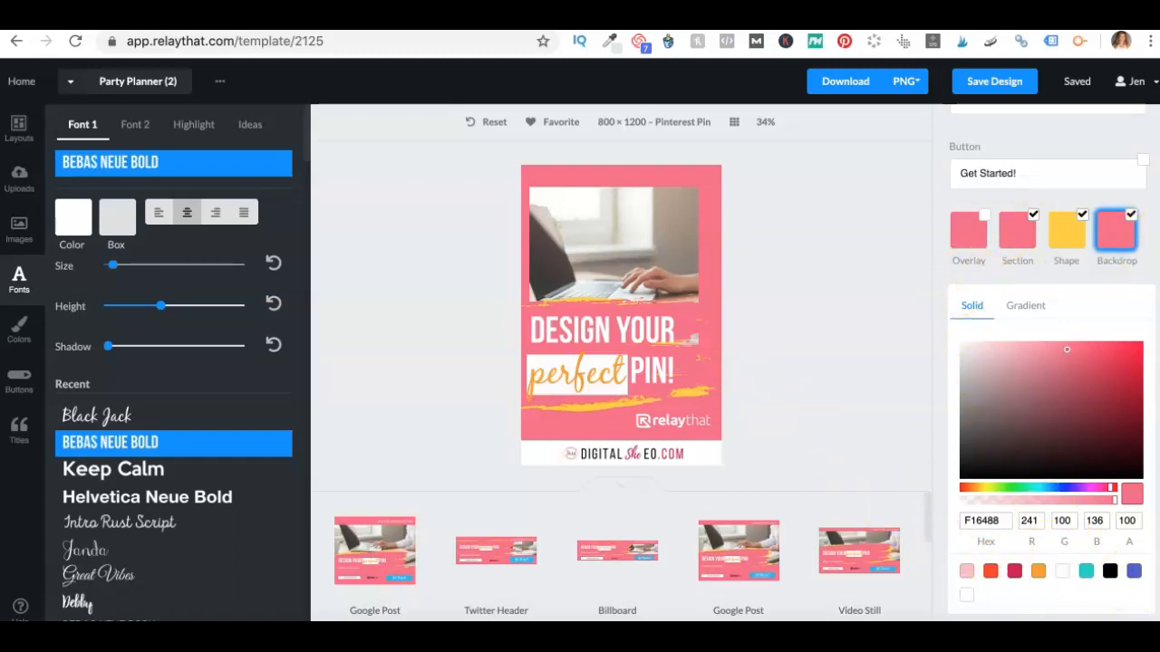
pyautogui.click(1015, 571)
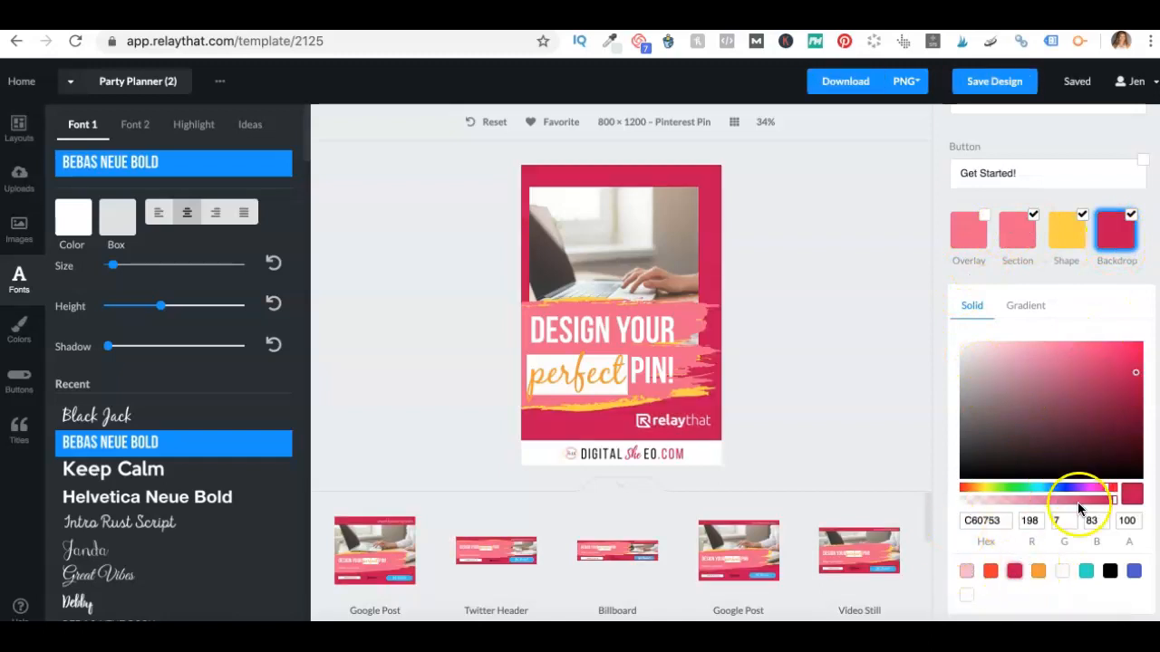
pyautogui.click(1066, 231)
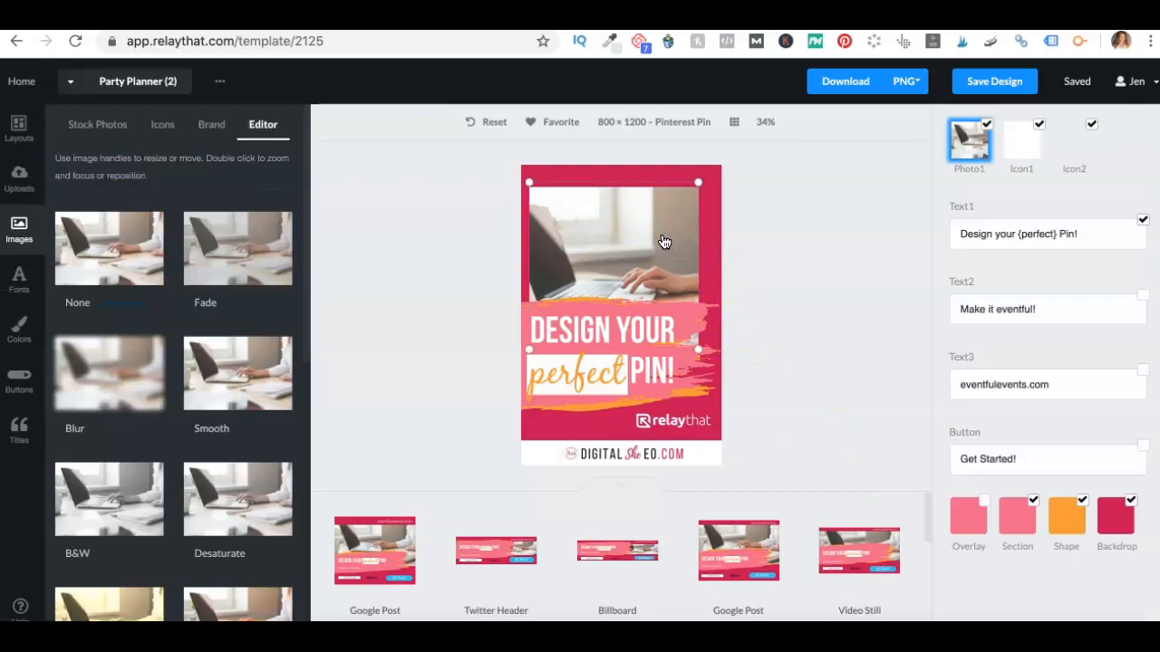
pyautogui.moveTo(666, 241); pyautogui.dragTo(694, 207)
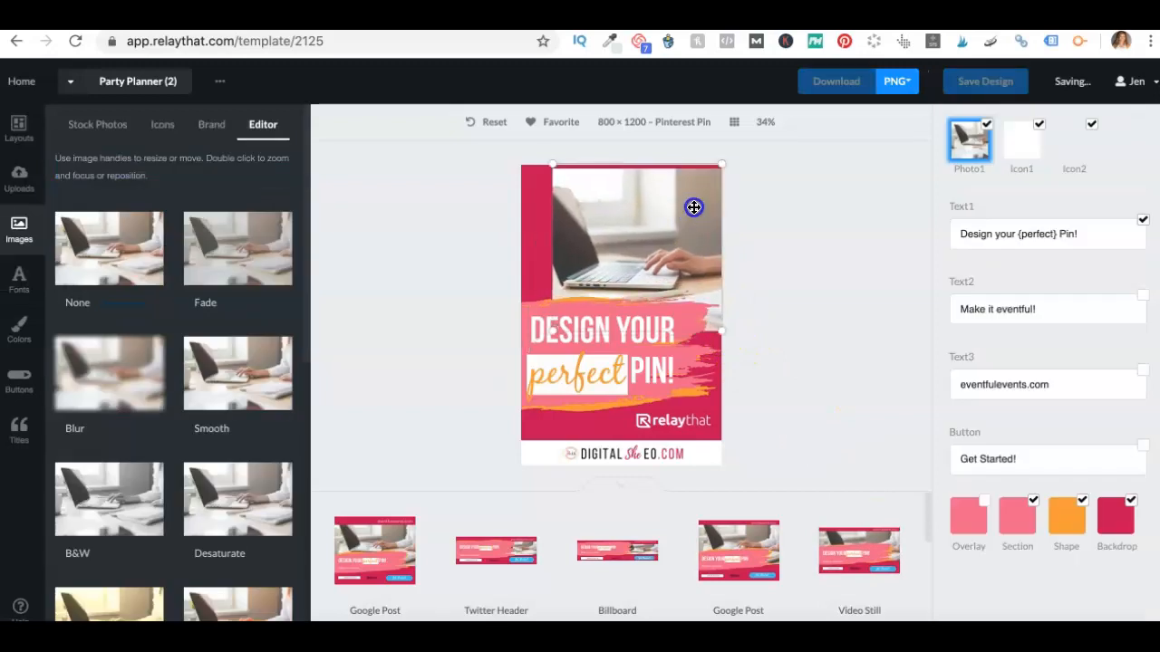
pyautogui.moveTo(693, 207); pyautogui.dragTo(598, 277)
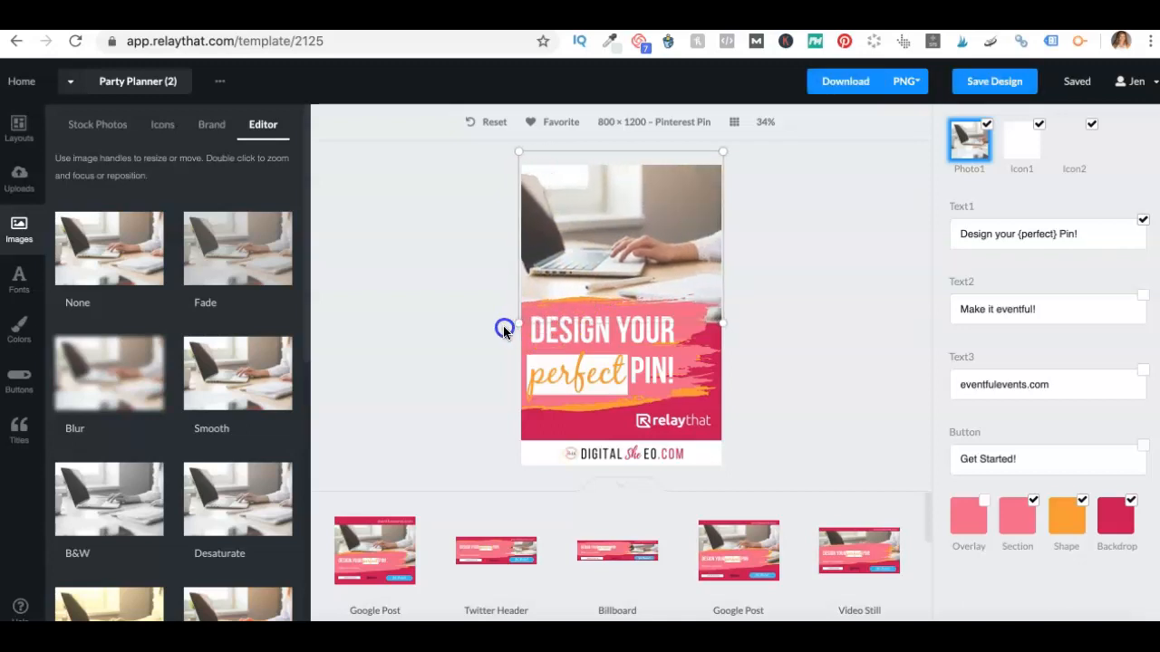
pyautogui.click(994, 81)
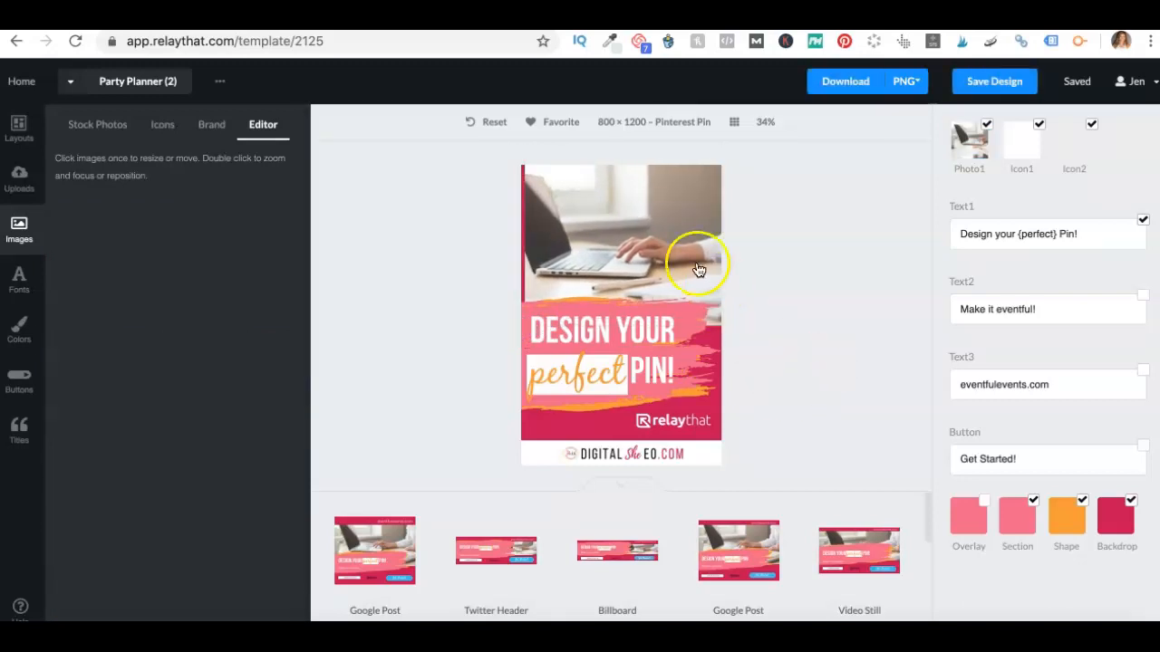
pyautogui.click(968, 141)
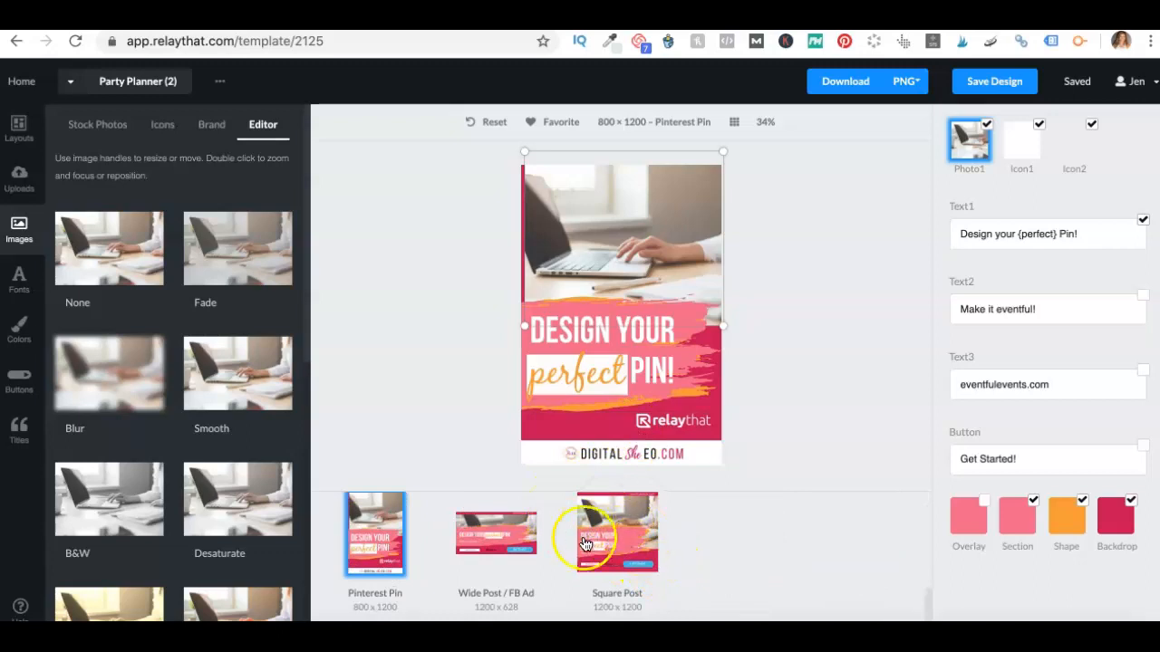
pyautogui.moveTo(480, 532)
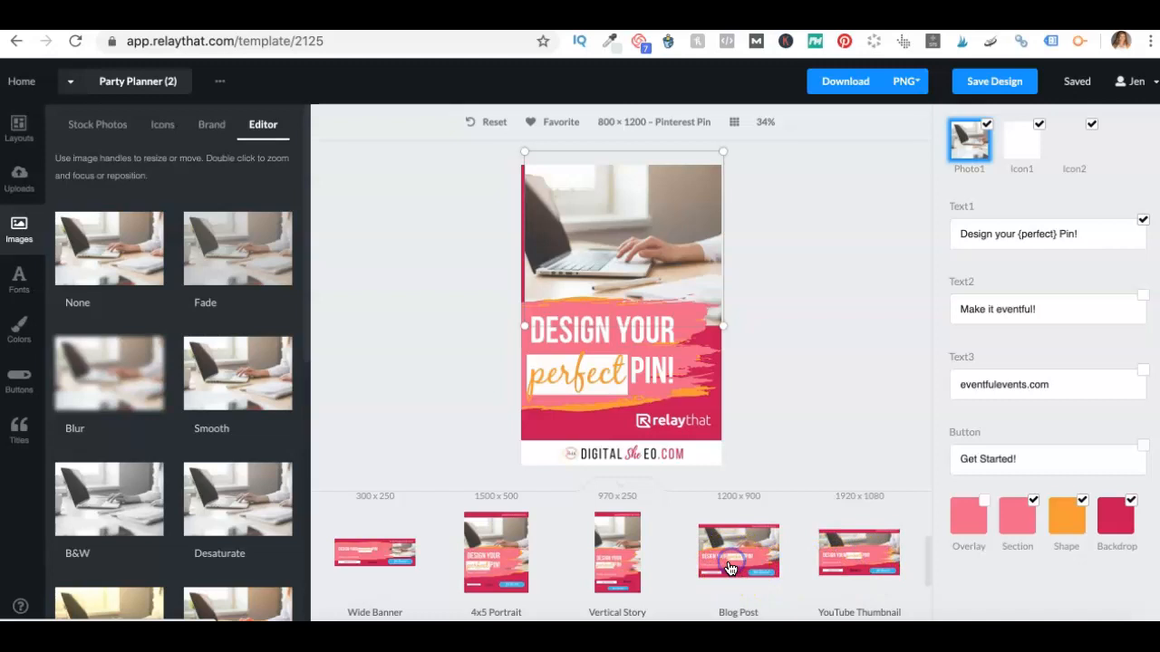
# Switch to the 1200 × 800 Blog Post version, reflowing the headline and photo.
pyautogui.click(738, 551)
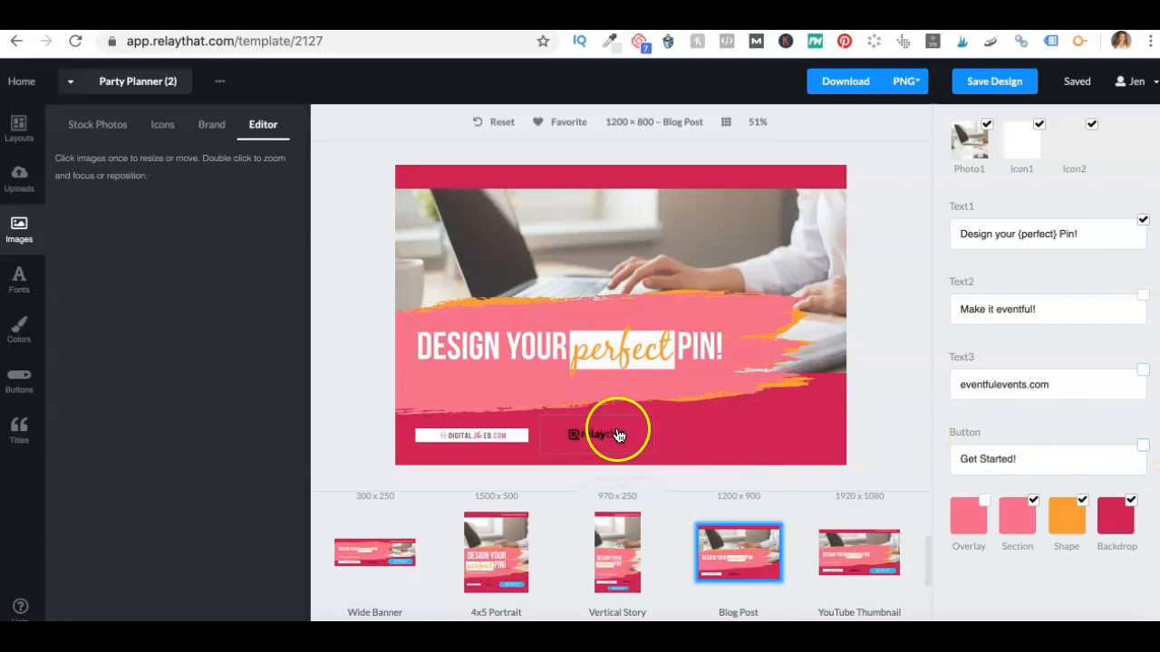
# Invert the relaythat logo to white with the Invert filter and drag it larger.
pyautogui.click(597, 435)
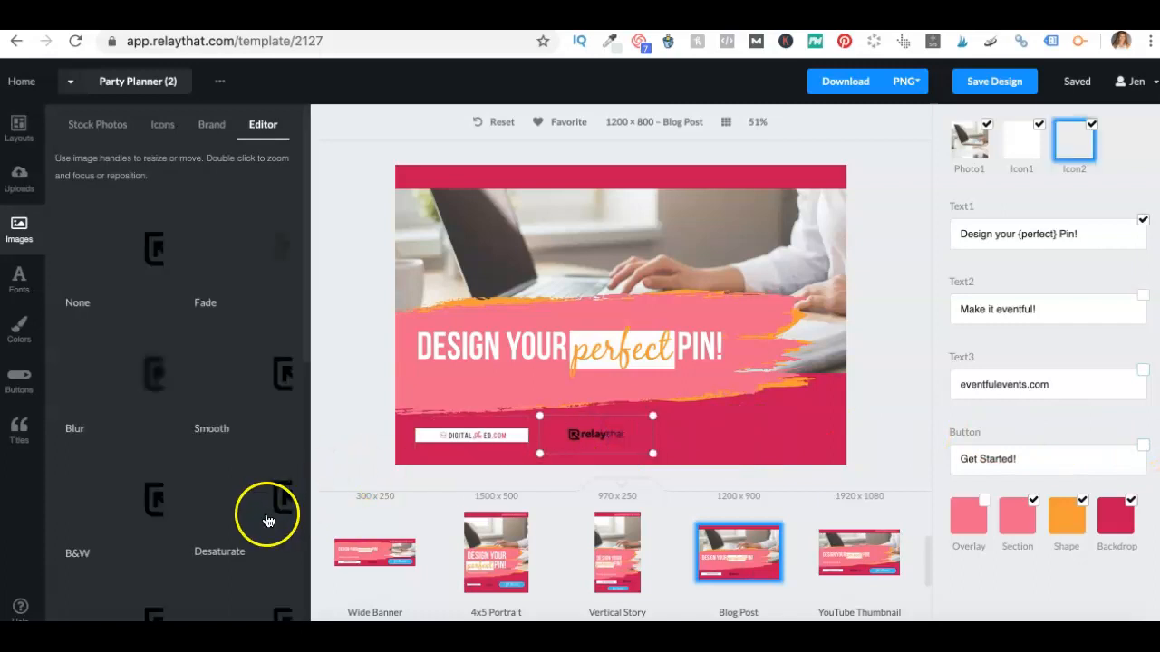
pyautogui.scroll(-3)
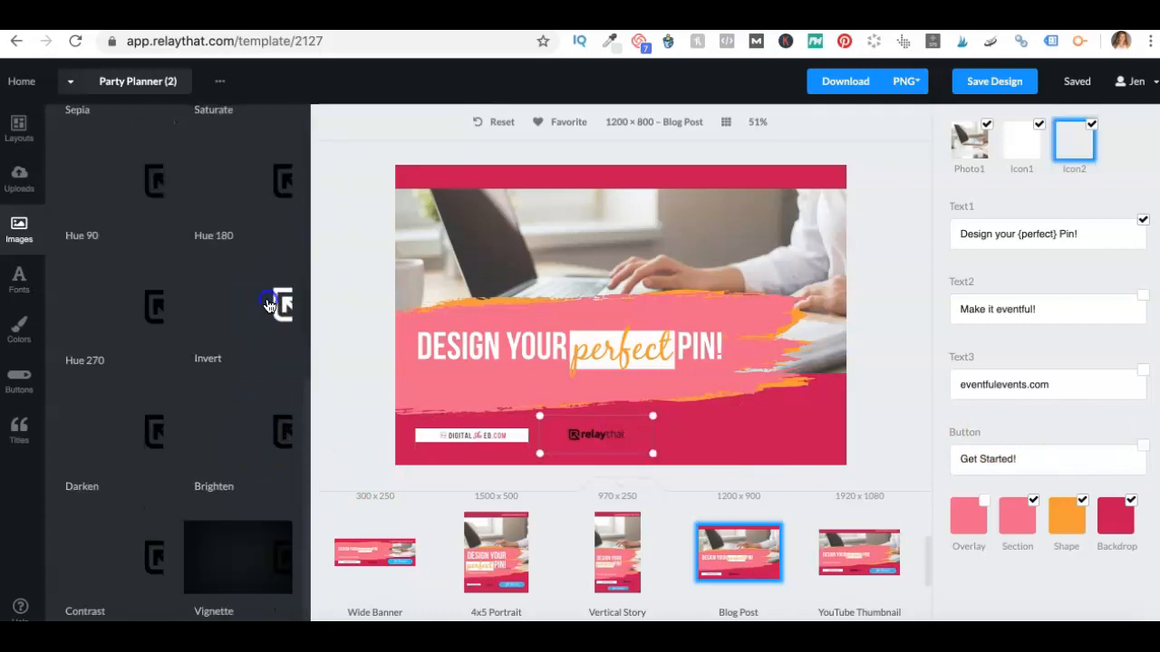
pyautogui.click(238, 305)
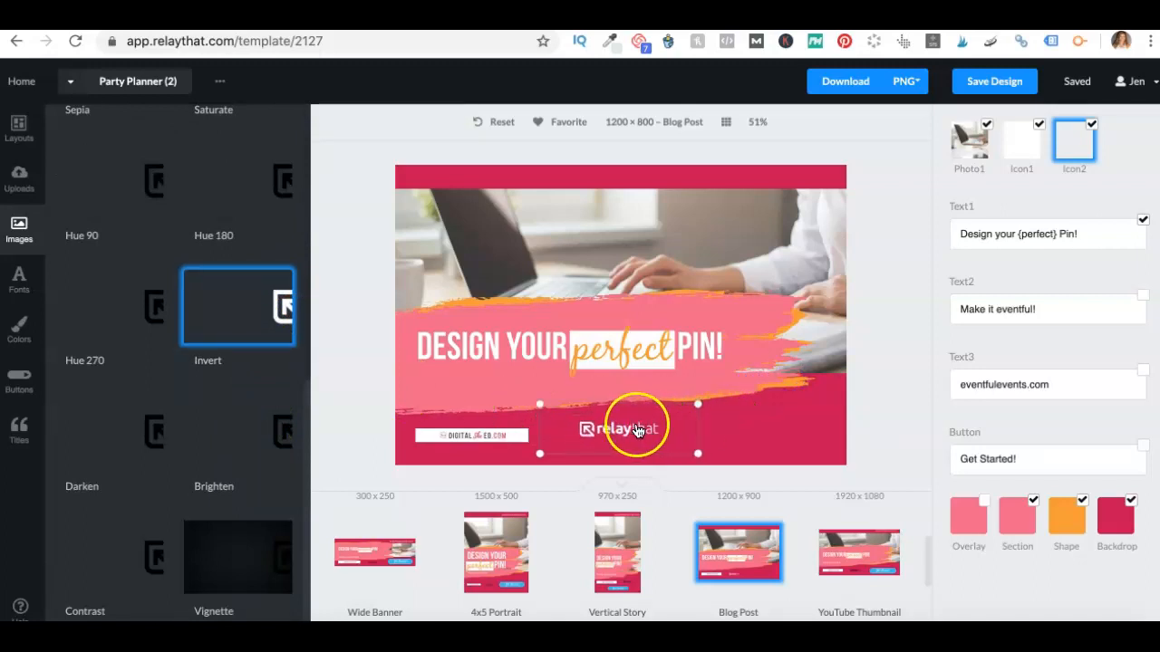
pyautogui.moveTo(621, 428); pyautogui.dragTo(757, 433)
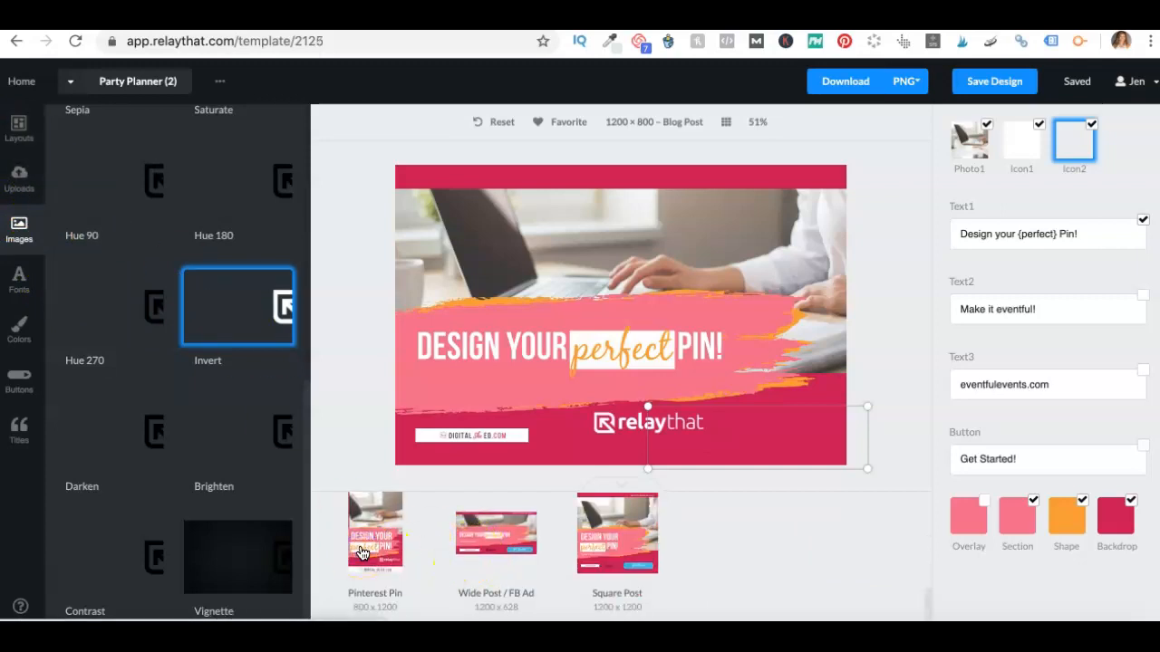
# Return to the 800 × 1200 Pinterest Pin version with the white logo above the DigitalSheEO footer.
pyautogui.click(375, 533)
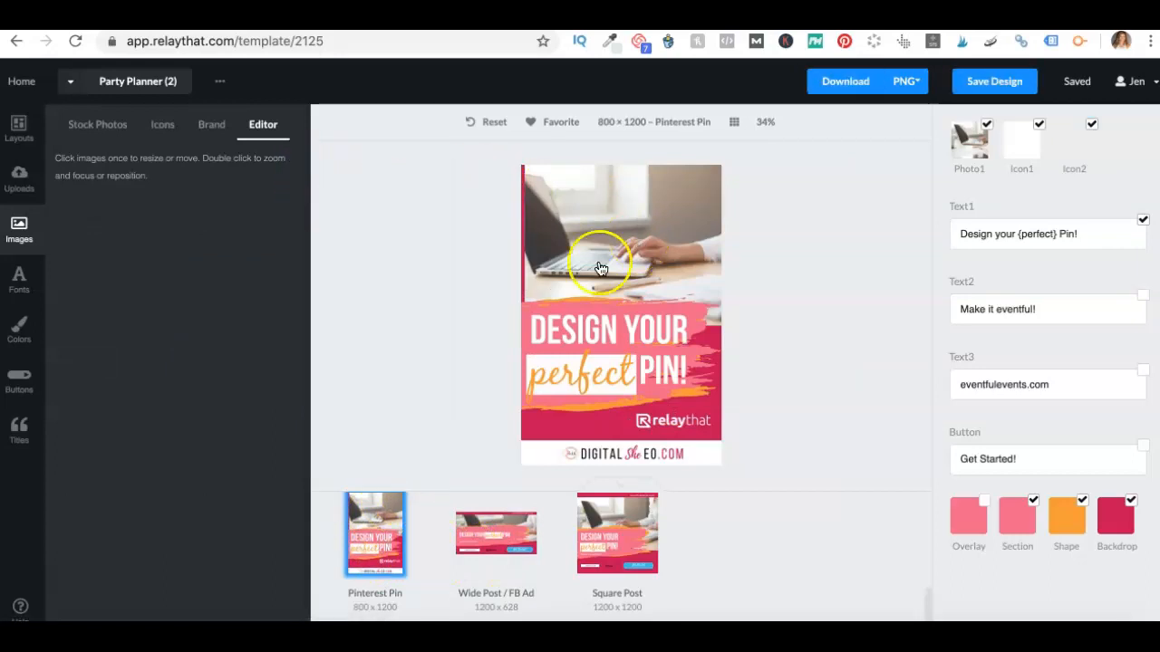
pyautogui.click(18, 132)
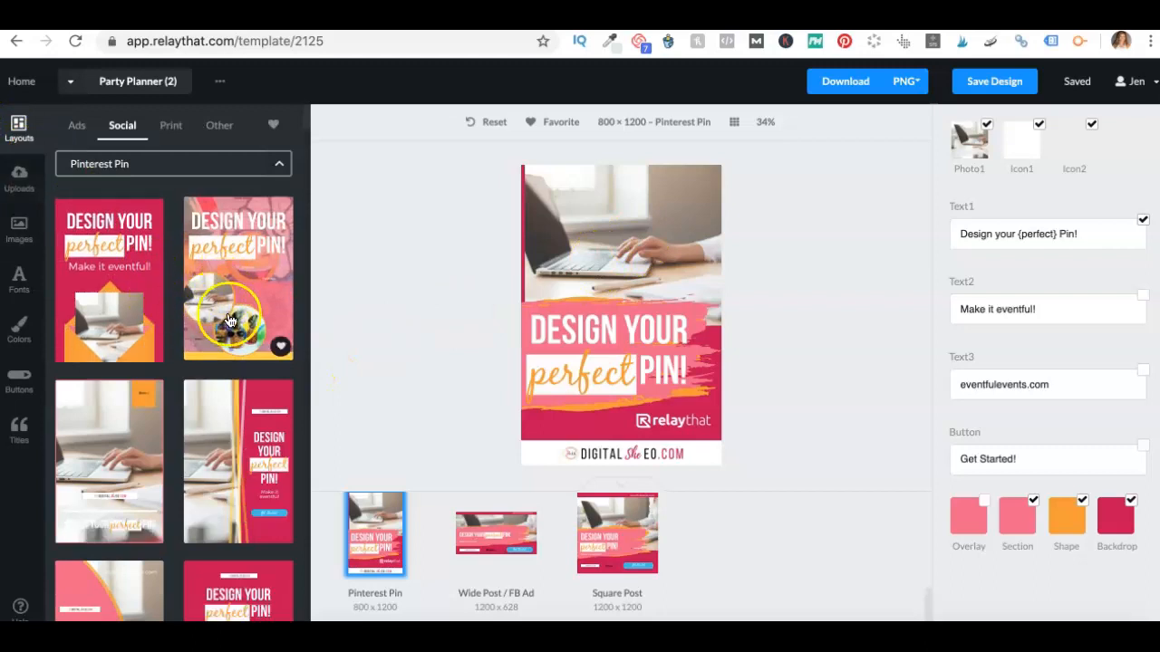
pyautogui.scroll(-3)
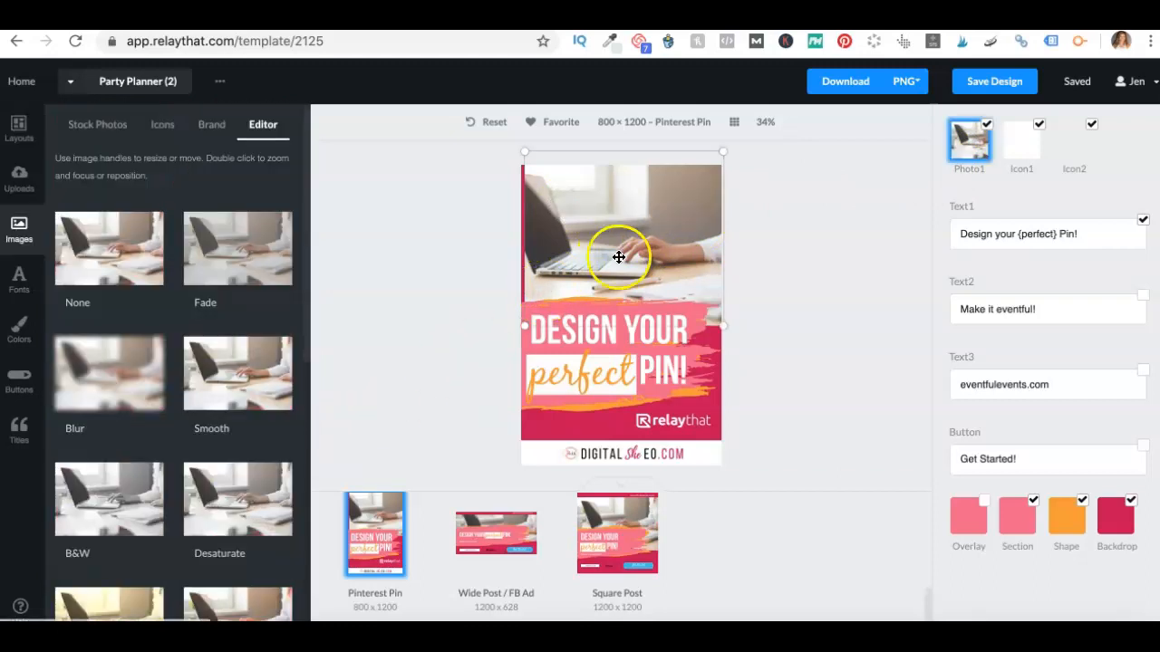
pyautogui.moveTo(517, 146)
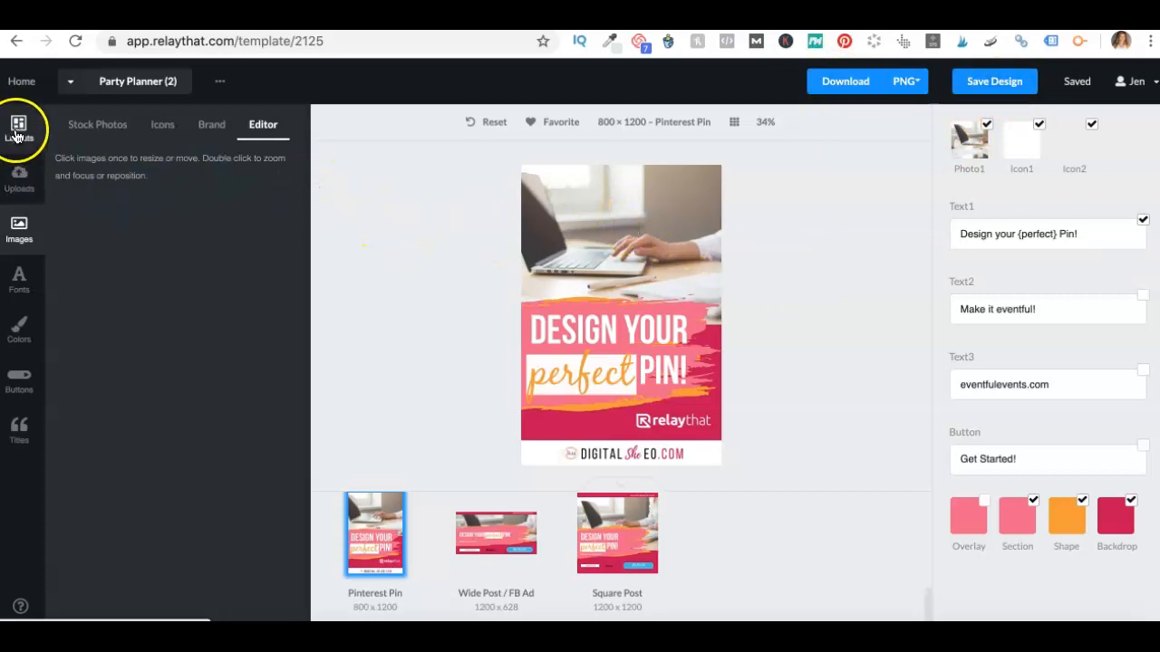
pyautogui.moveTo(20, 218)
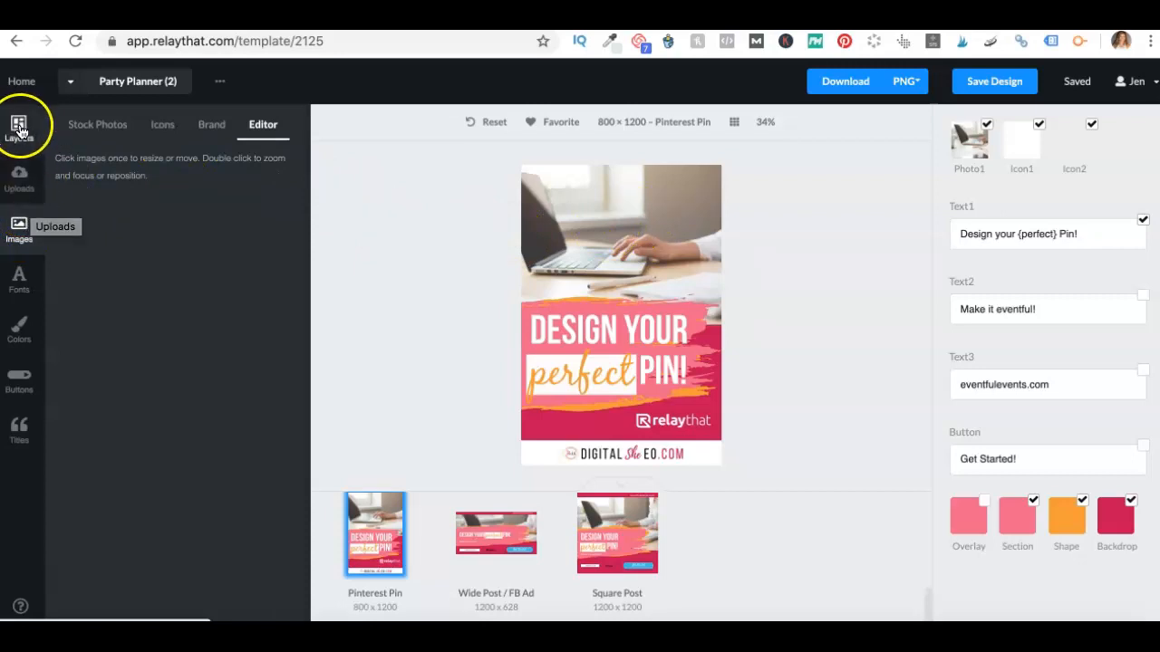
pyautogui.moveTo(19, 226)
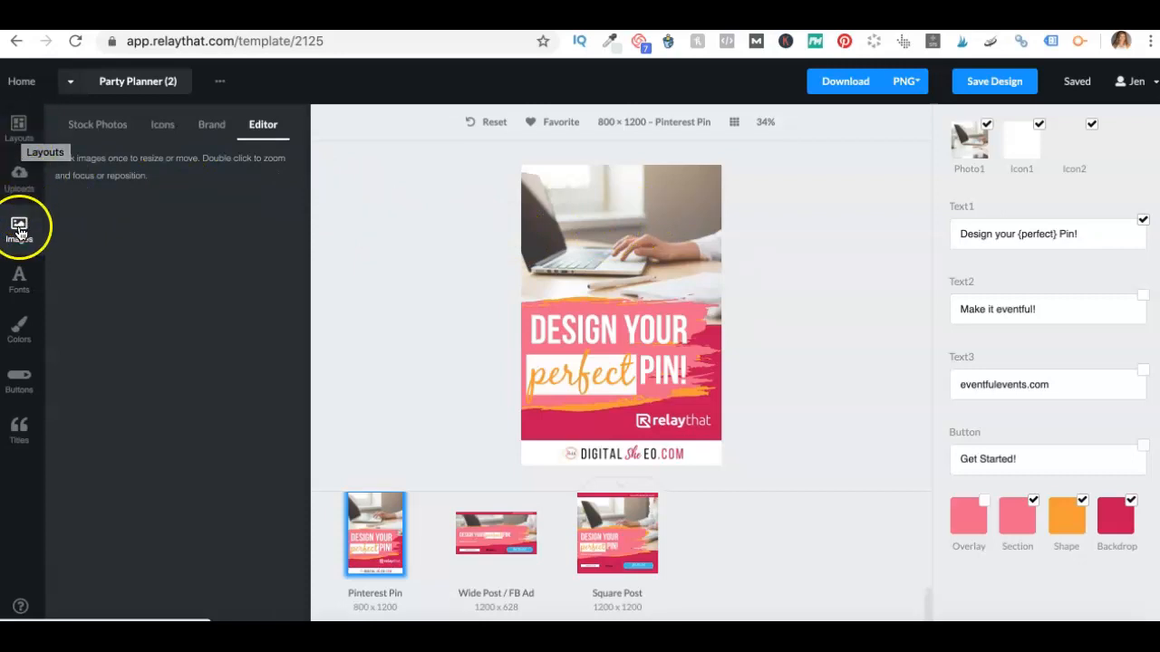
# Scroll through the Pinterest Pin layout templates and show the brand presets list.
pyautogui.click(19, 125)
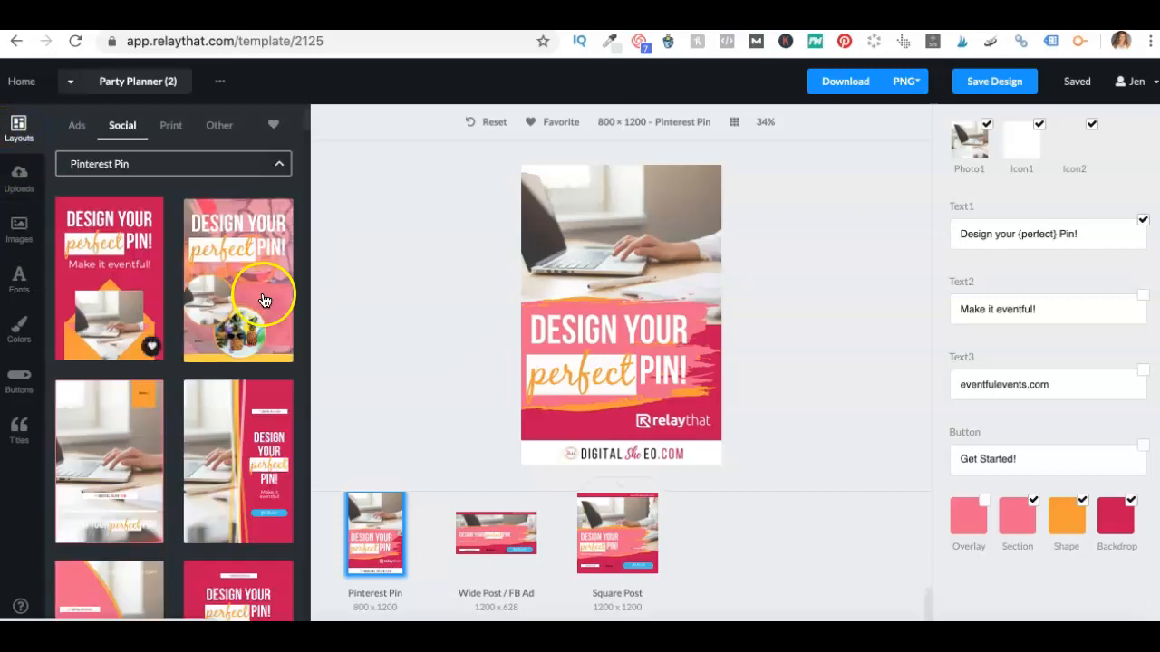
pyautogui.scroll(-3)
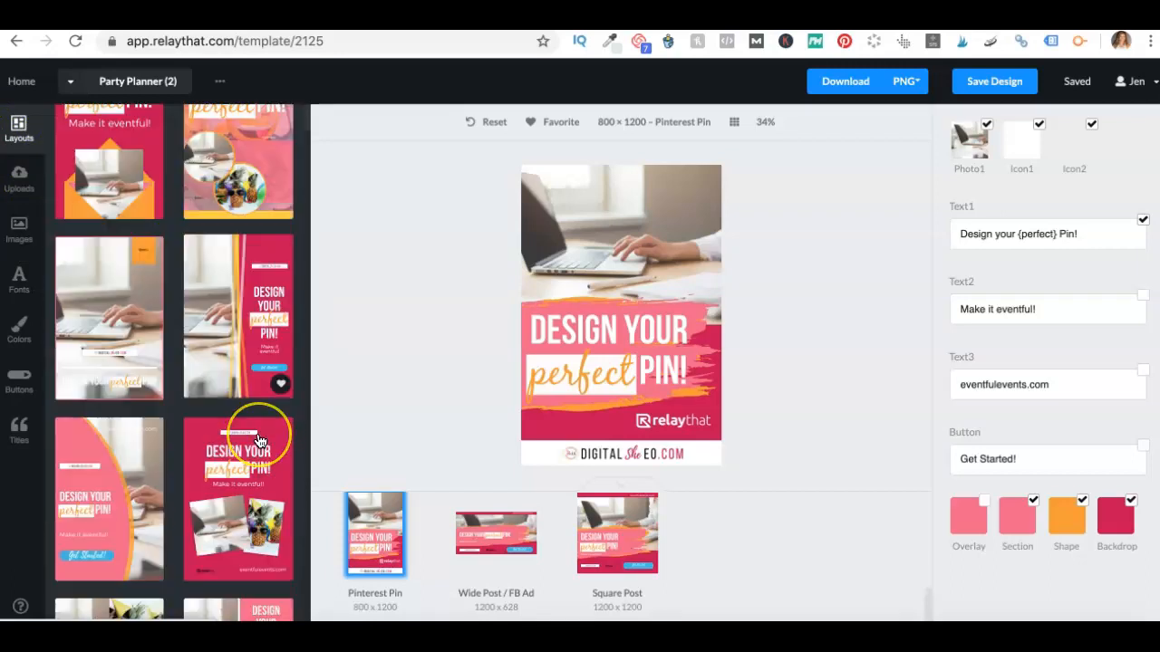
pyautogui.scroll(-3)
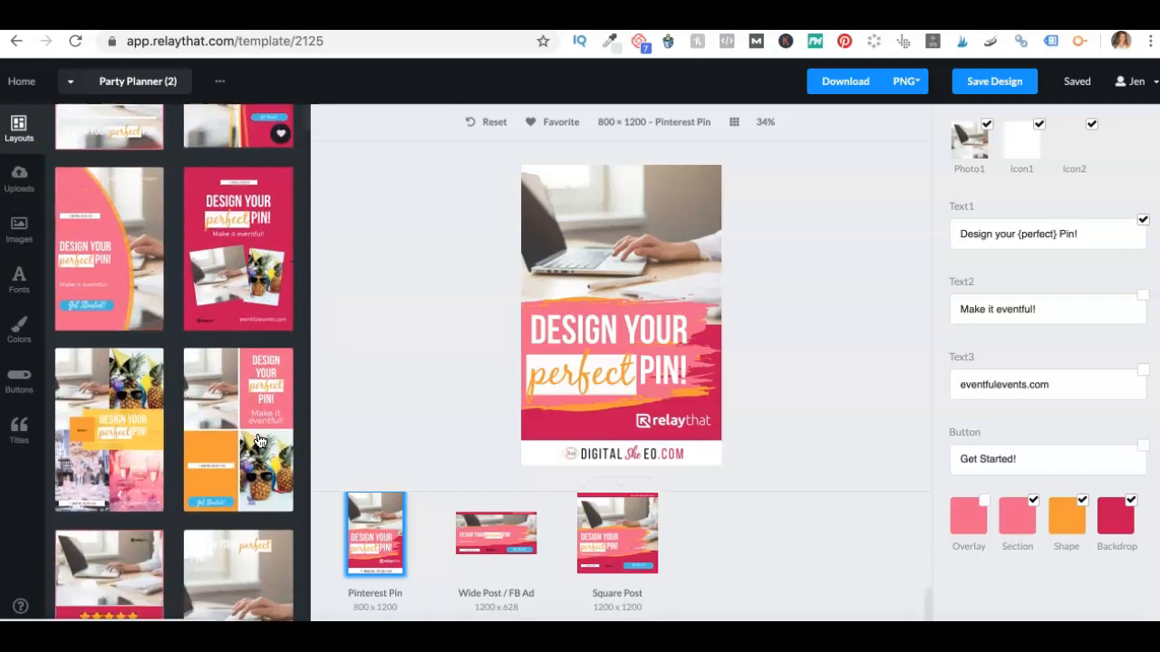
pyautogui.scroll(-3)
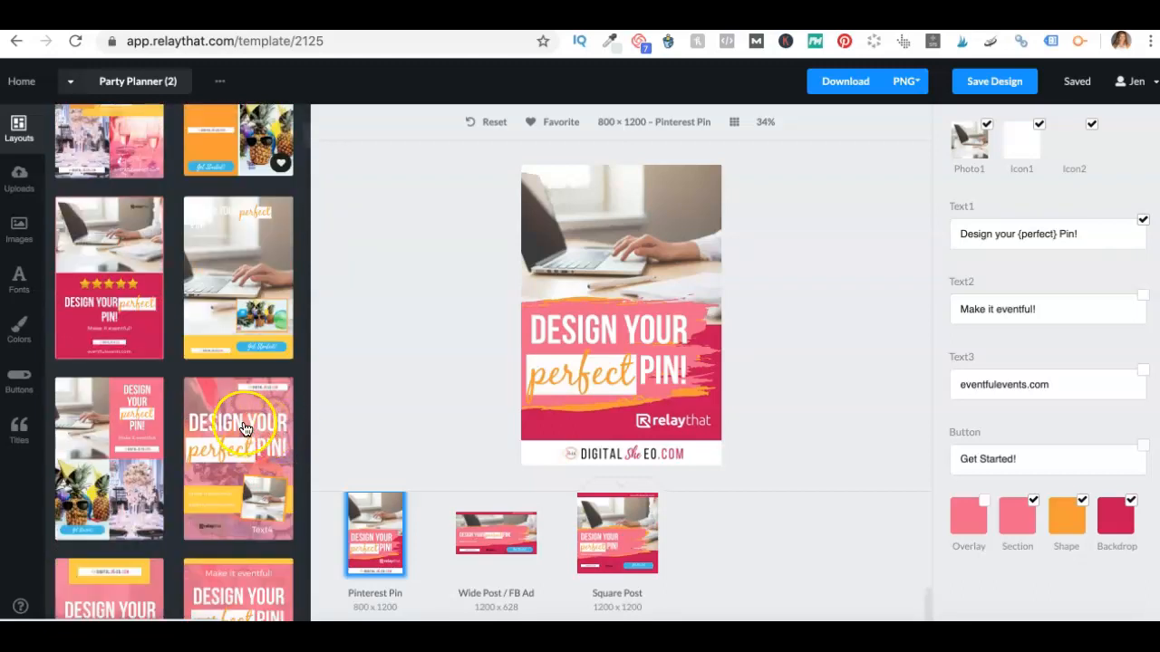
pyautogui.scroll(-3)
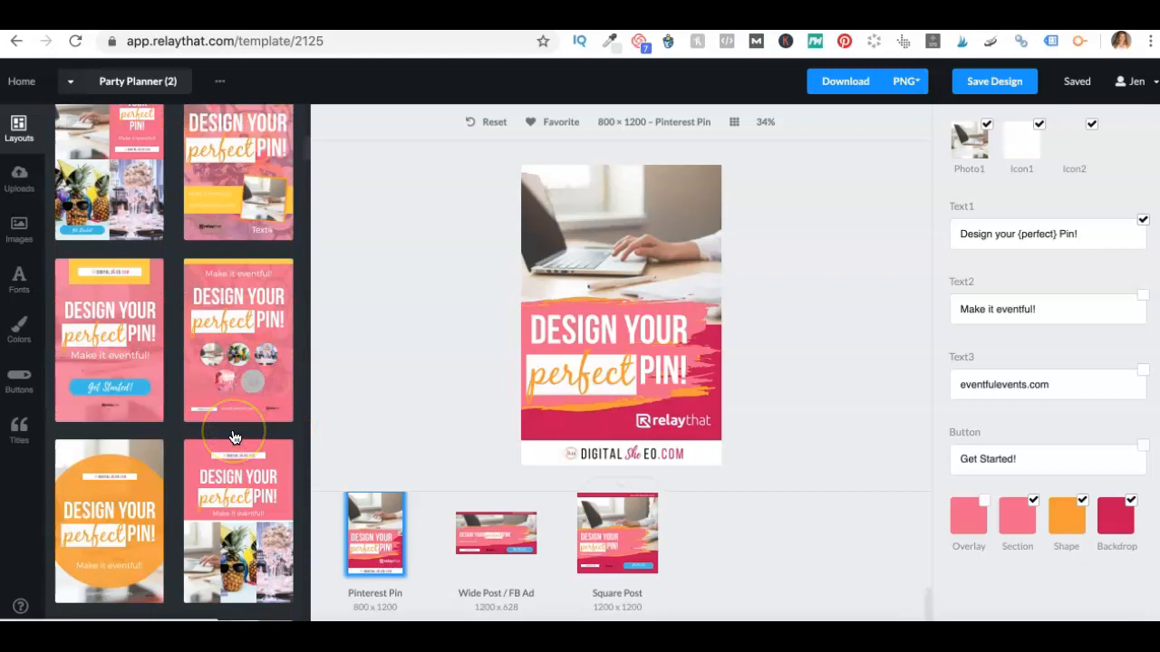
pyautogui.scroll(-3)
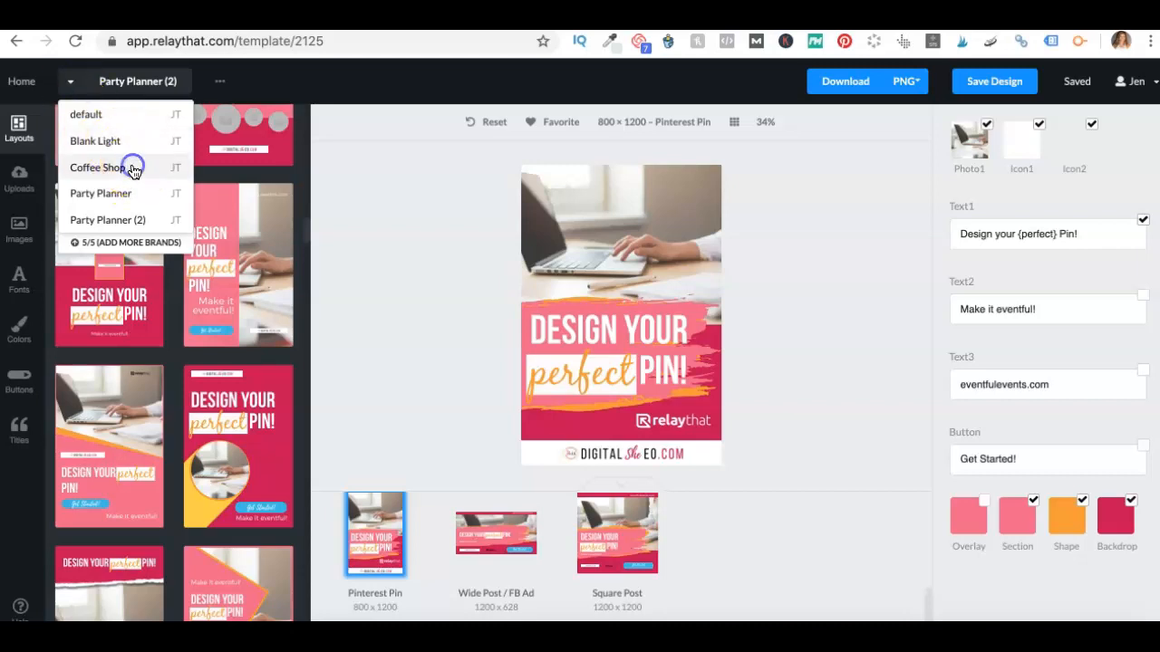
# Load the Coffee Shop brand, showing the '10 Best Pinterest Courses for Bloggers' pin layout.
pyautogui.click(98, 167)
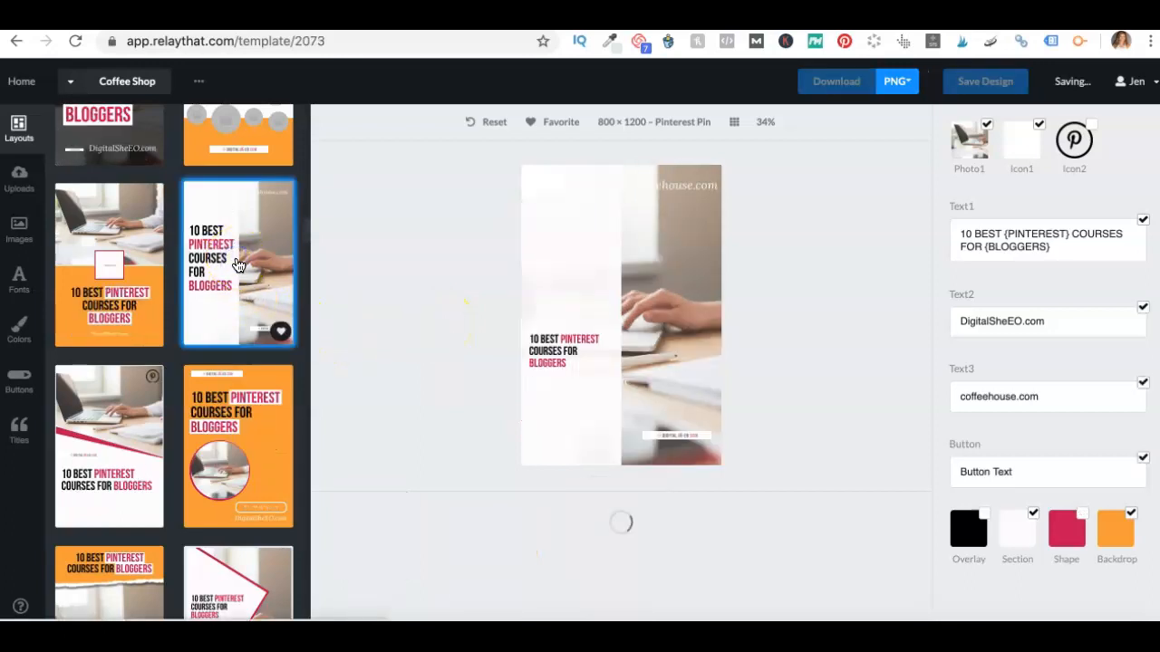
pyautogui.moveTo(323, 307)
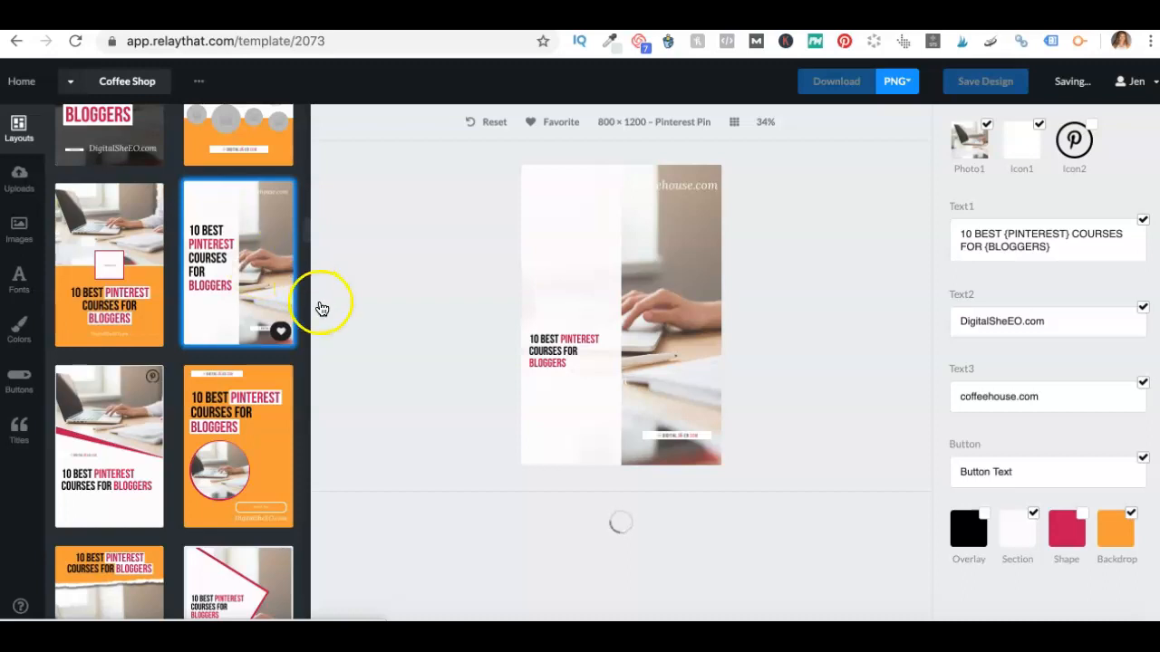
pyautogui.moveTo(838, 317)
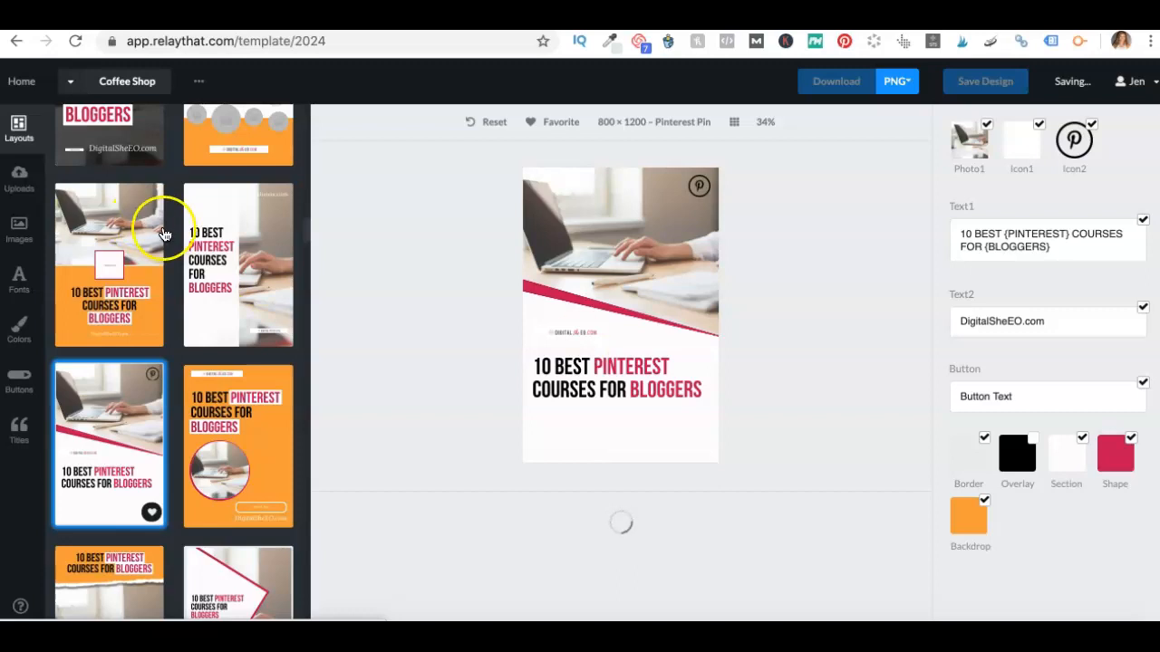
# Select the bloggers headline and Pinterest icon, then browse the alternative layout thumbnails.
pyautogui.scroll(-3)
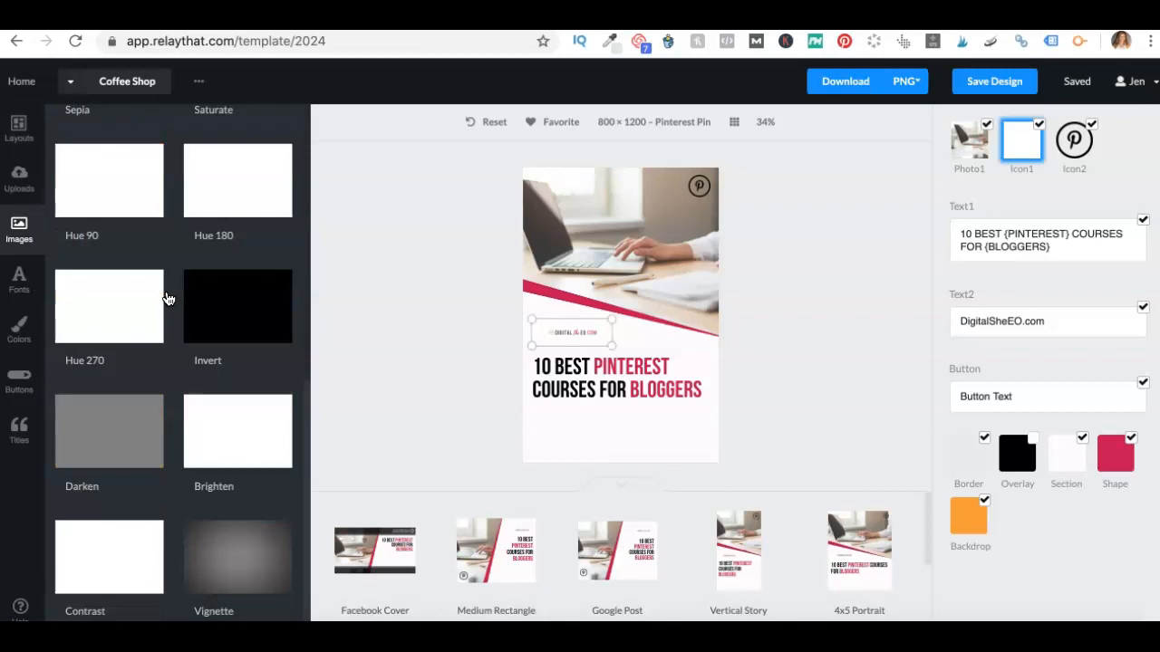
pyautogui.click(263, 124)
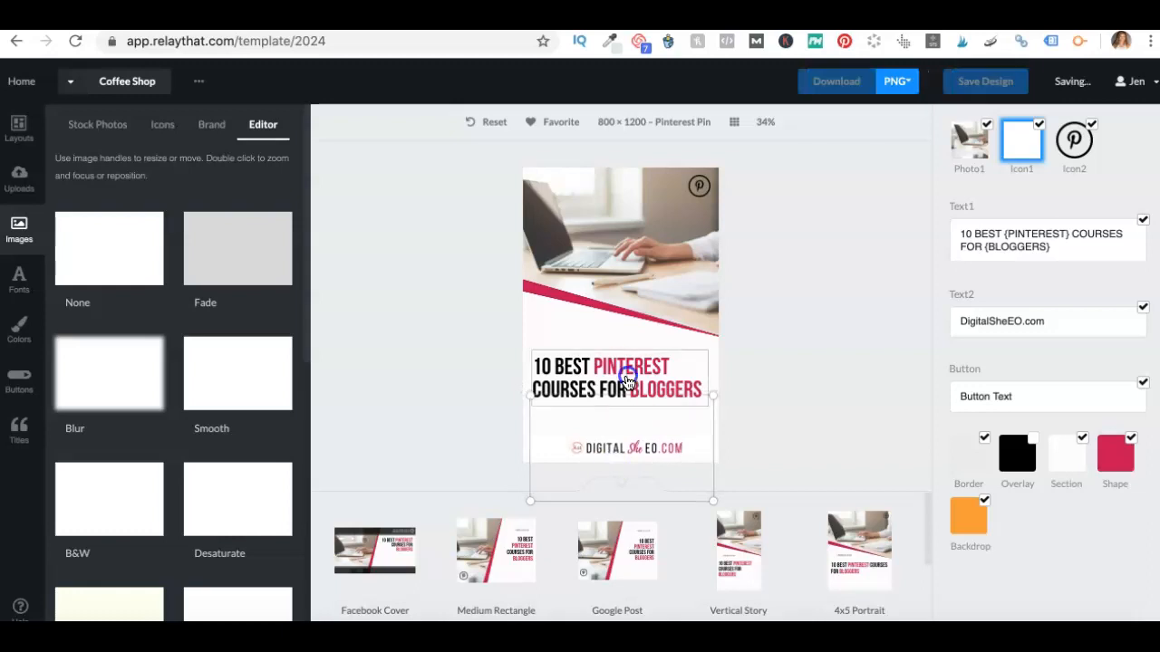
pyautogui.click(628, 378)
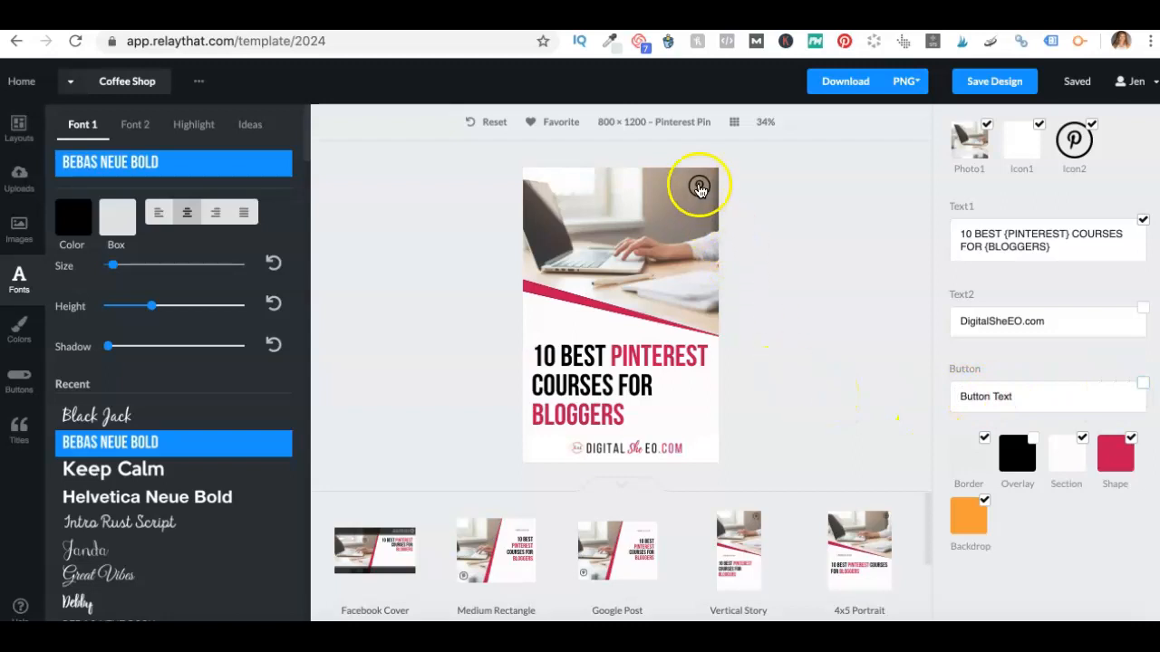
pyautogui.click(699, 186)
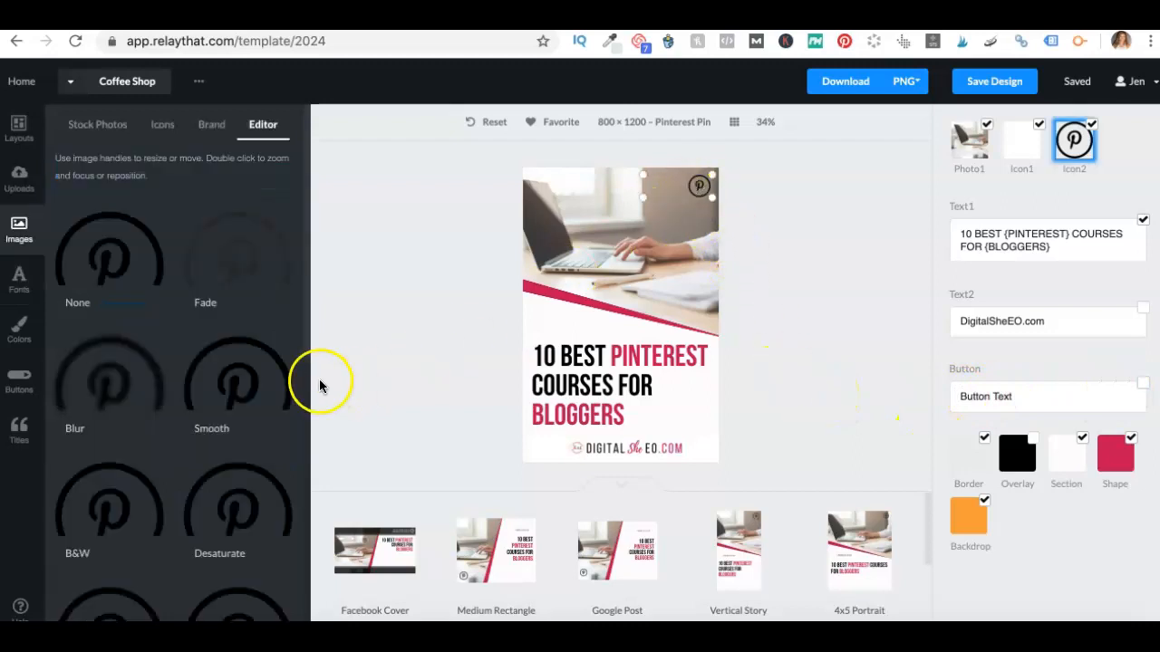
pyautogui.scroll(-3)
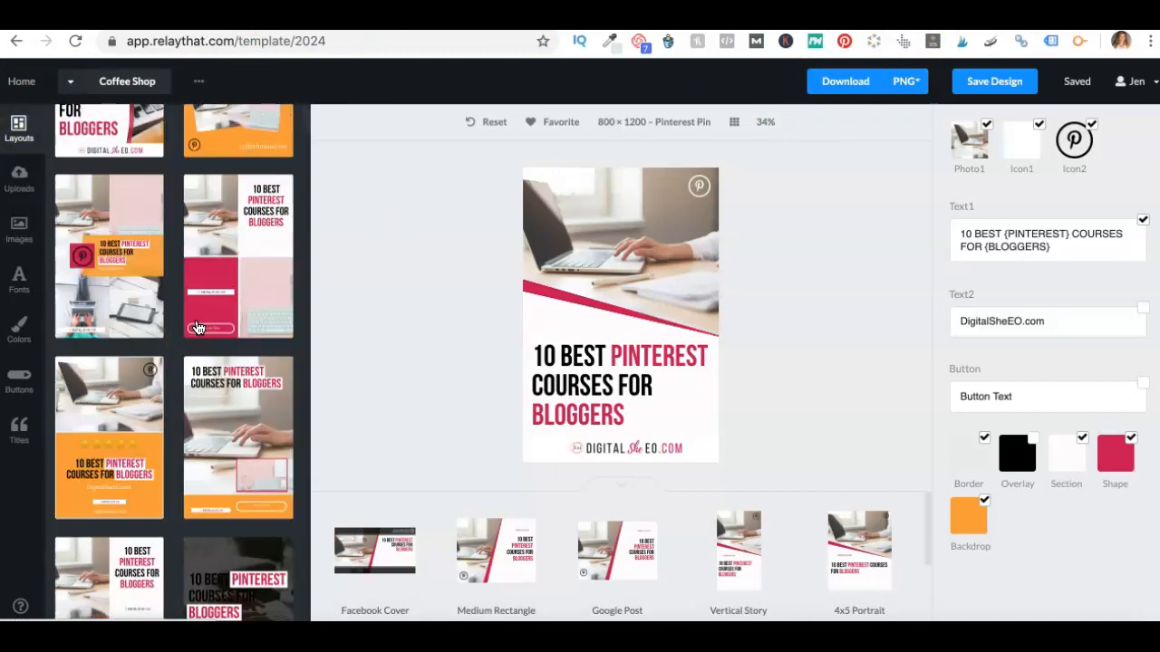
# Apply the orange-banner layout to the Coffee Shop pin.
pyautogui.scroll(-3)
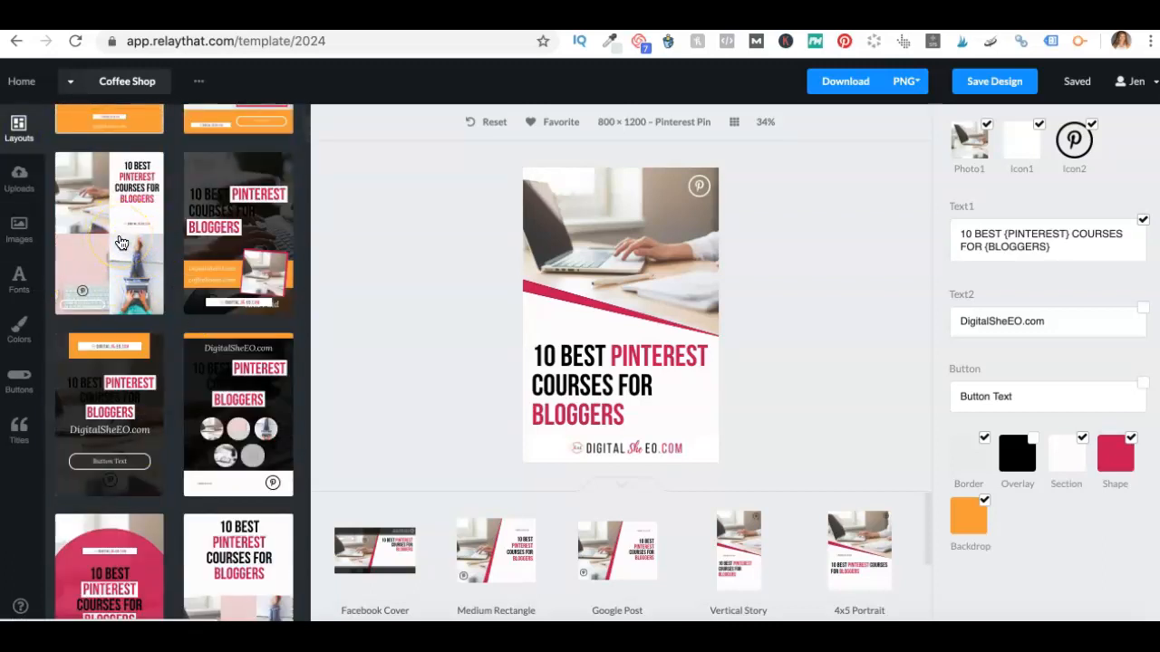
pyautogui.scroll(-3)
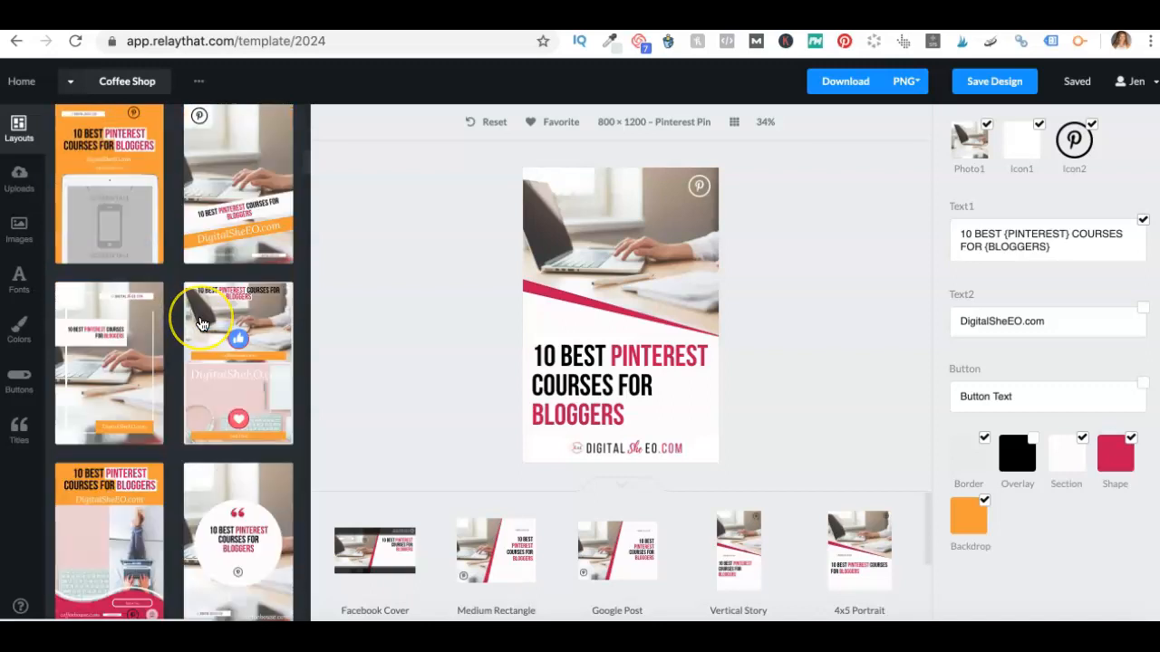
pyautogui.scroll(-3)
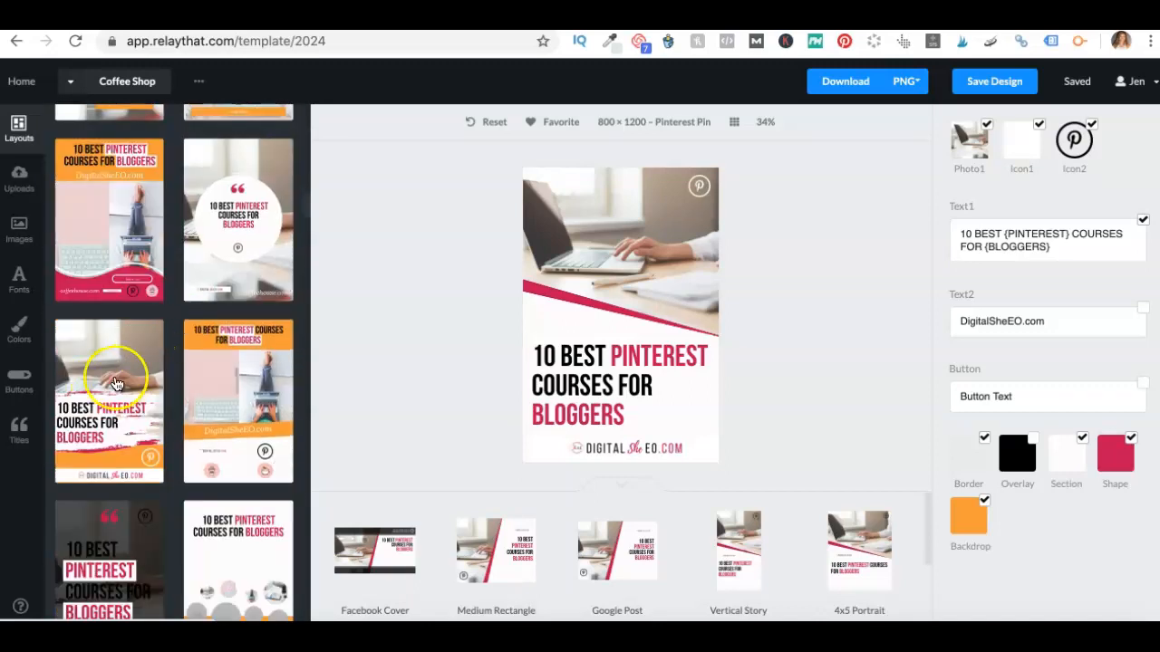
pyautogui.click(109, 400)
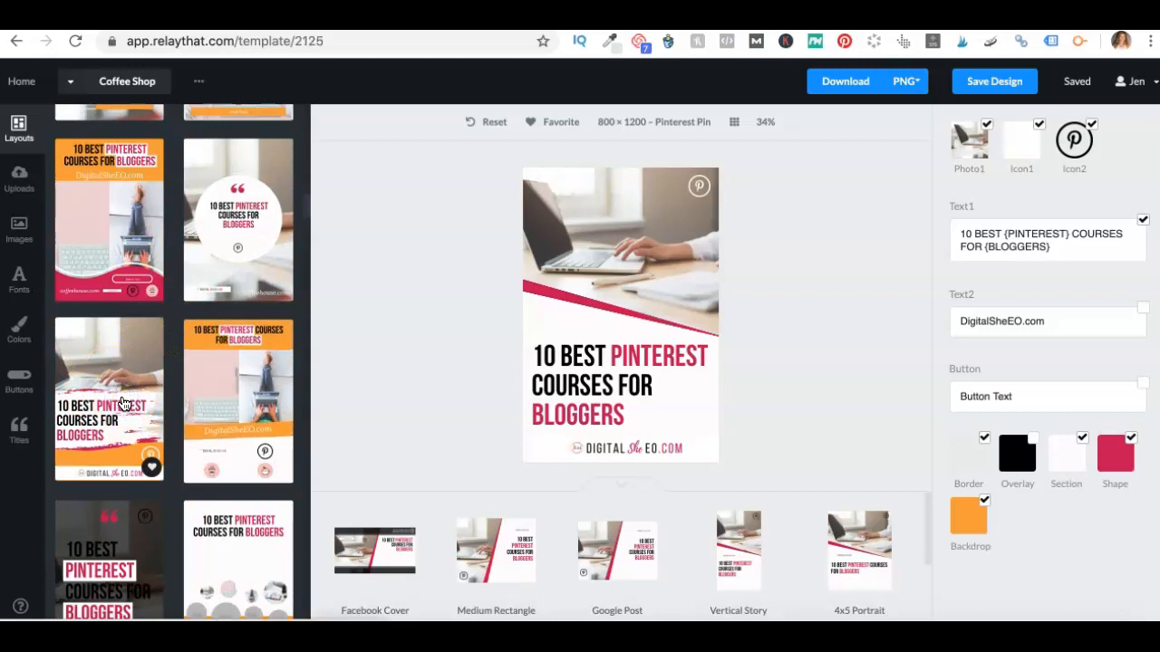
pyautogui.click(108, 398)
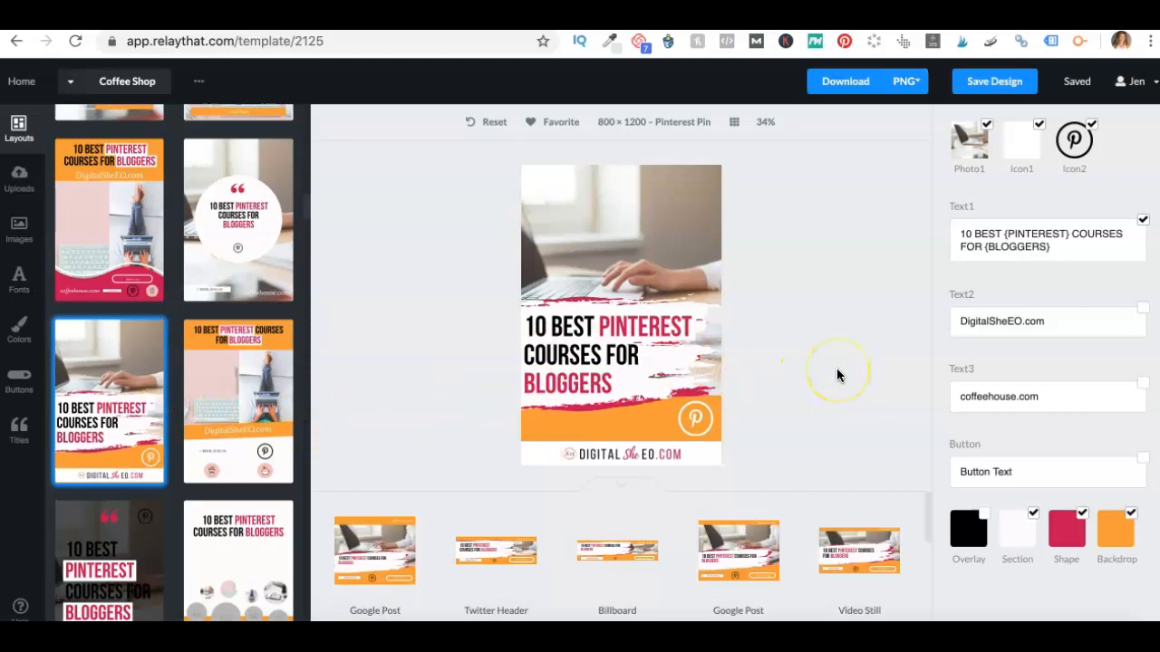
pyautogui.moveTo(192, 379)
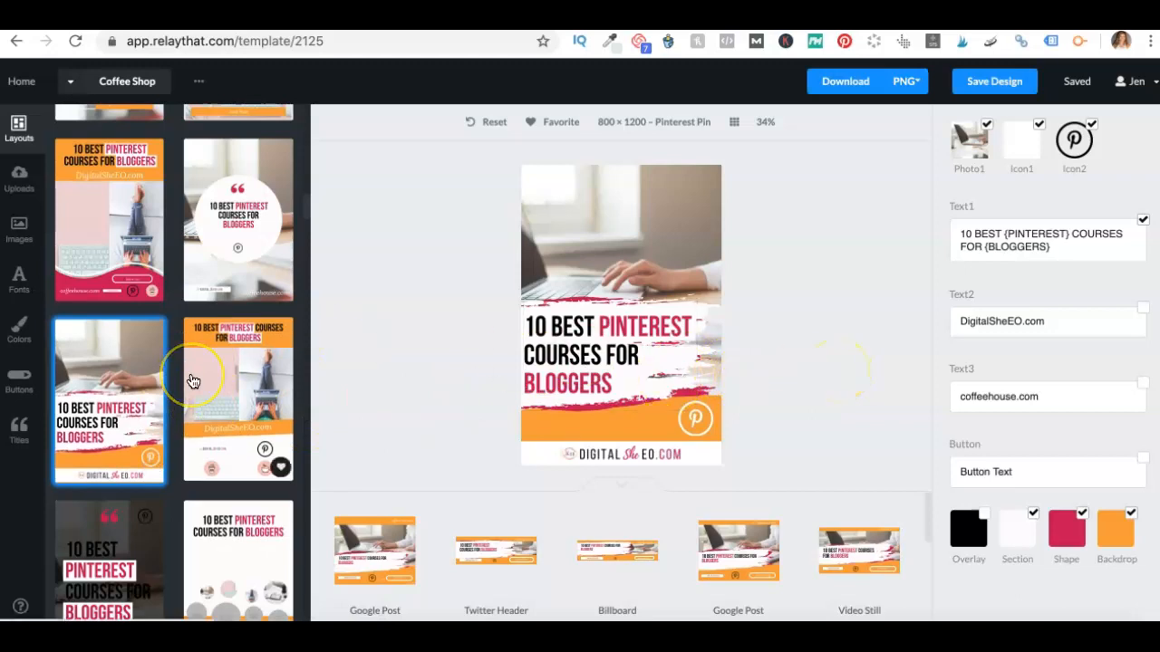
# Switch the pin to the white layout with a crimson diagonal.
pyautogui.scroll(-3)
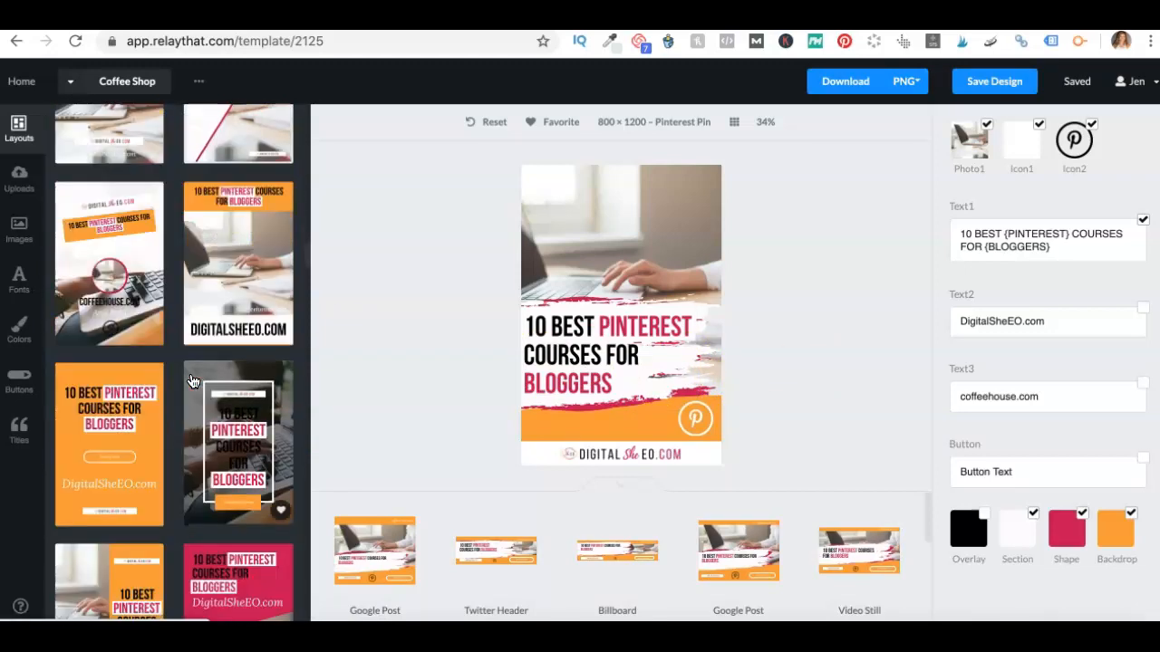
pyautogui.scroll(-3)
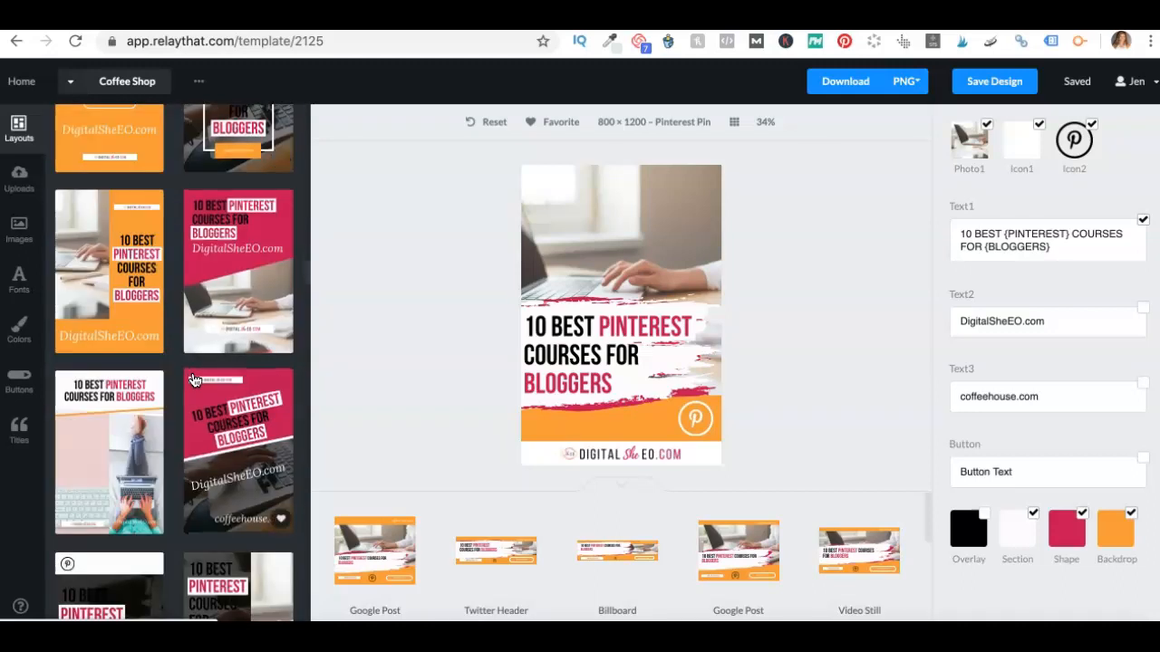
pyautogui.moveTo(289, 402)
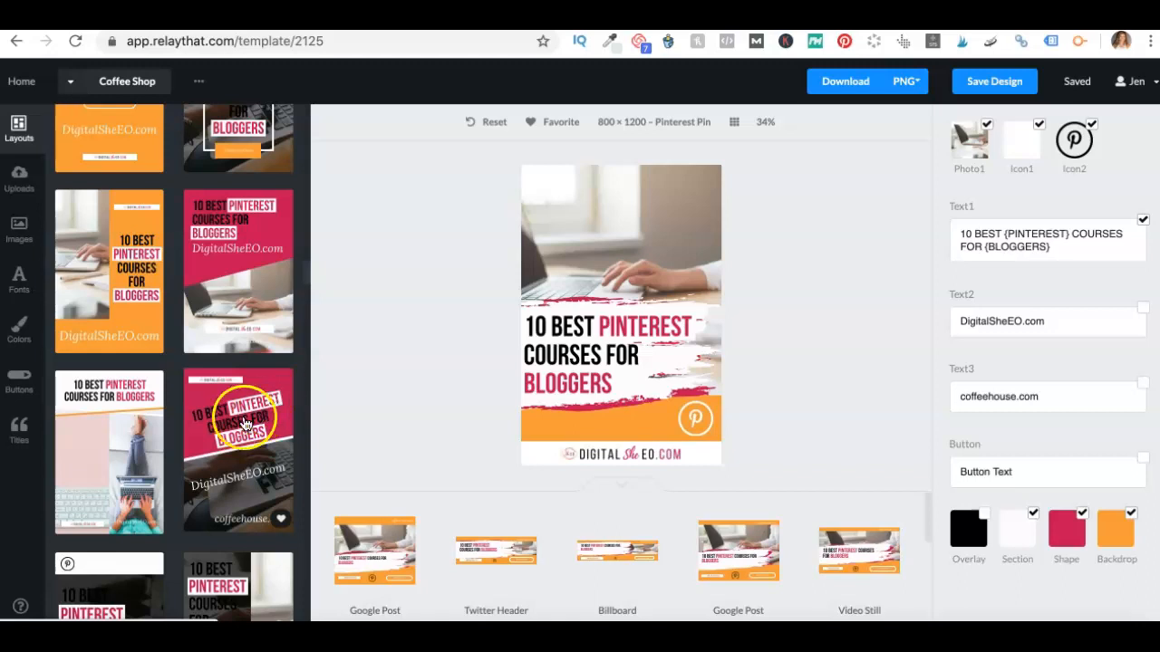
pyautogui.scroll(-3)
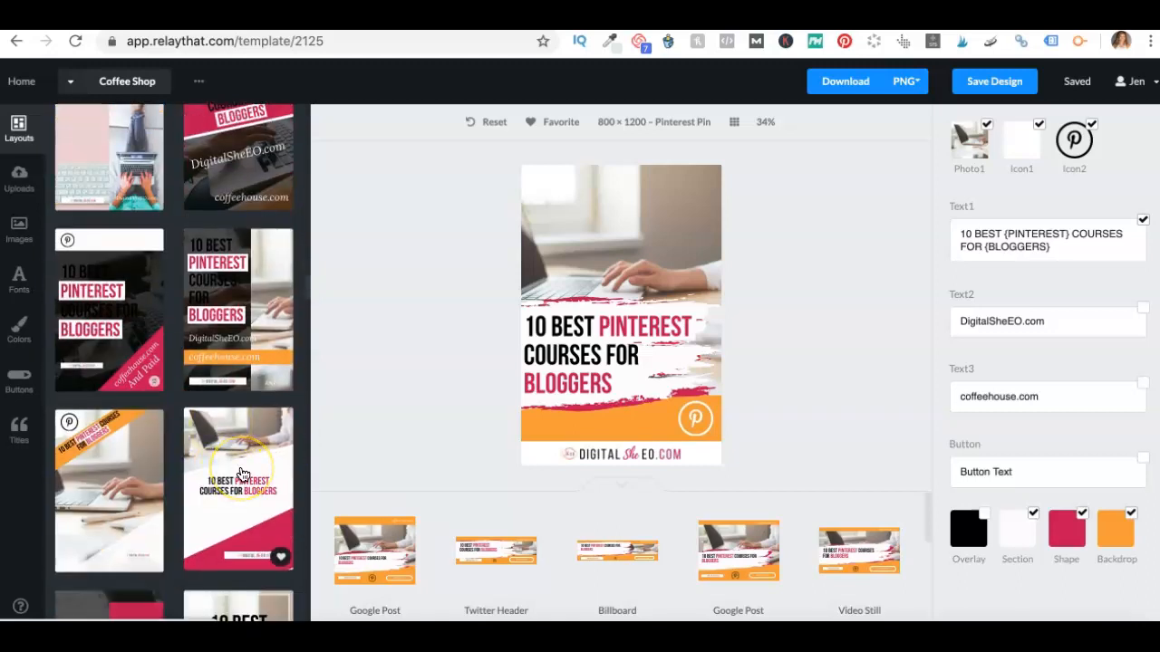
pyautogui.click(239, 489)
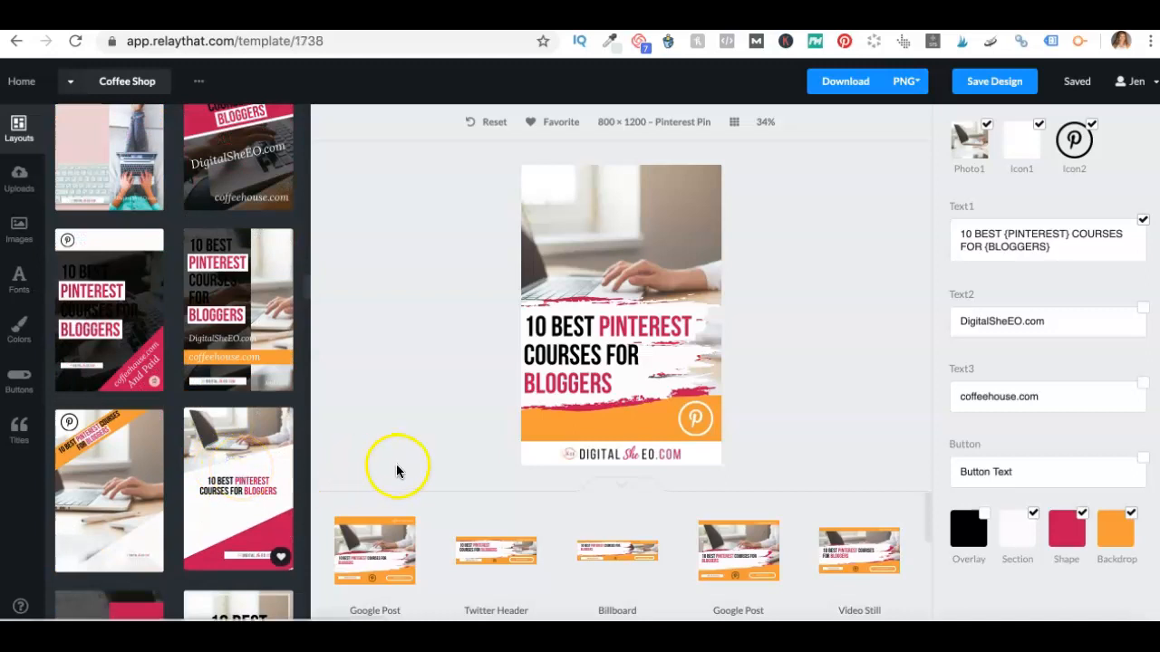
# Enlarge the three-line bloggers headline and select the white Icon1 box behind the footer logo.
pyautogui.click(237, 489)
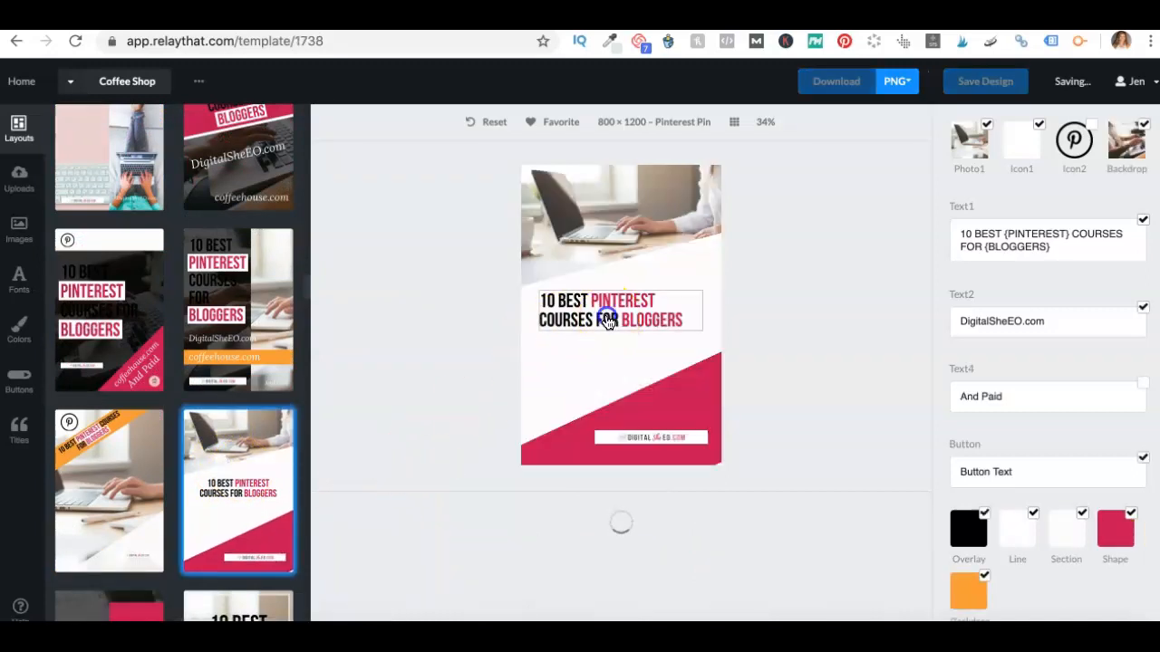
pyautogui.moveTo(702, 340)
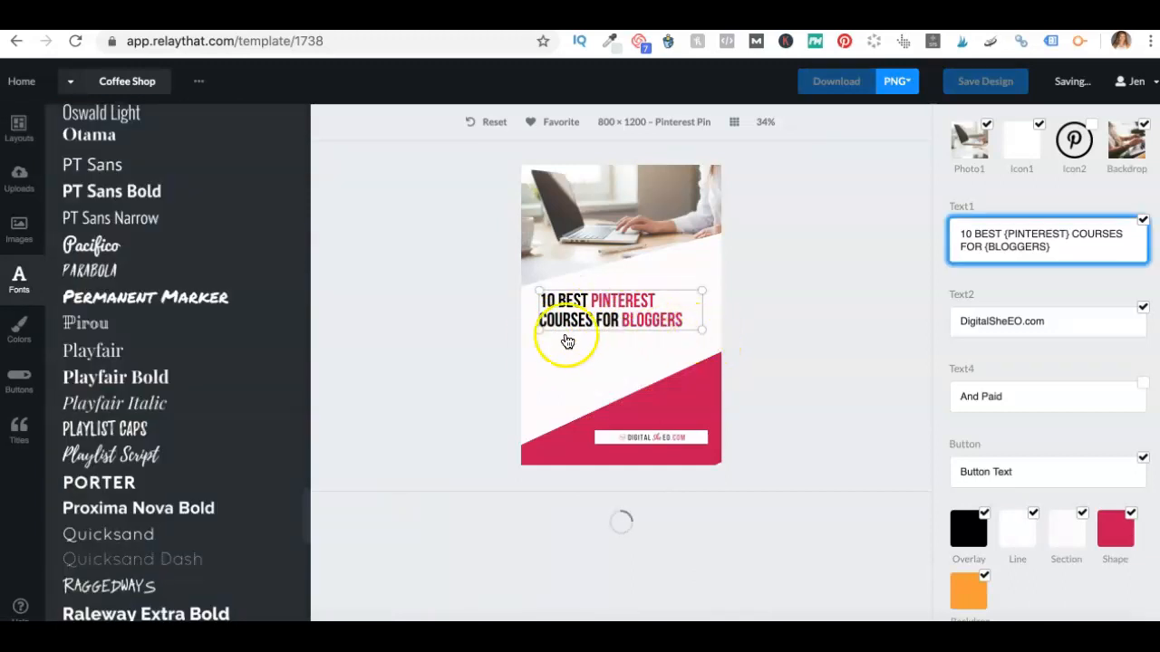
pyautogui.moveTo(532, 350)
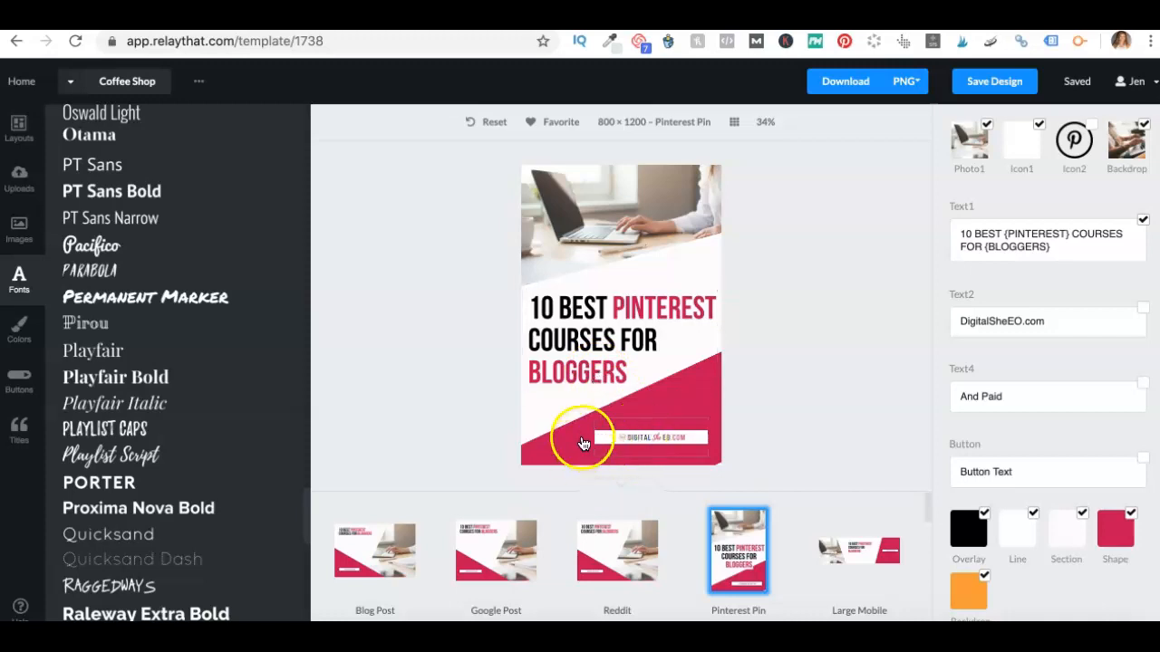
pyautogui.click(585, 444)
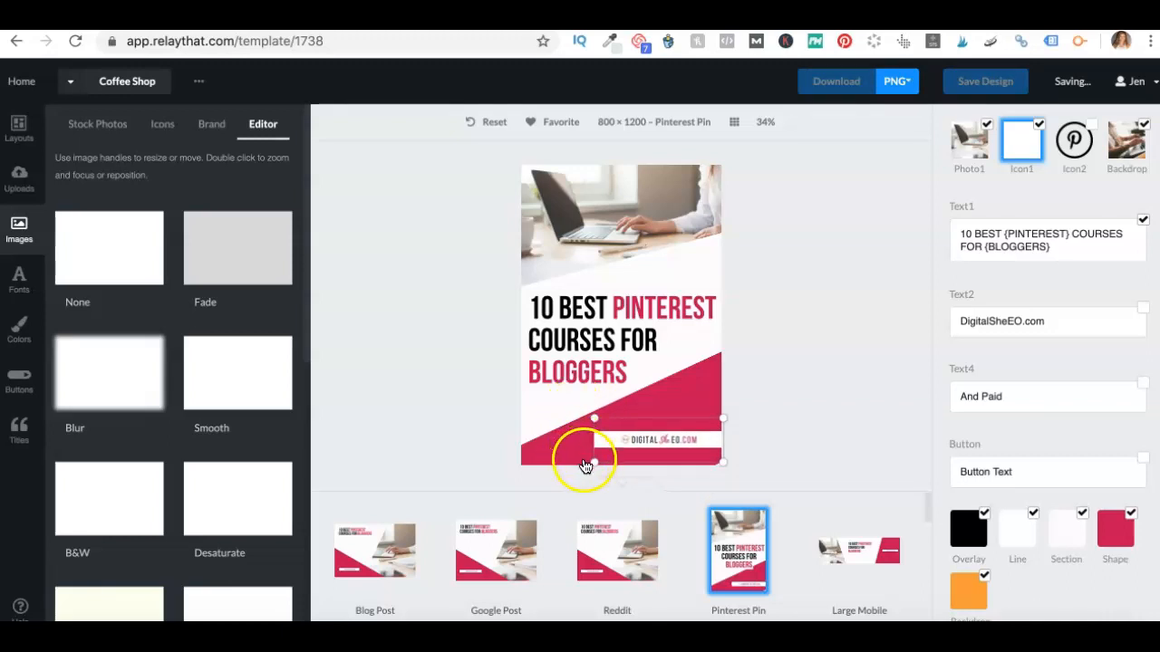
pyautogui.moveTo(573, 429)
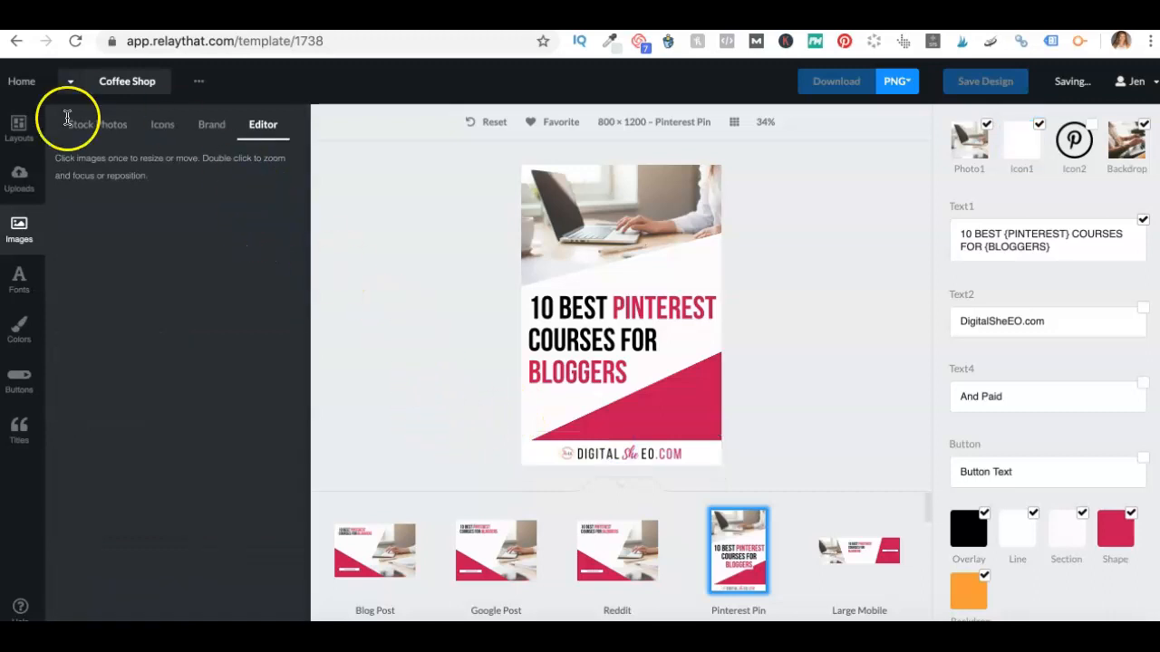
# Drag the stock 'computer' photo of a woman at a laptop onto Photo1.
pyautogui.click(97, 124)
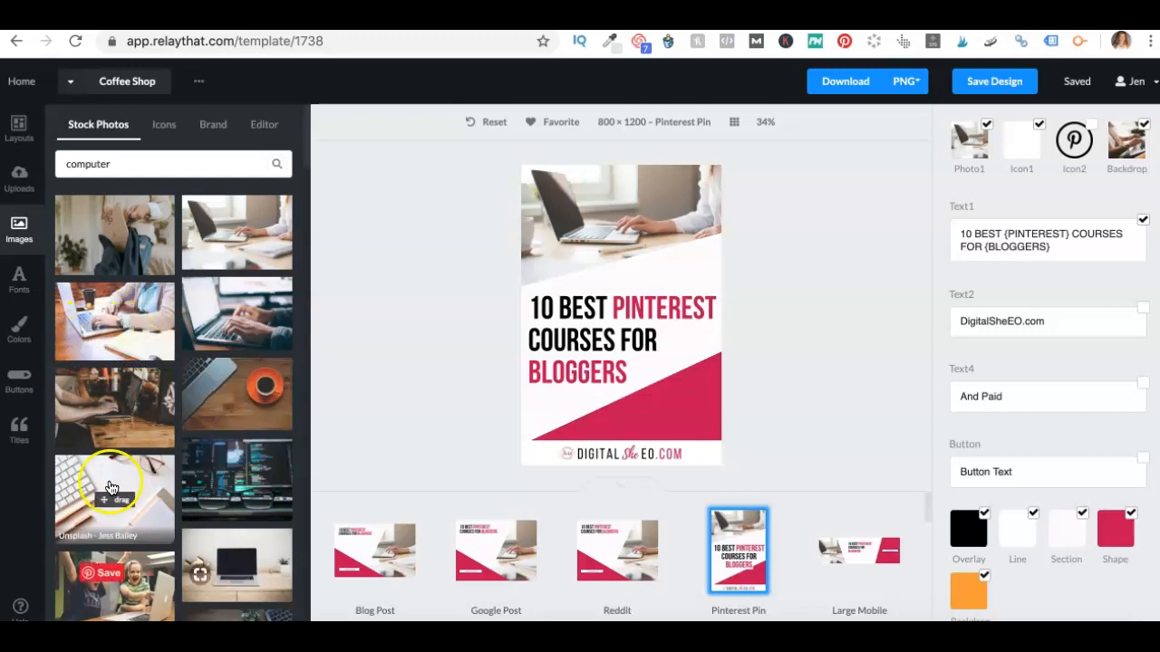
pyautogui.scroll(-3)
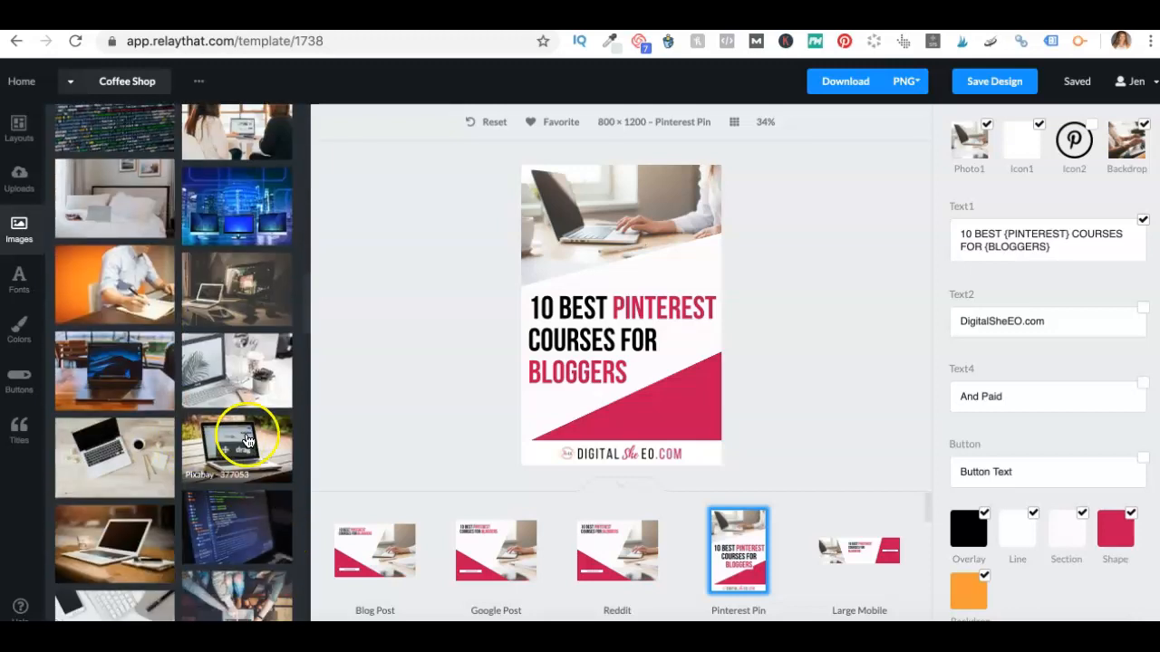
pyautogui.scroll(-3)
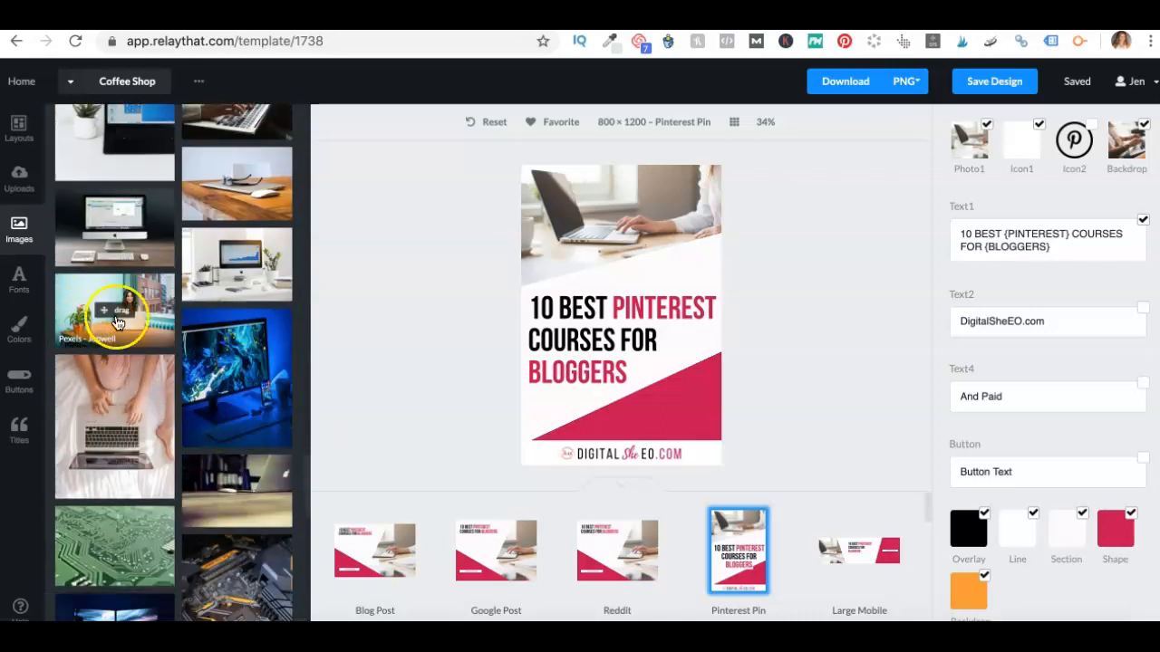
pyautogui.moveTo(114, 310); pyautogui.dragTo(602, 224)
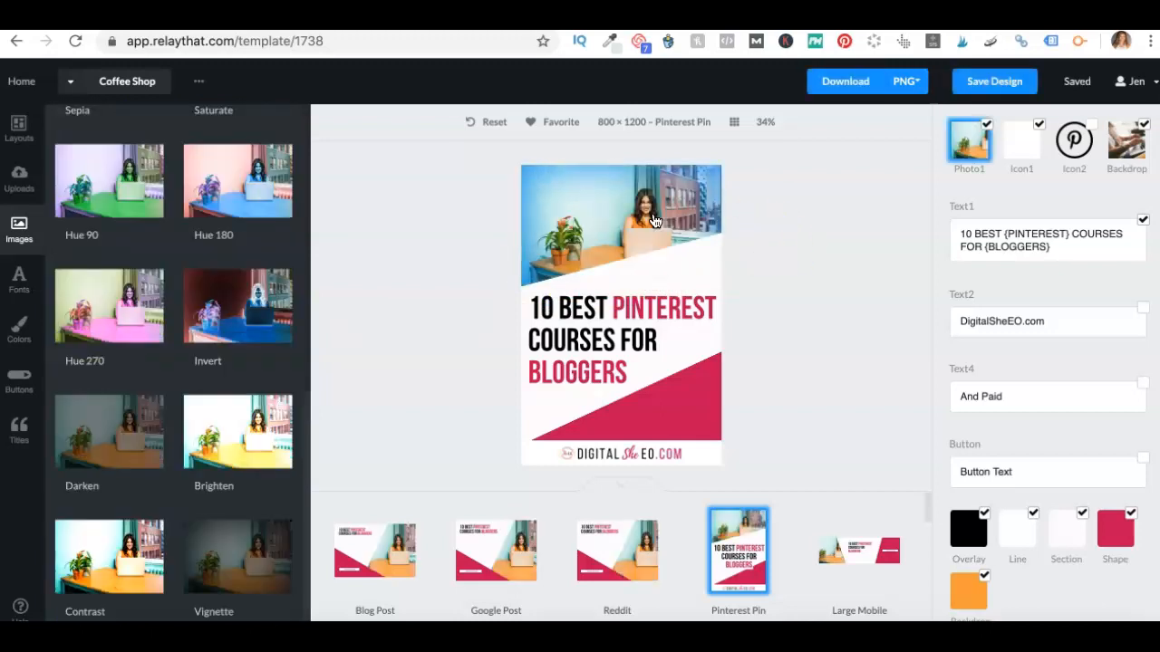
pyautogui.click(621, 226)
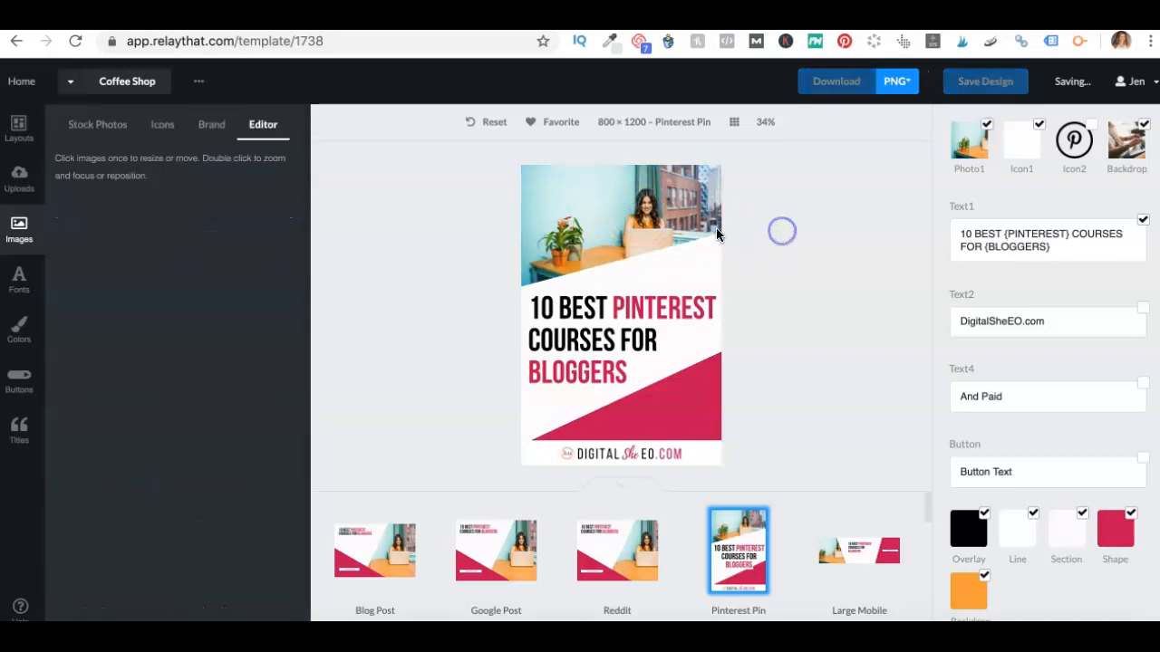
pyautogui.click(621, 227)
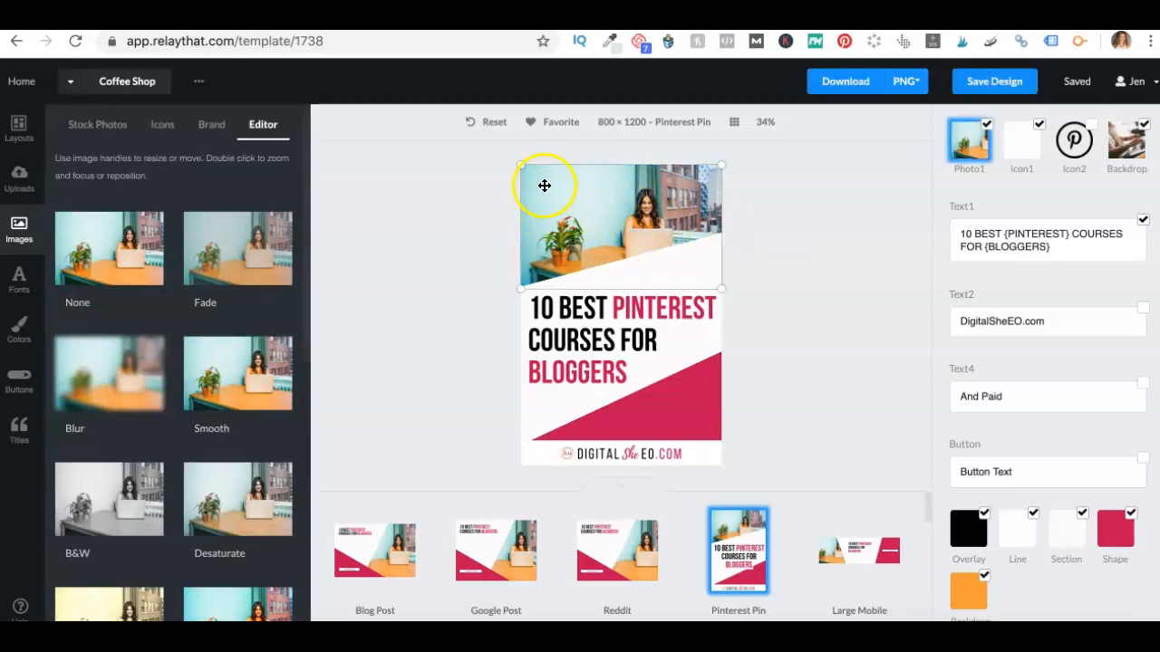